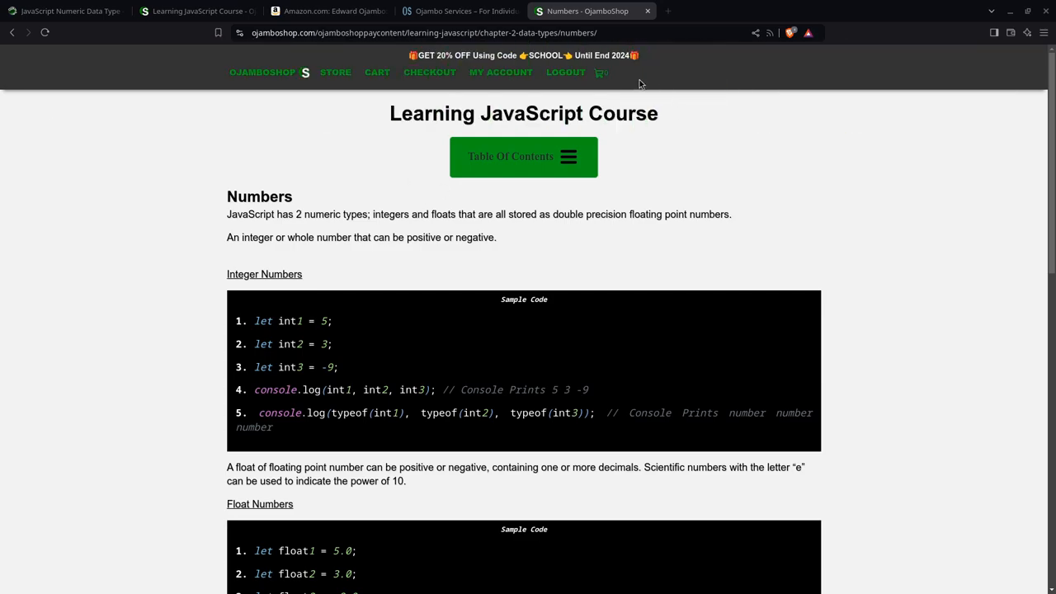
mouse_move(198, 235)
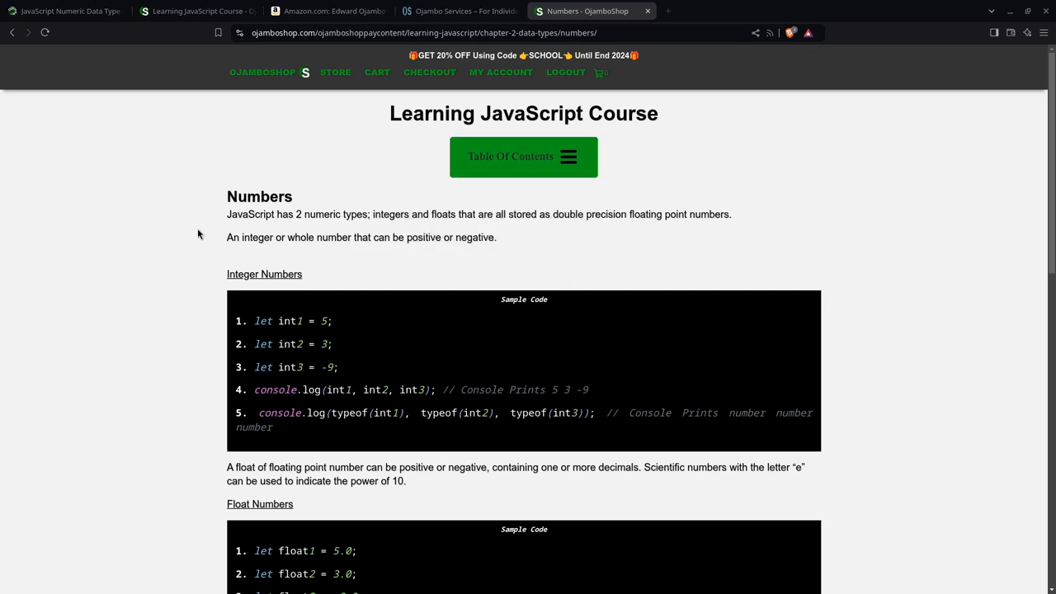
mouse_move(140, 231)
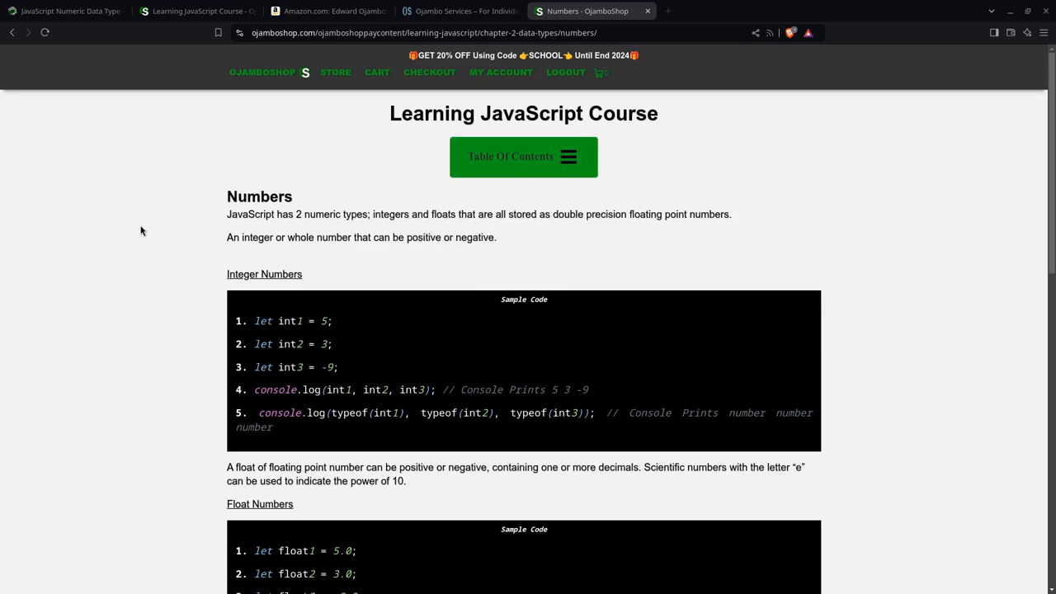
mouse_move(291, 336)
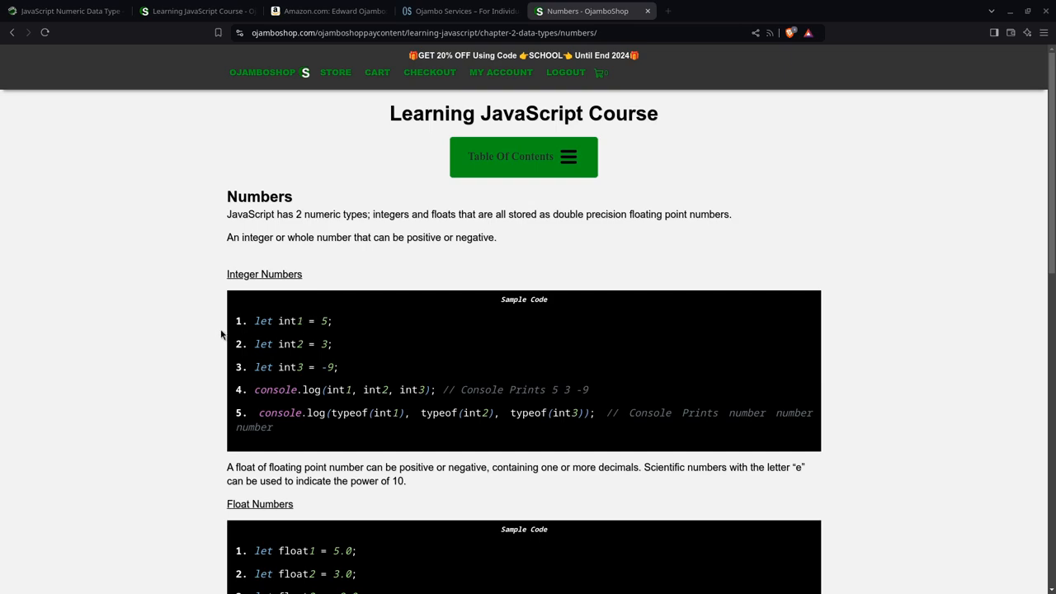
mouse_move(304, 509)
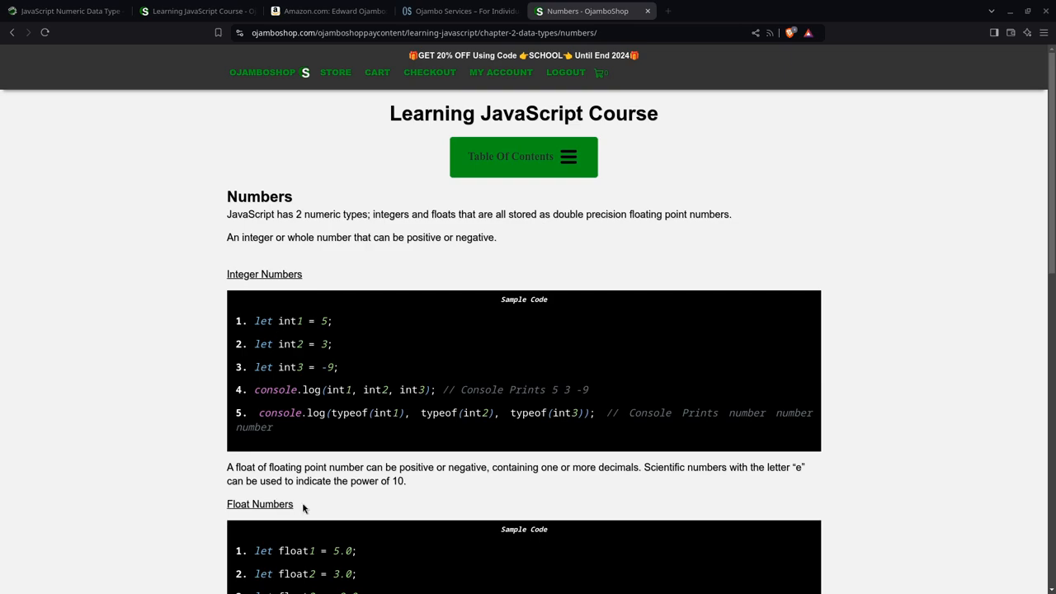
mouse_move(317, 572)
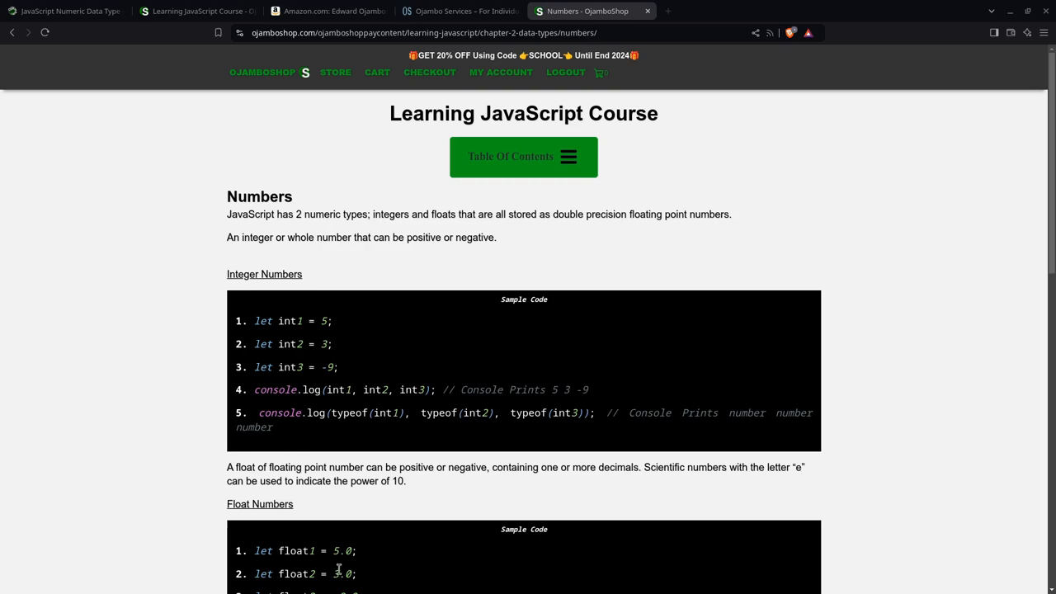
Step: Scroll the Numbers lesson past the samples and functions table to the empty Code IDE panel
scroll(down, 3)
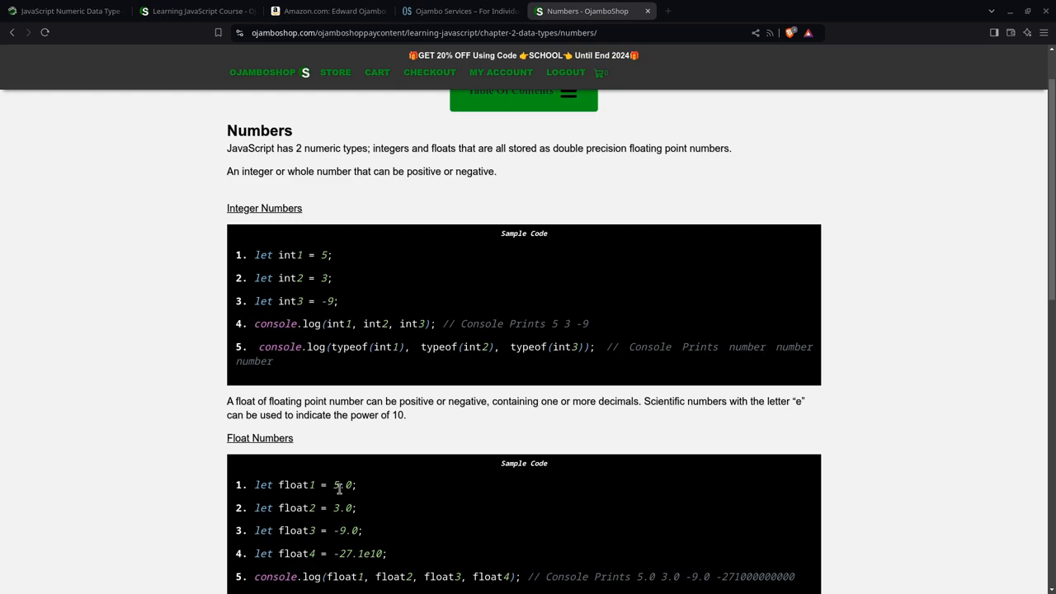
mouse_move(331, 357)
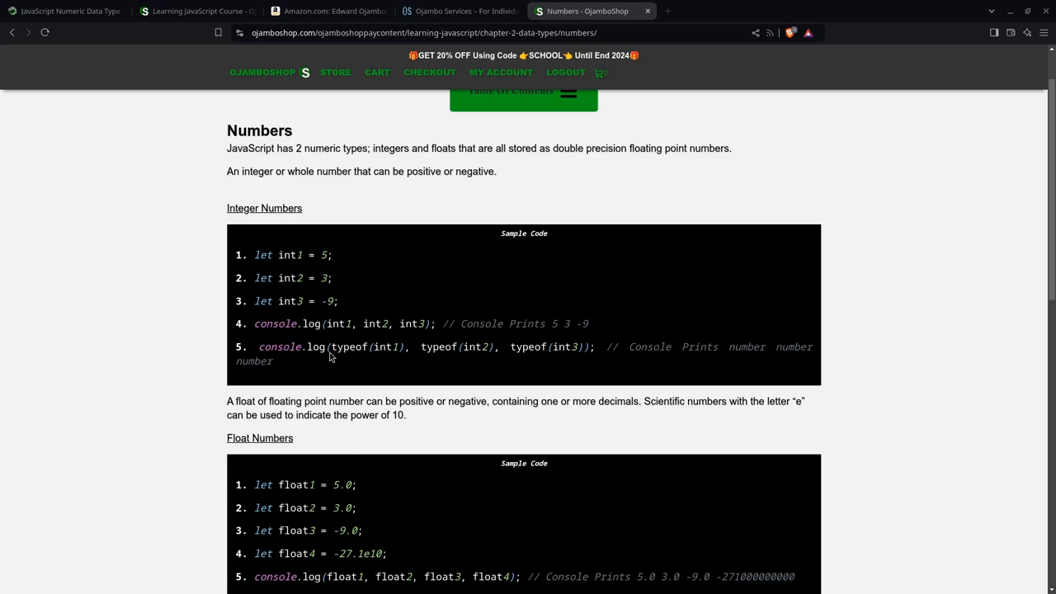
scroll(down, 3)
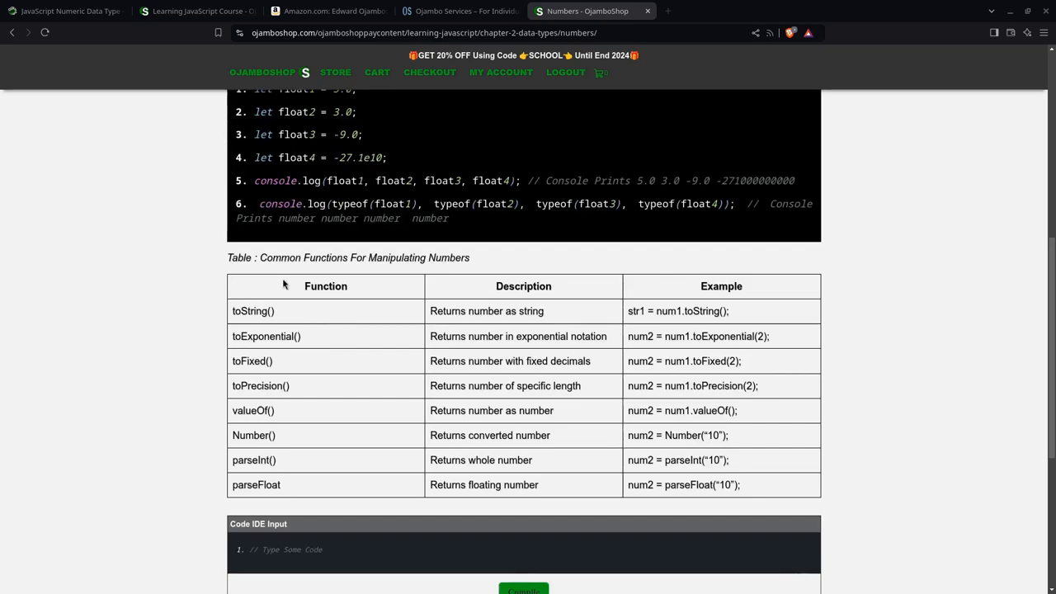
mouse_move(419, 283)
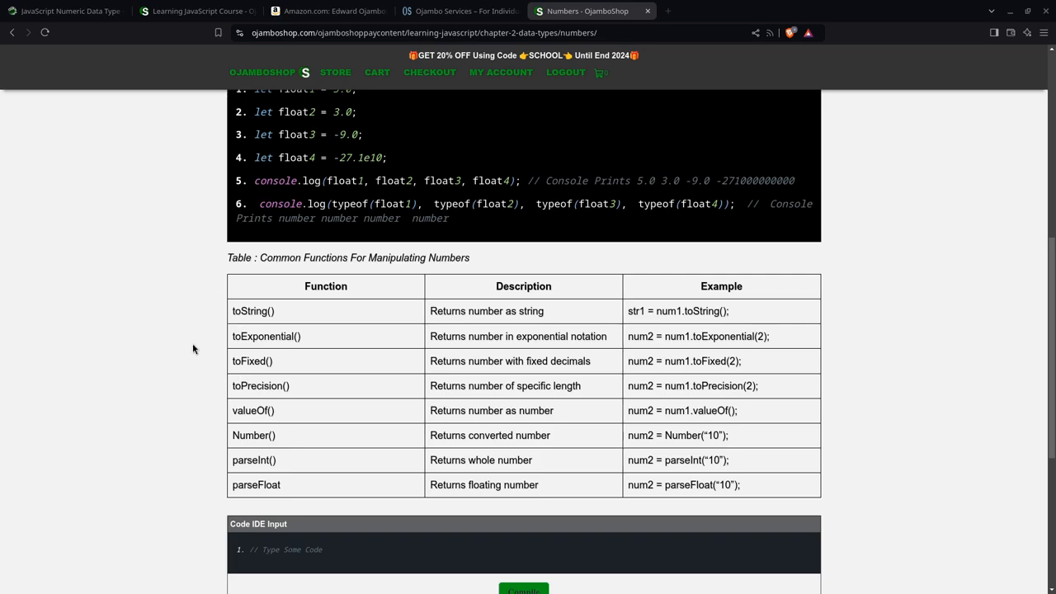
scroll(down, 3)
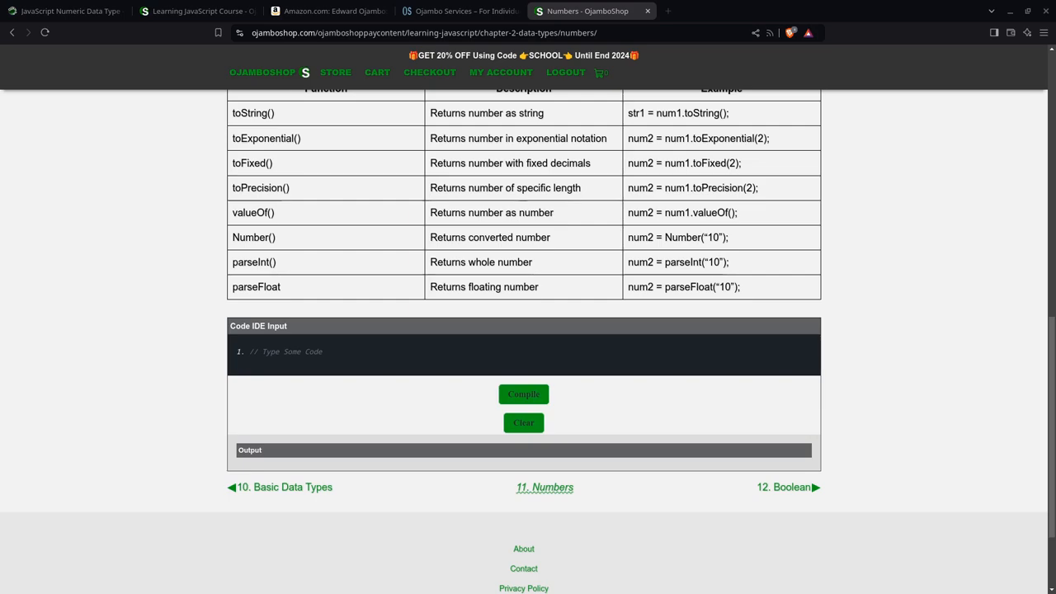
mouse_move(214, 418)
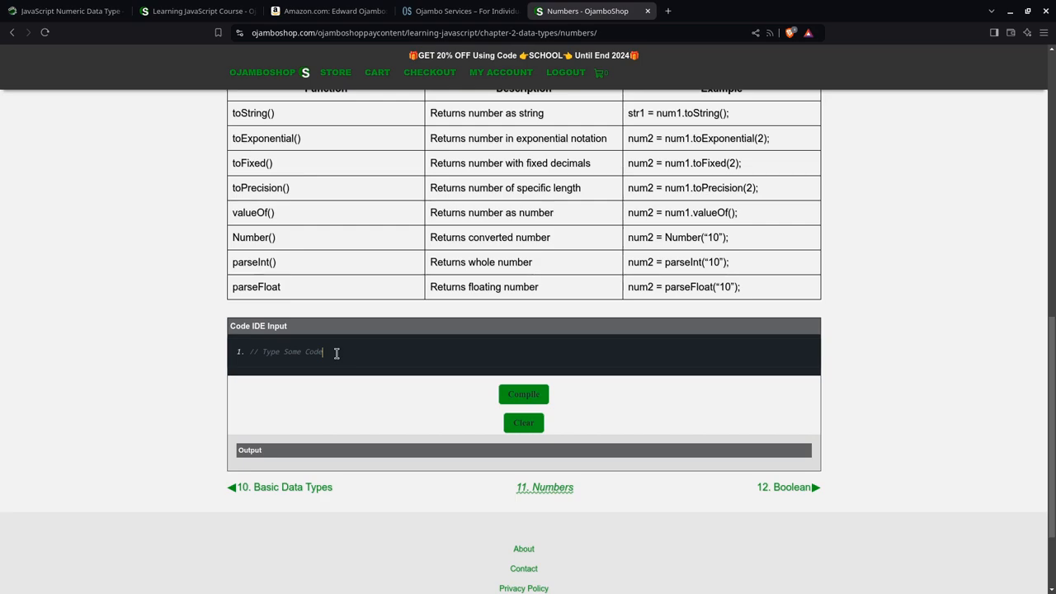
Step: Write the tutorial comment and declare my_int = 10 and my_float = 11.11
text(// OjamboShop.com Learning JavaScript Numeric Data Type Tutorial //)
text(// Data Type)
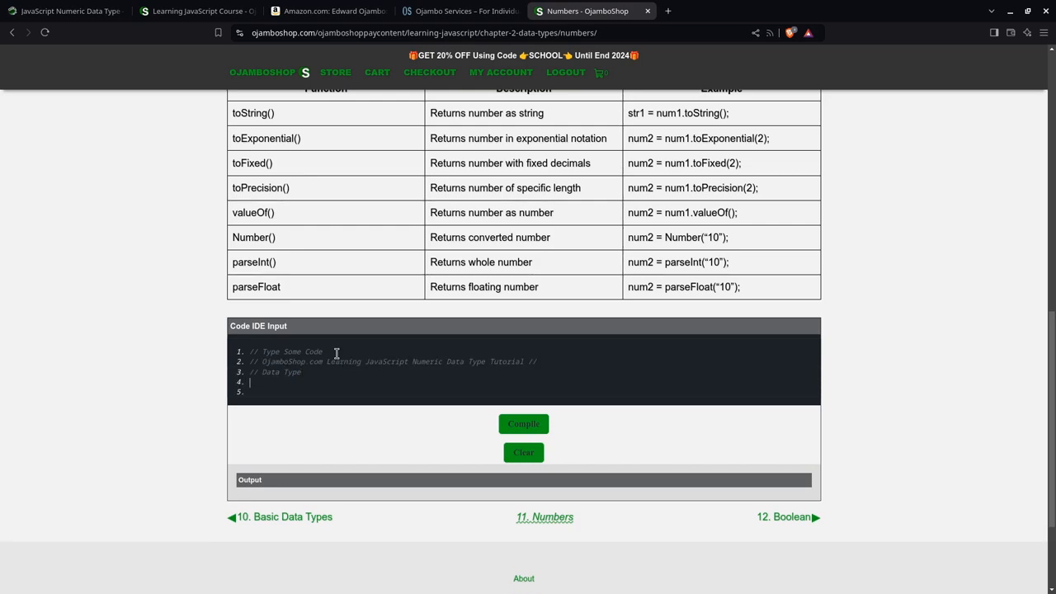
text(my_int)
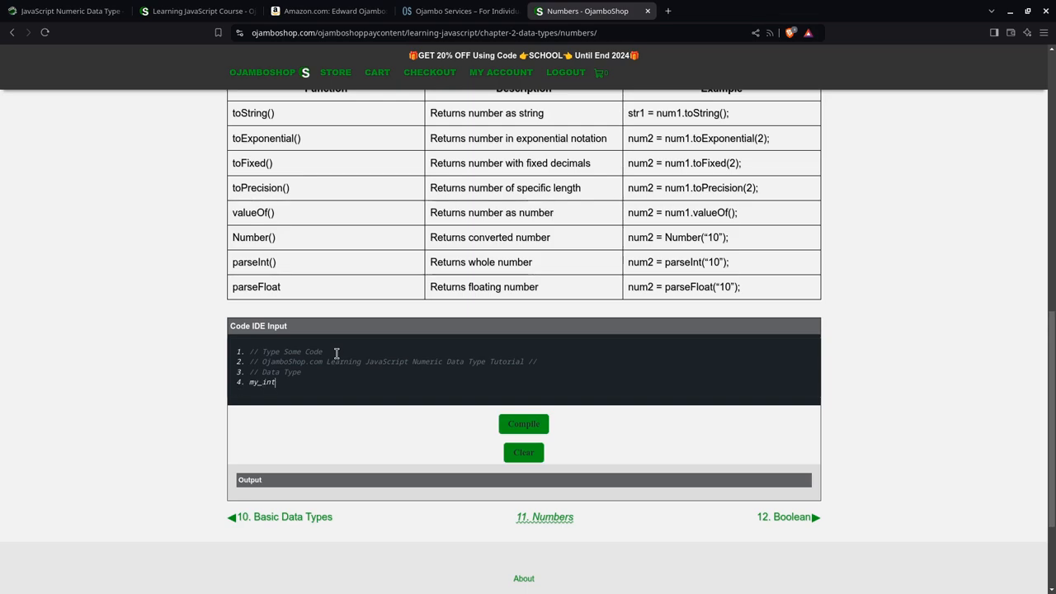
text(= 10;)
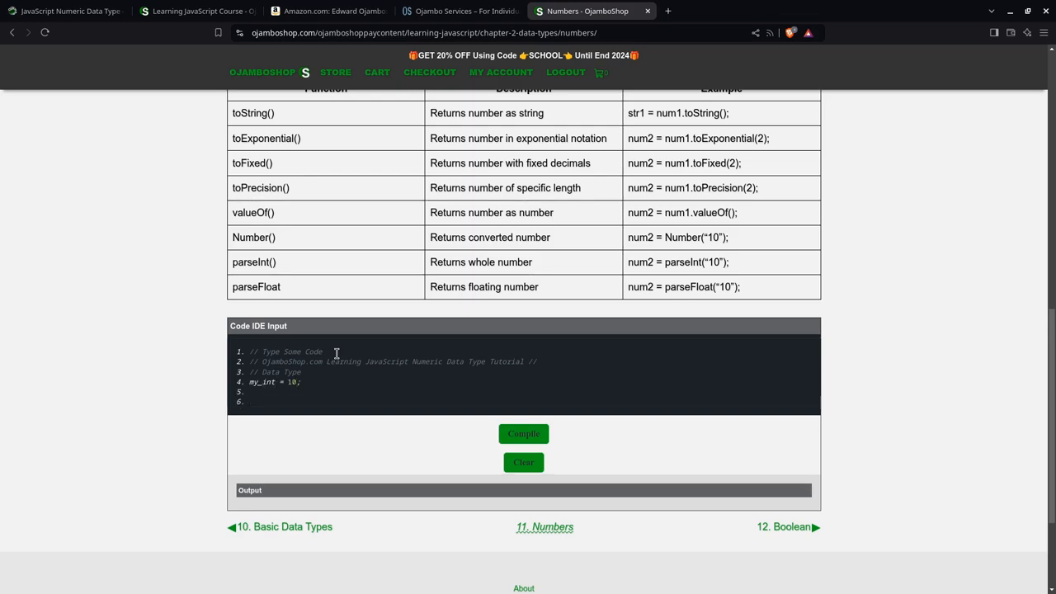
text(my_float =)
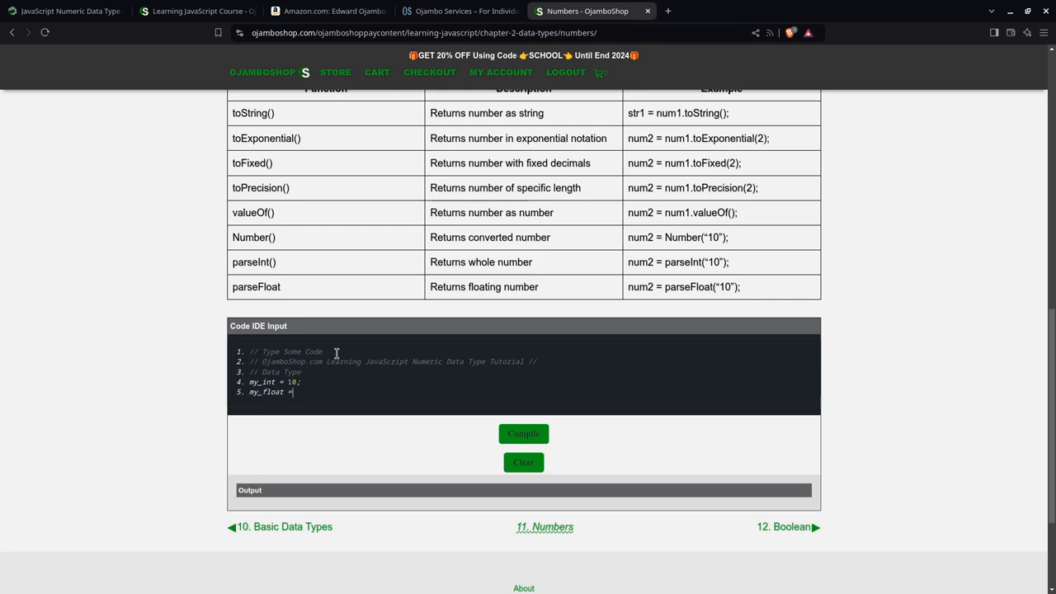
text(11.11)
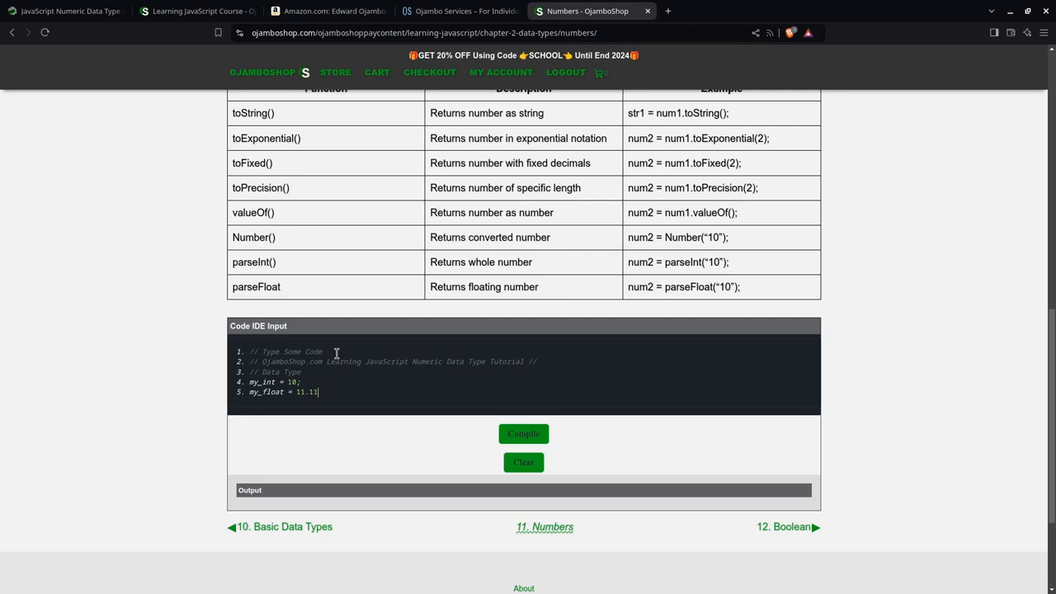
Step: Add alert(my_int) and a console.log of typeof my_int
text(aler)
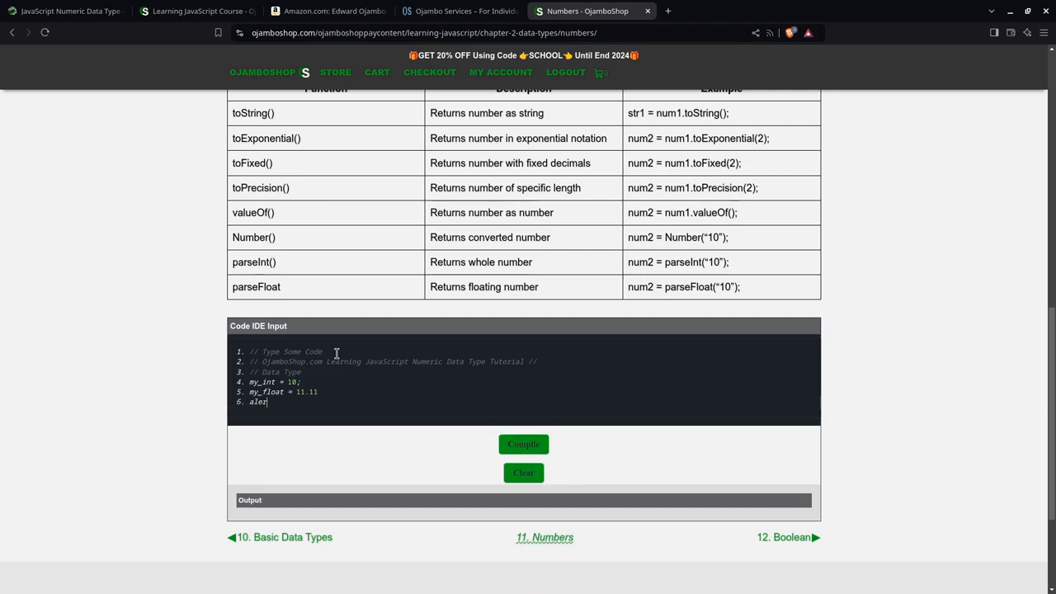
text((m)
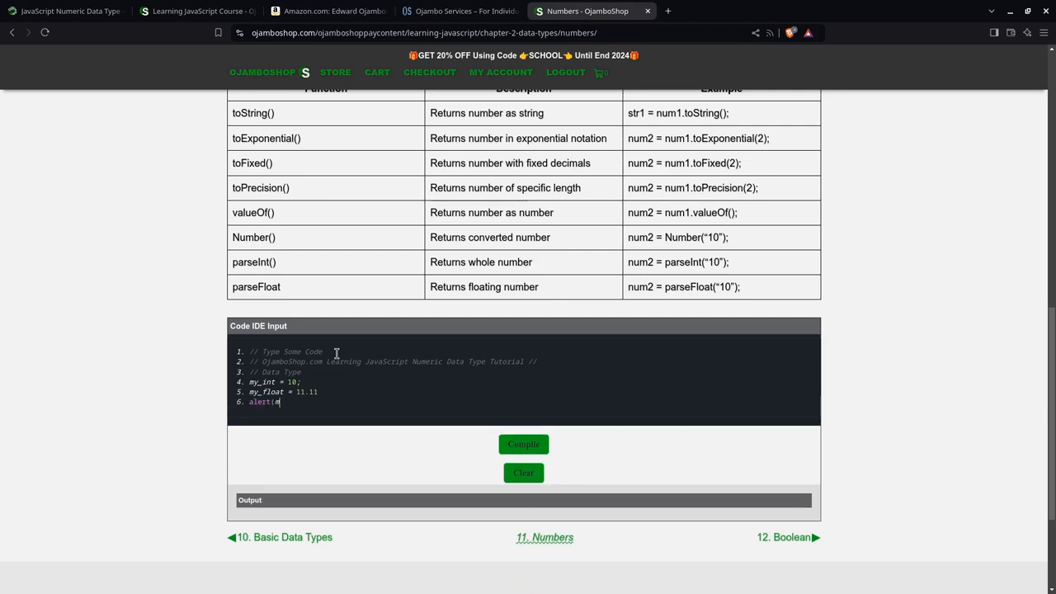
text(my_int)
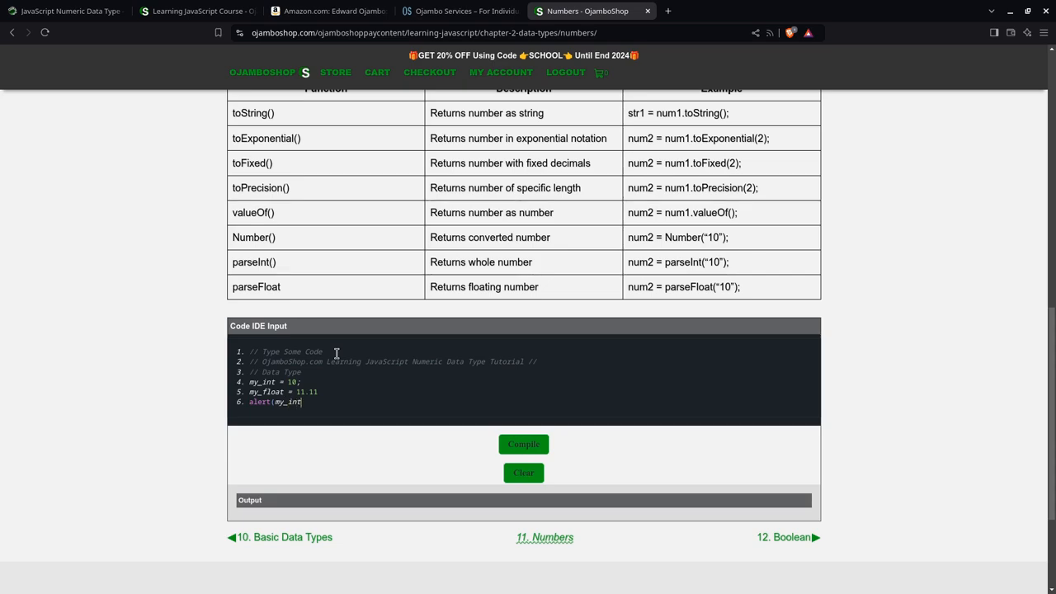
text();)
text(alert(typeof(m)
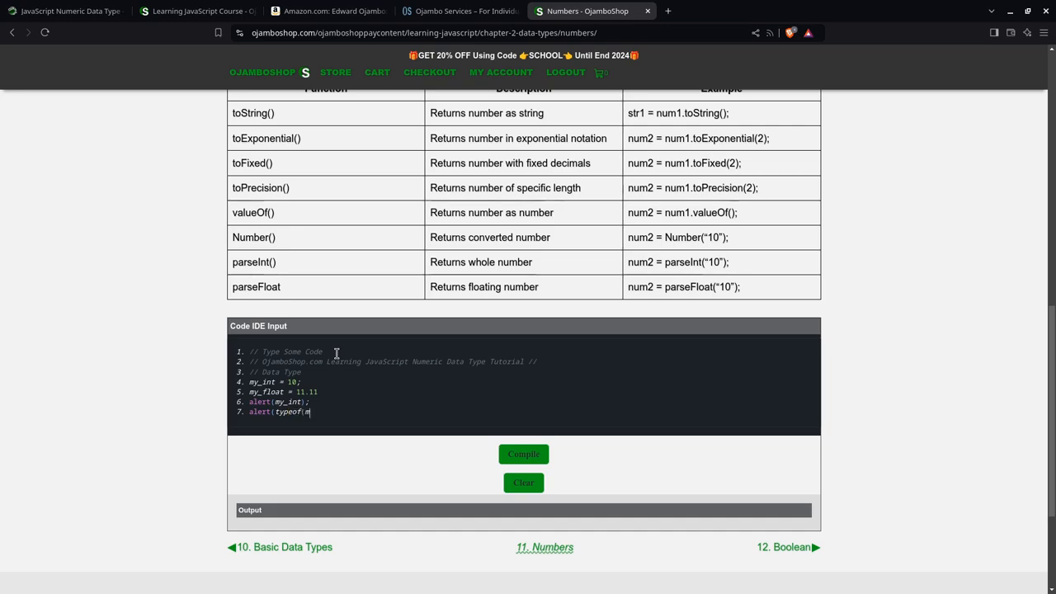
text(y_int)
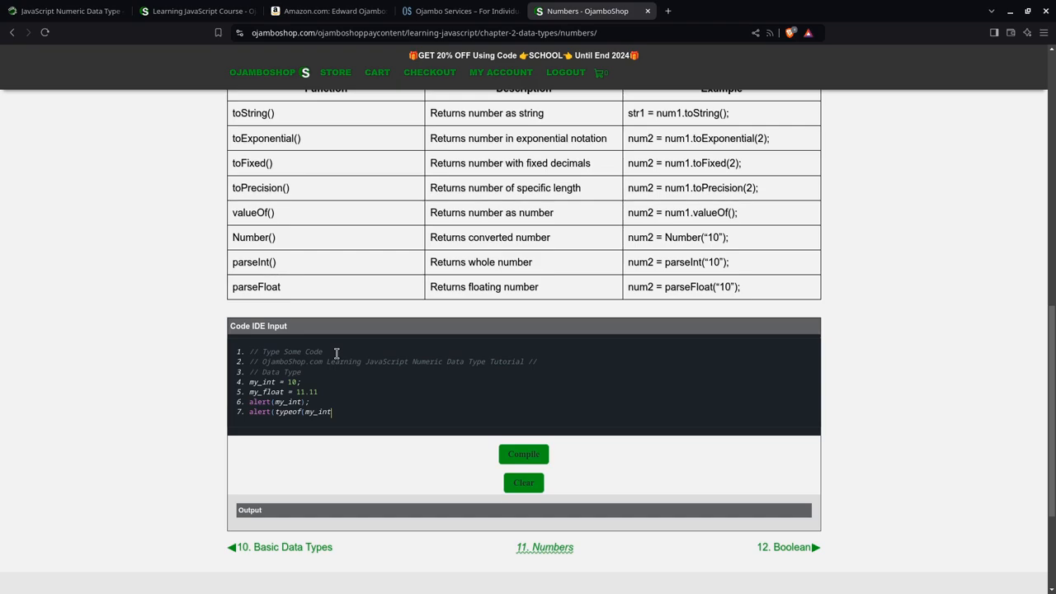
text());)
text(console.log)
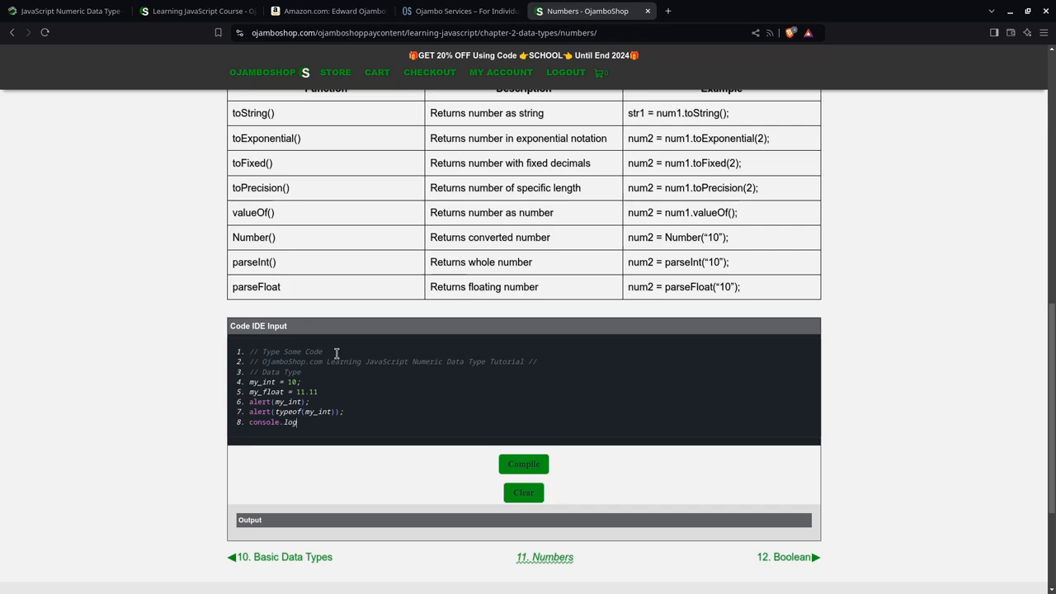
Step: Add alert(my_float) and a console.log of typeof my_float
text((my_f)
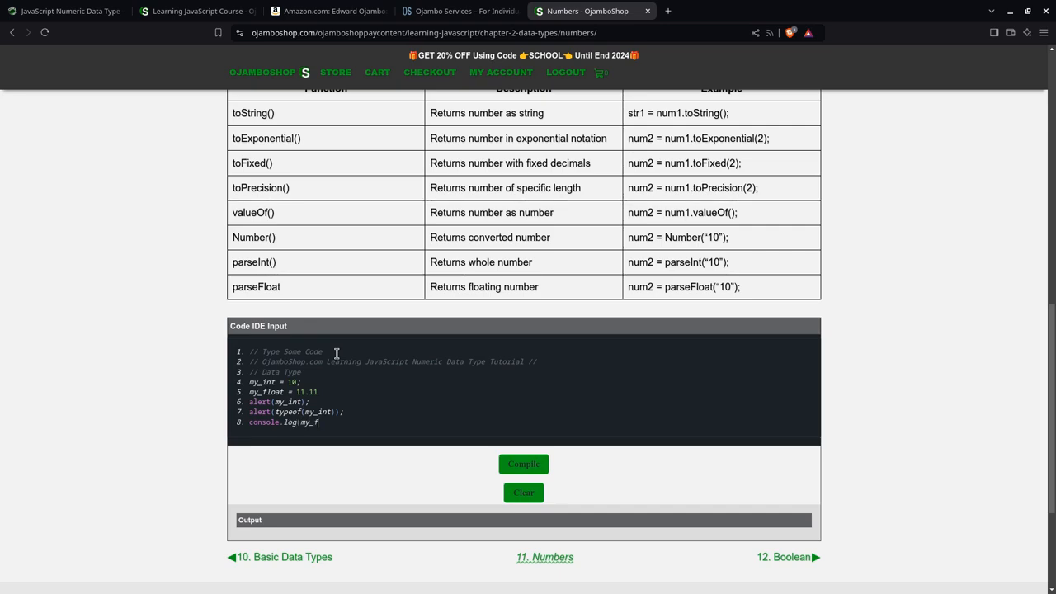
text(loat);)
text(console)
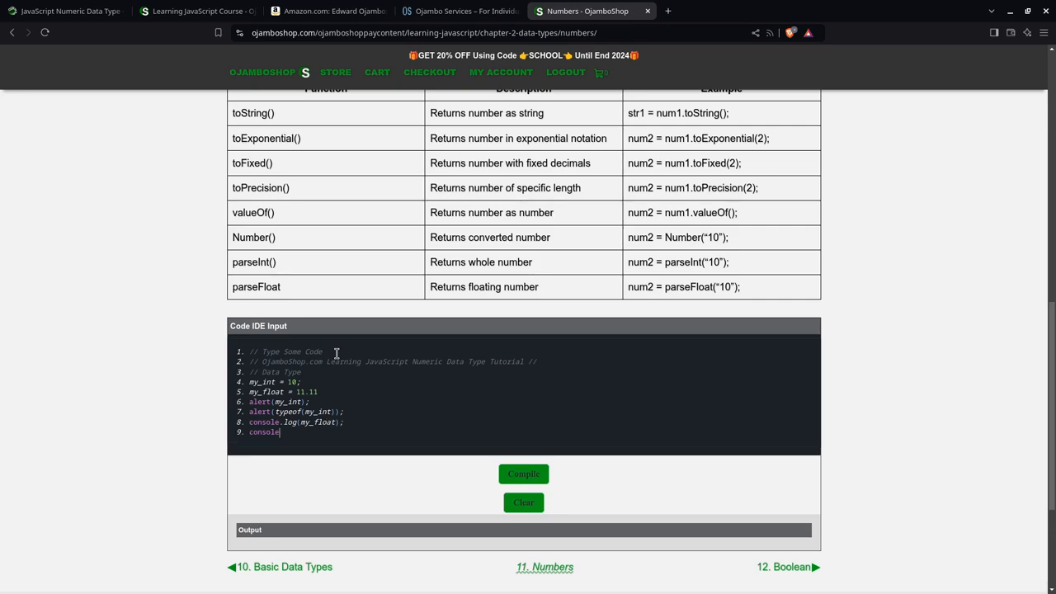
text(.log(type)
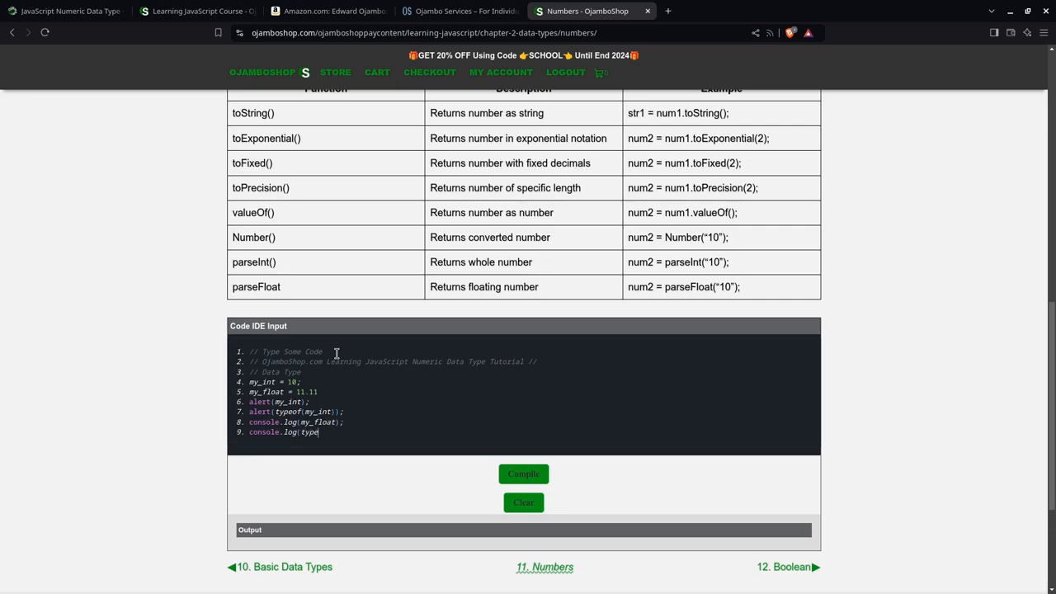
text(of(my)
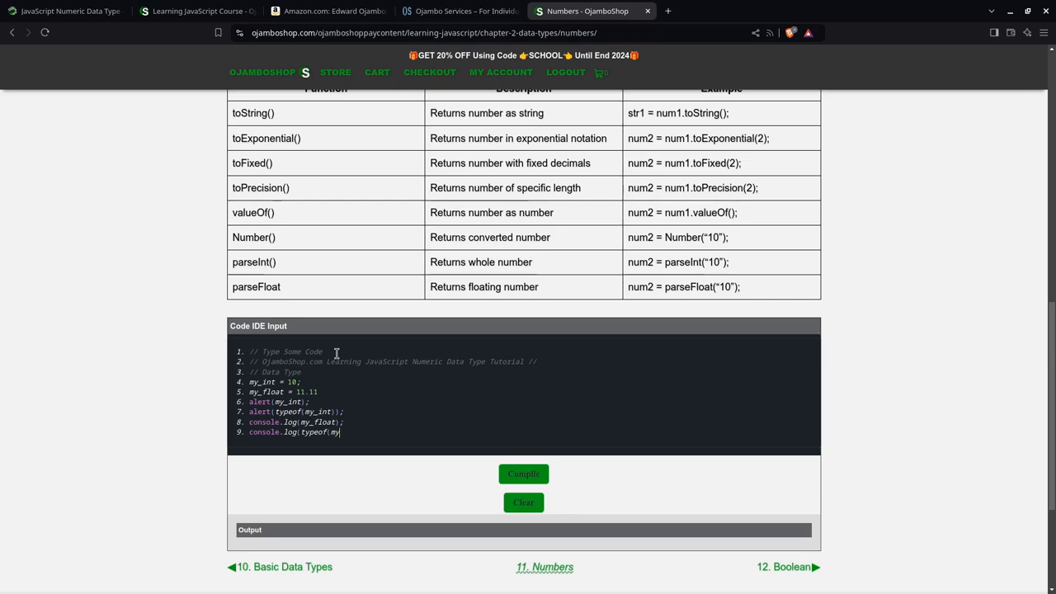
text(_float)
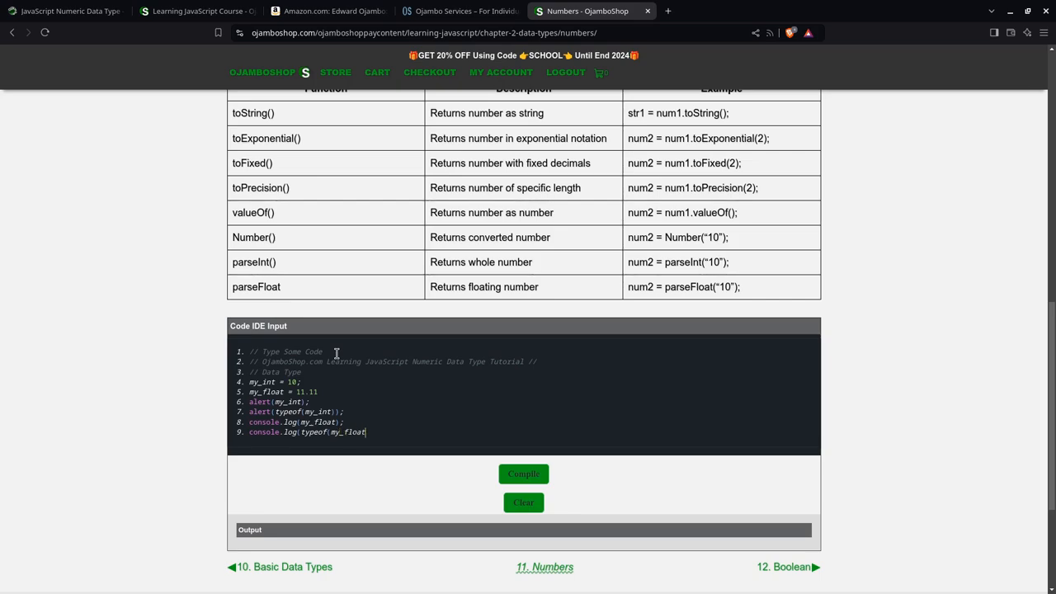
text());)
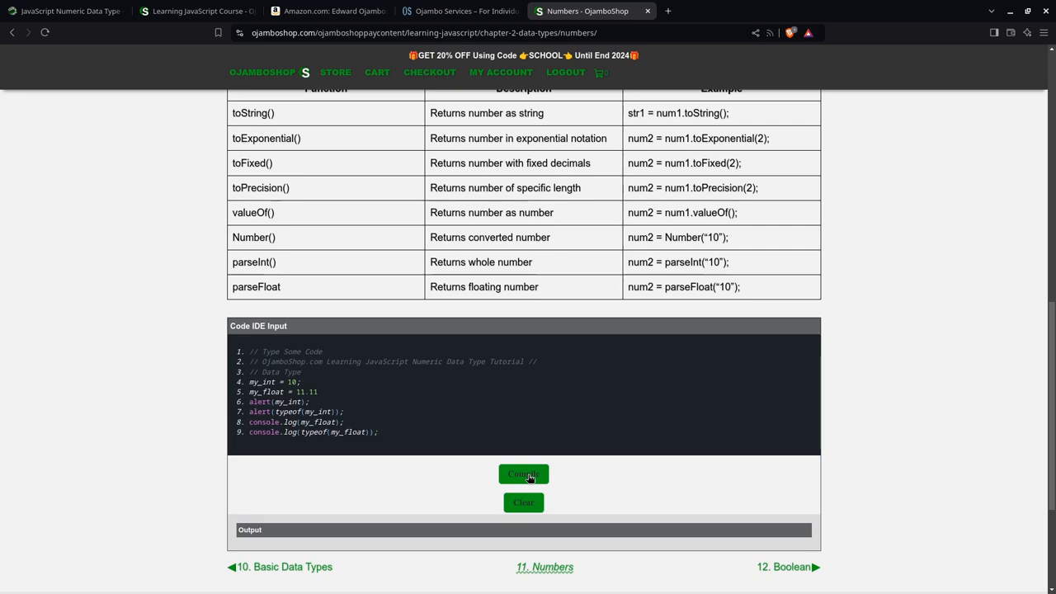
Step: Compile the numeric script and dismiss the alerts showing 10 and number
click(523, 474)
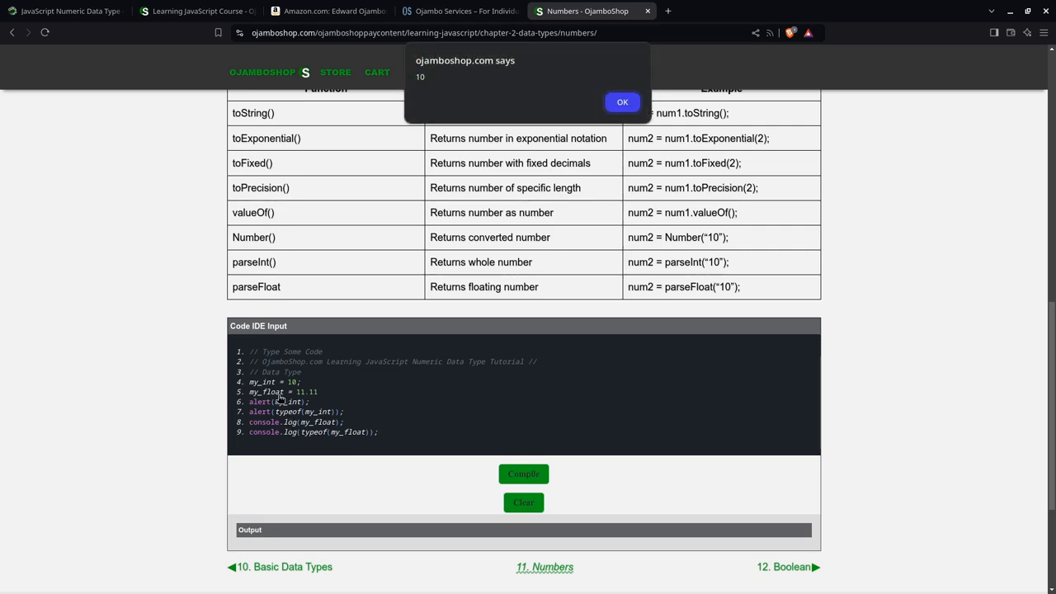
click(622, 101)
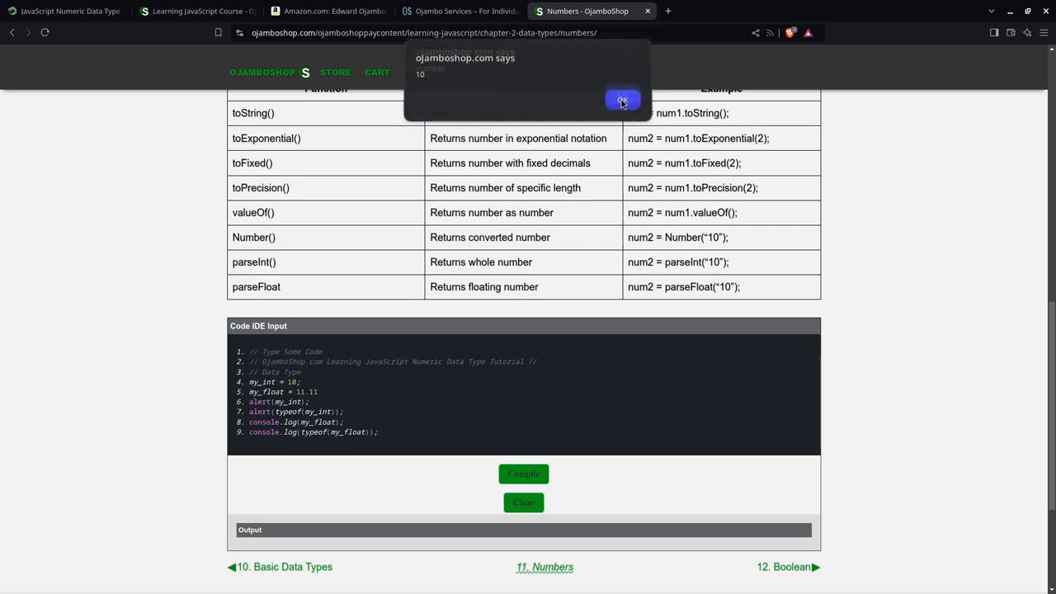
click(623, 99)
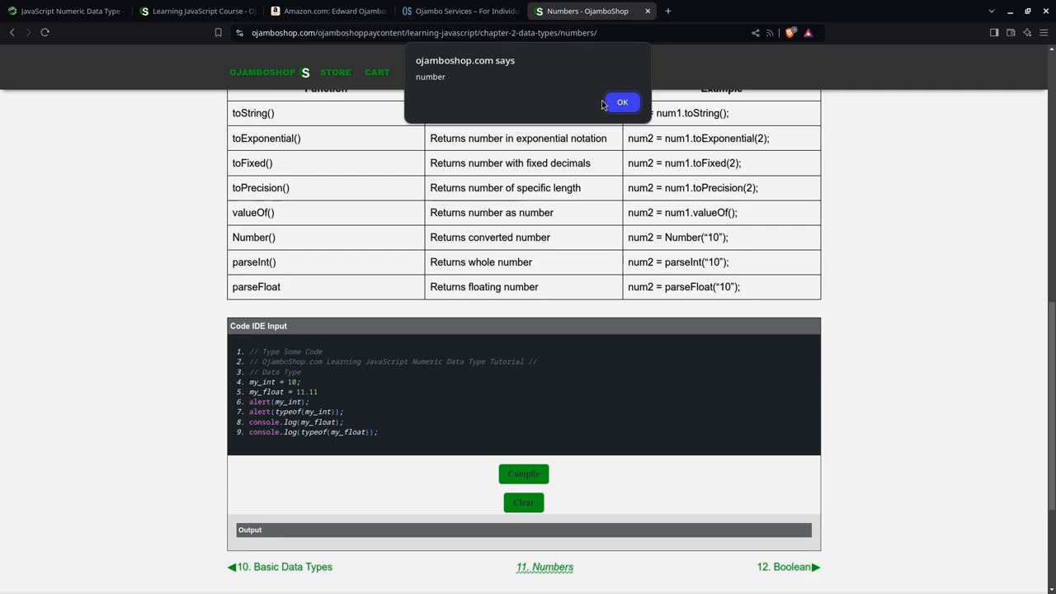
click(623, 101)
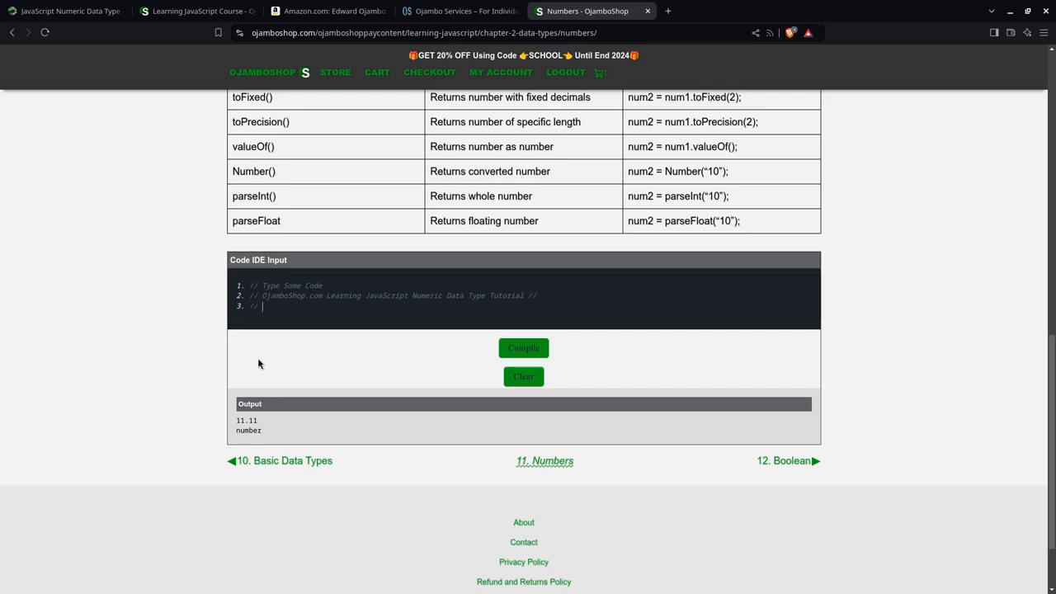
Step: Write a Casting Integers comment with int1 via Number() and int2 via parseInt()
text(Castin)
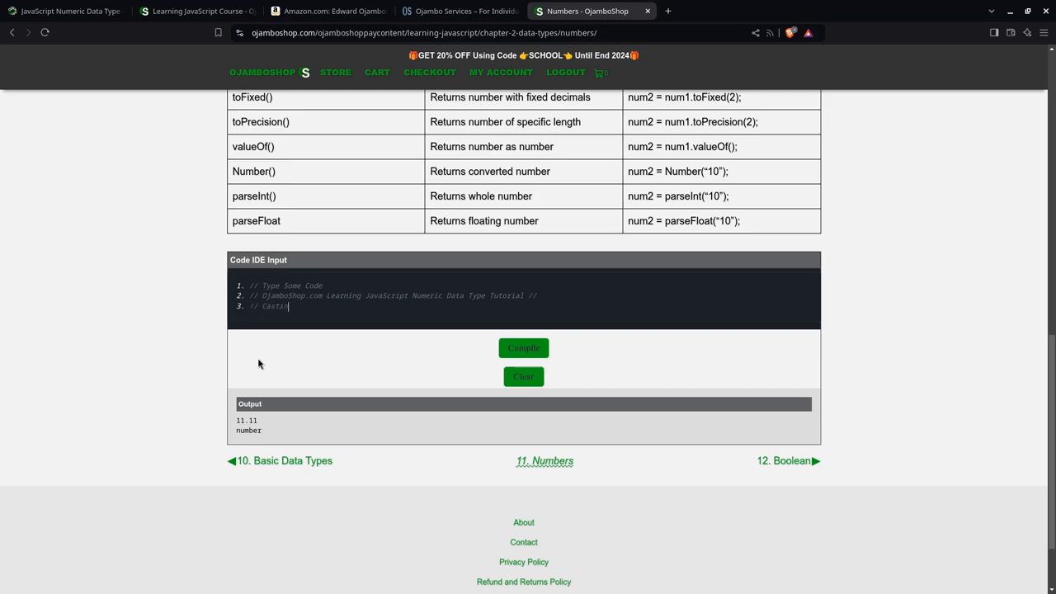
text(g Integers)
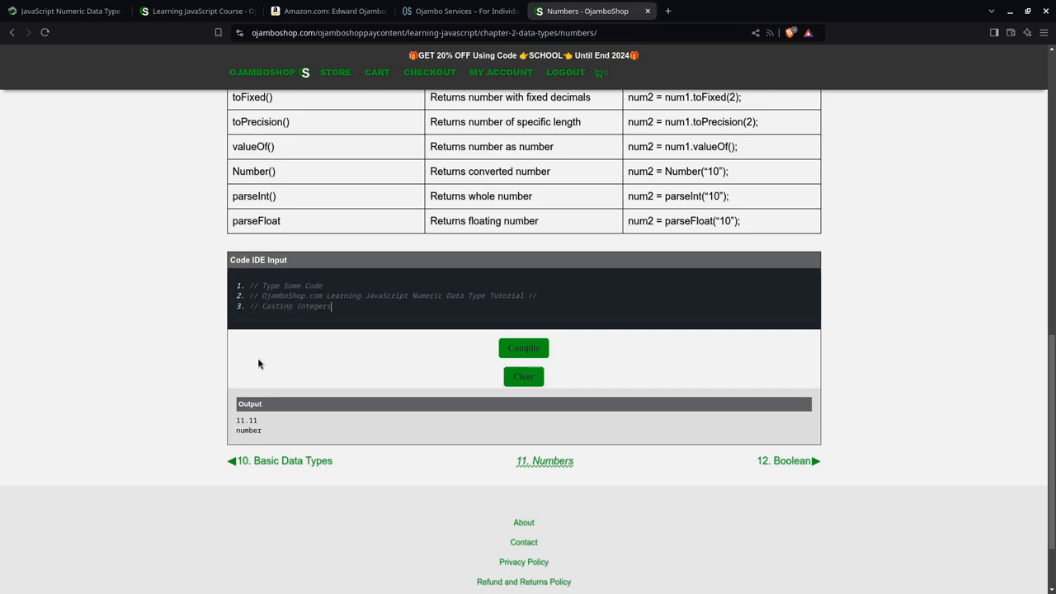
key(Enter)
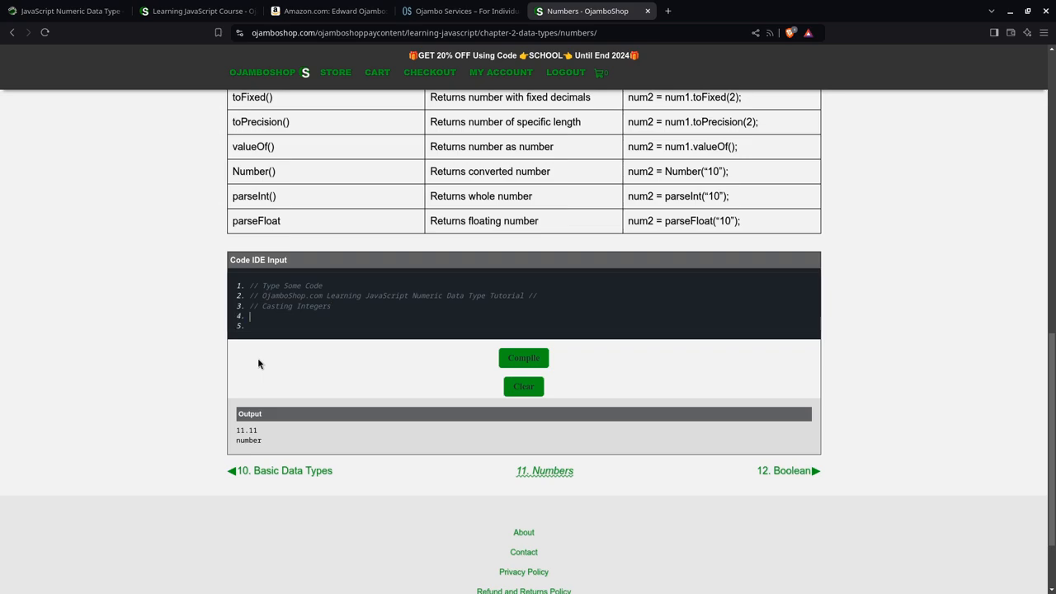
text(let int1)
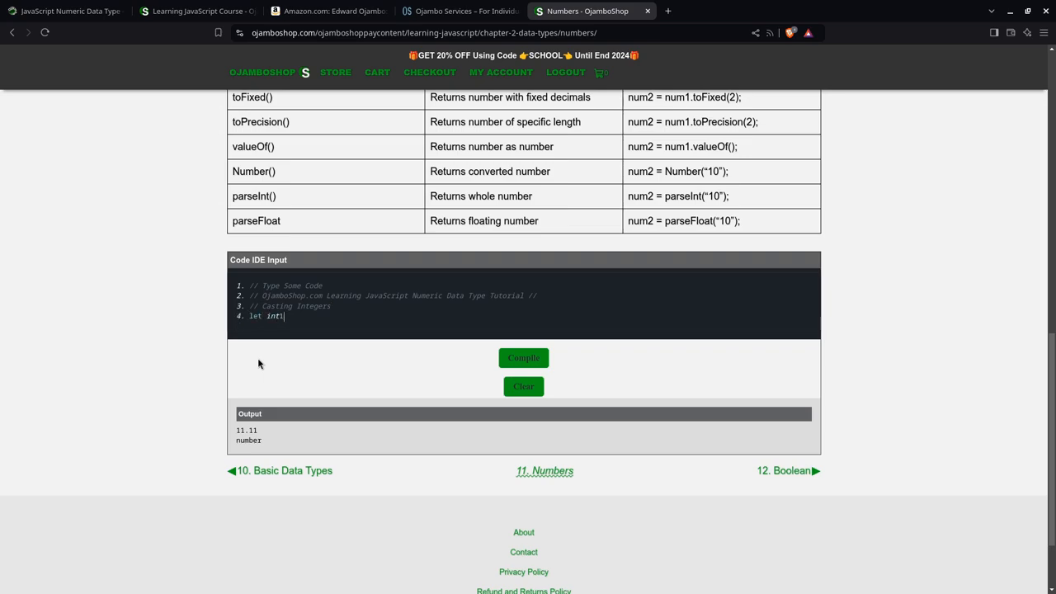
text(= Number("5");)
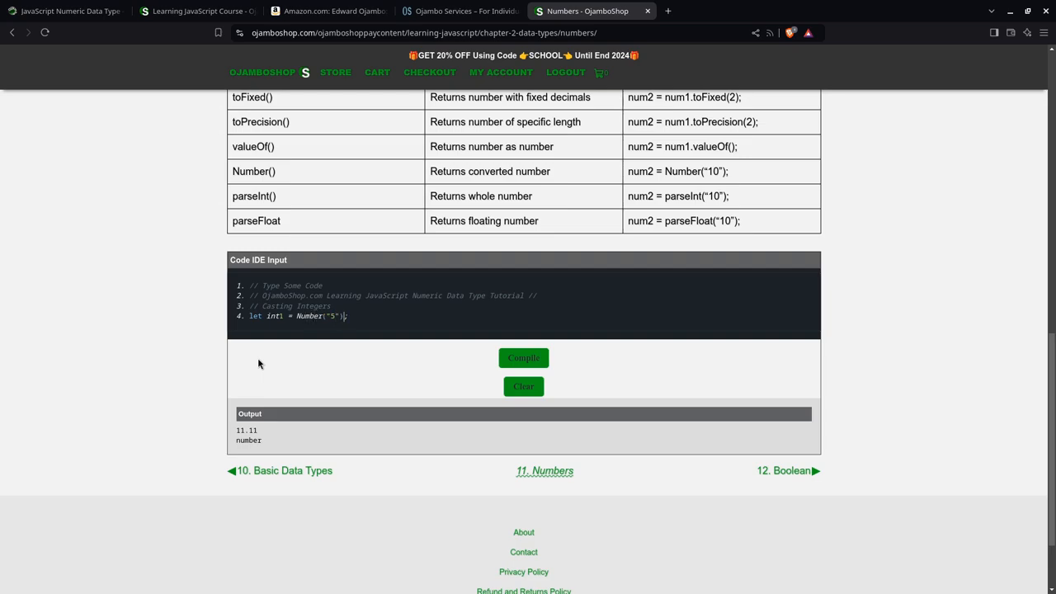
key(Enter)
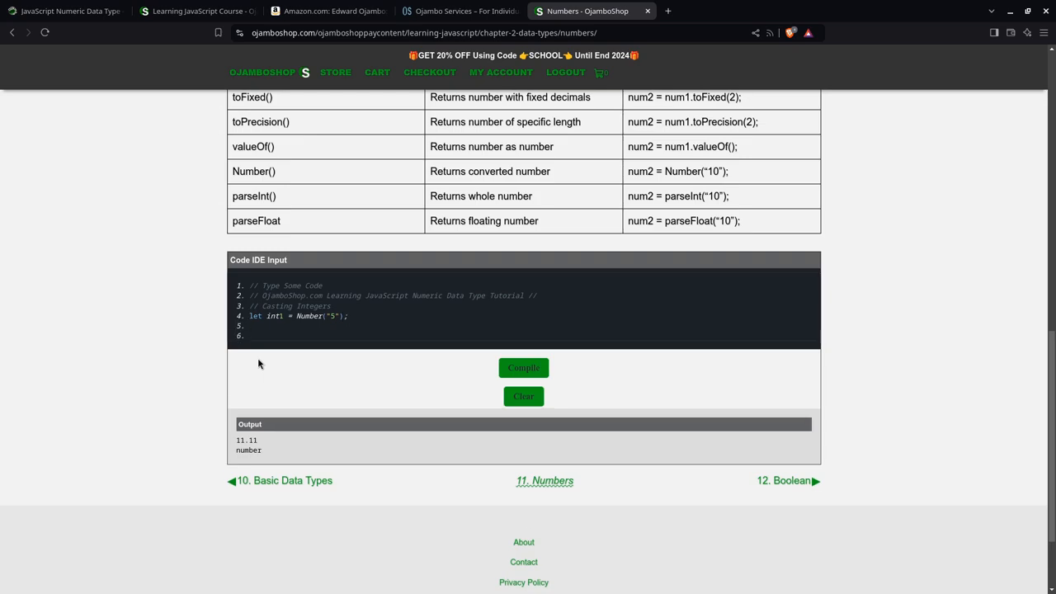
text(let in)
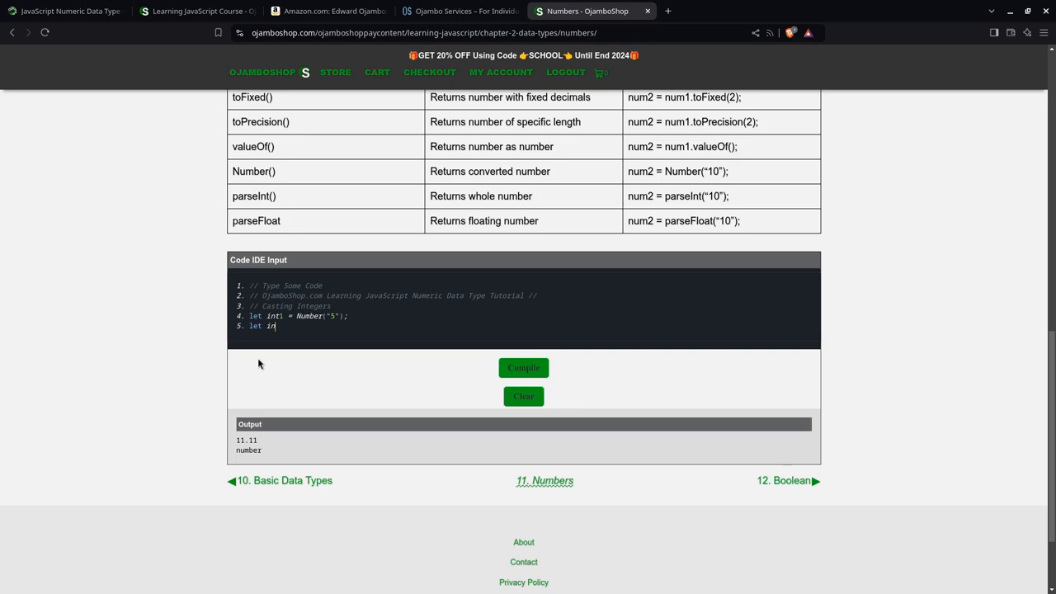
text(t2 = parse)
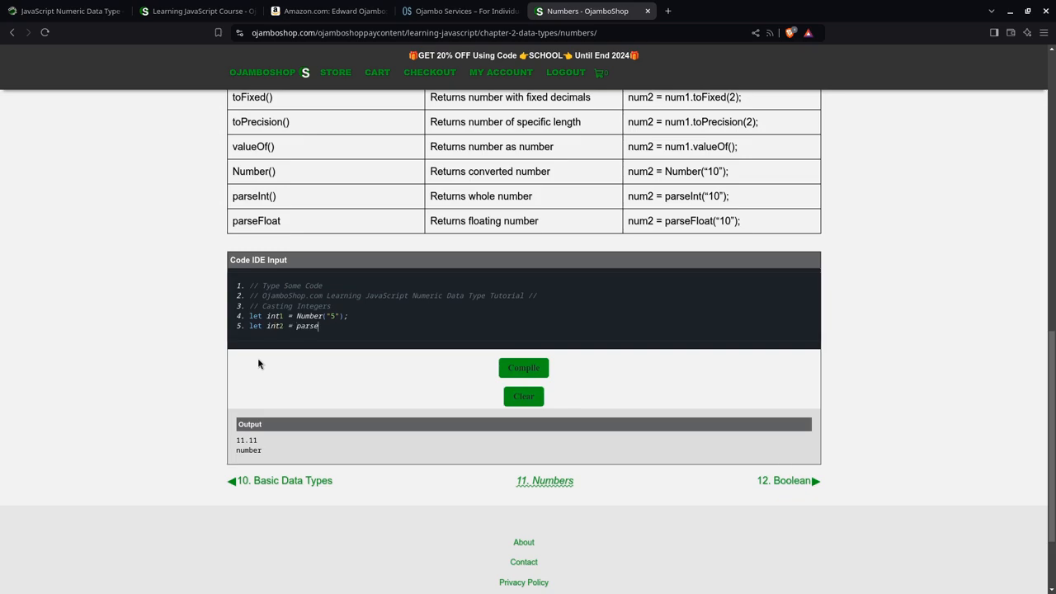
text(Int("3.0)
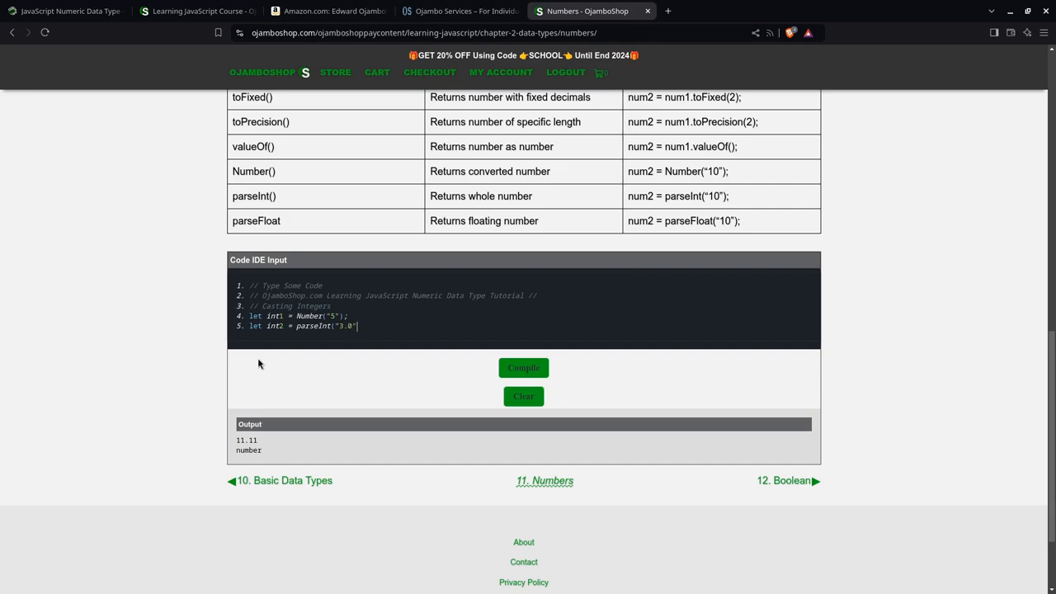
text();)
key(Enter)
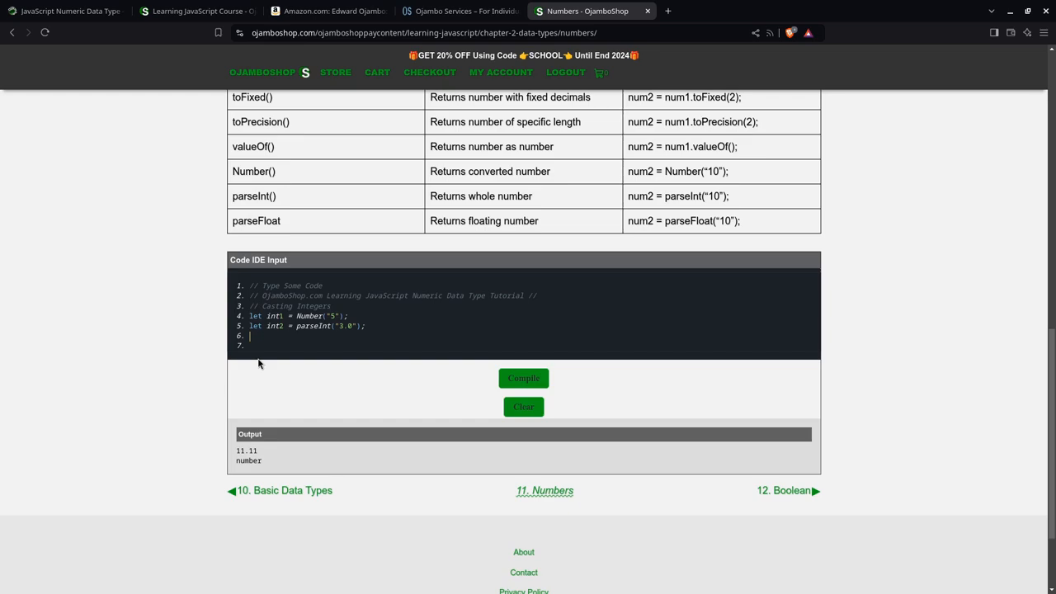
Step: Add int3 = Number("9"), log int1, int2, int3 and compile to output 5, 3, 9
text(let int)
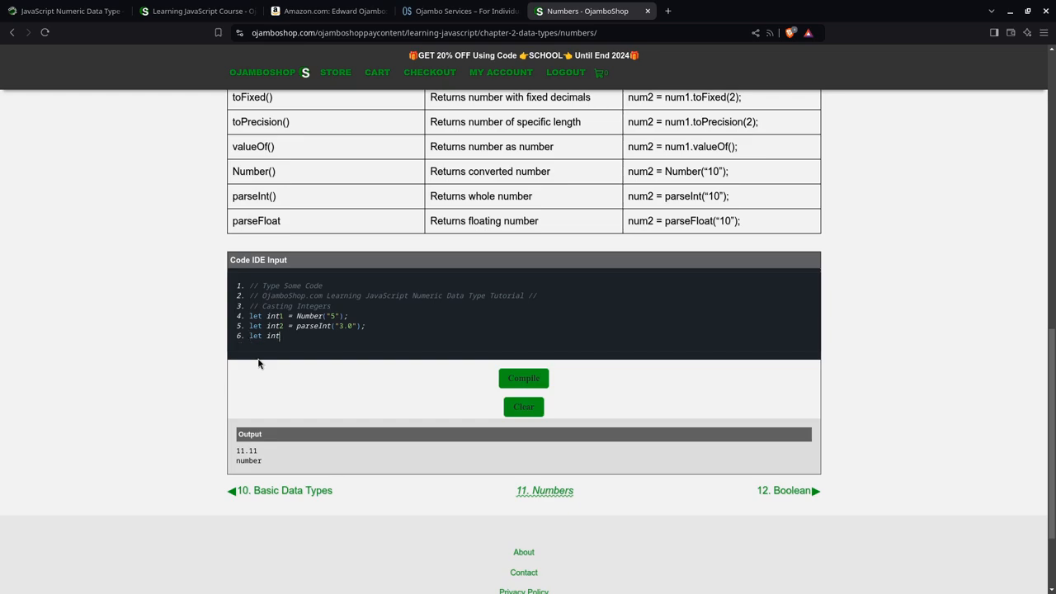
text(3)
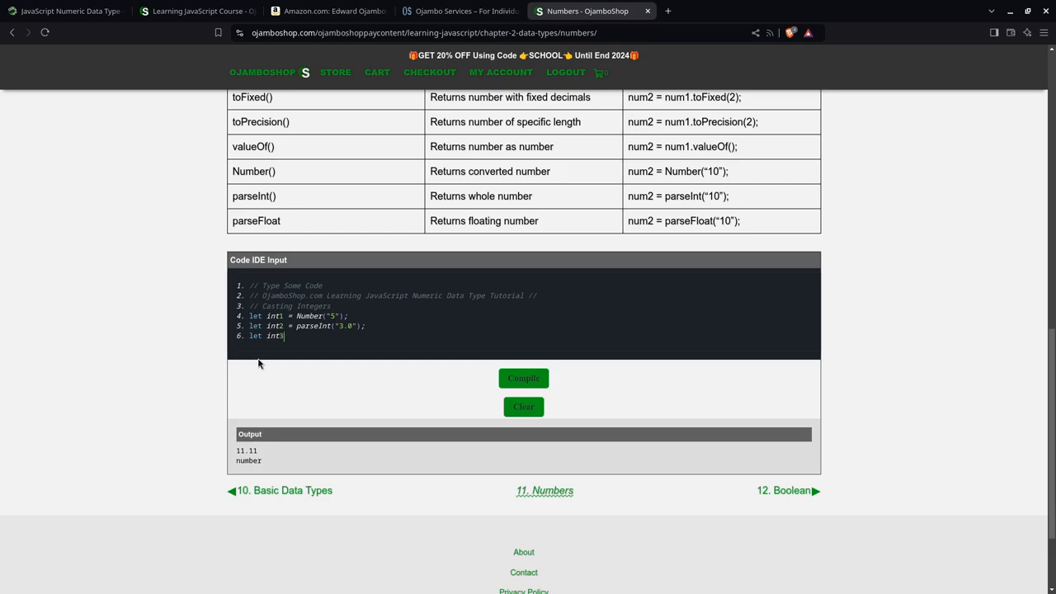
text(= Number)
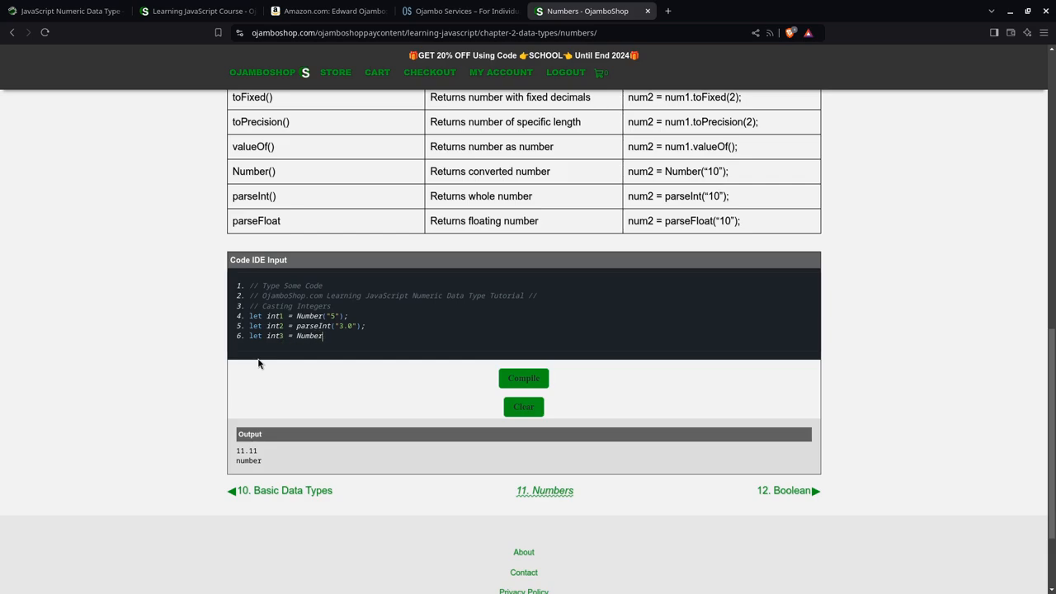
text((")
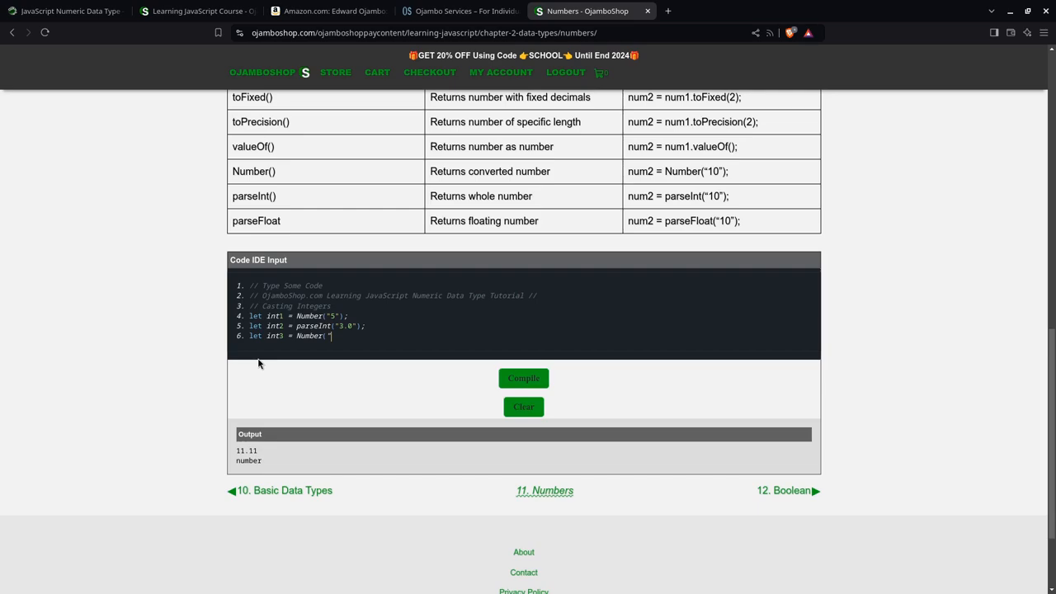
text(9");)
text(c)
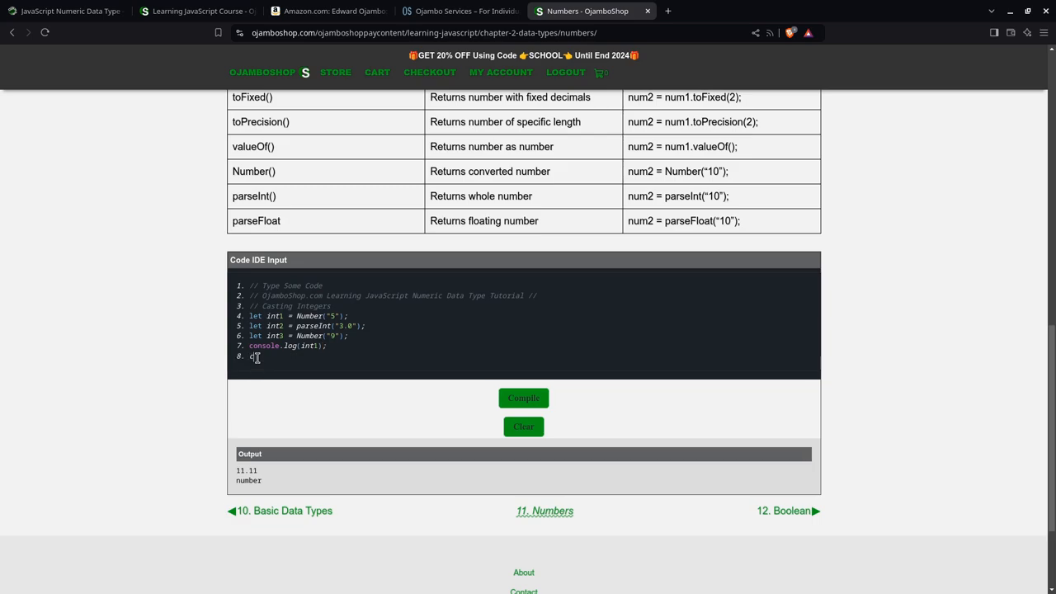
text(onsole.log)
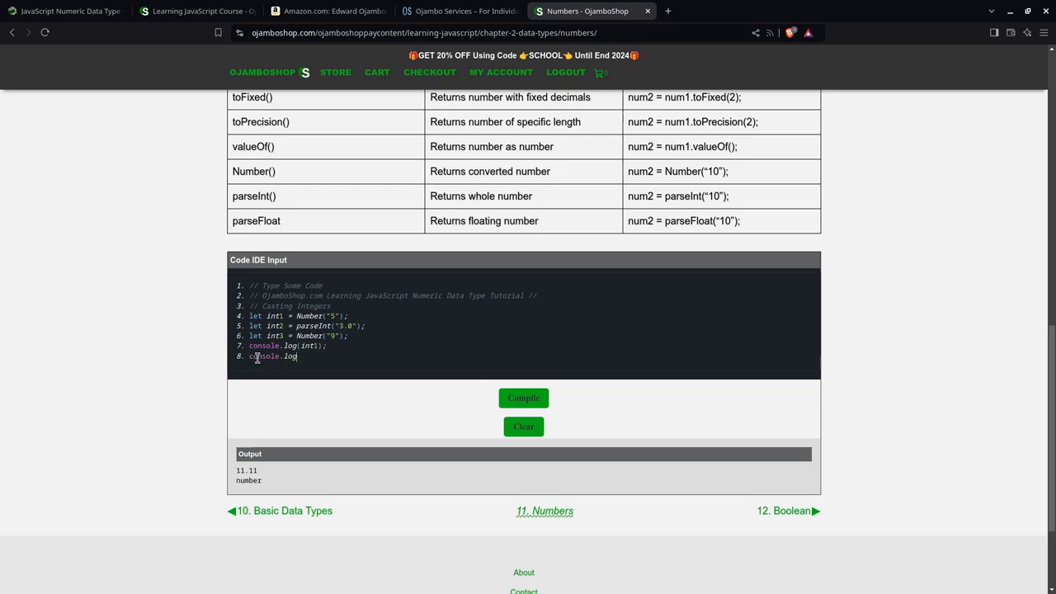
text((int)
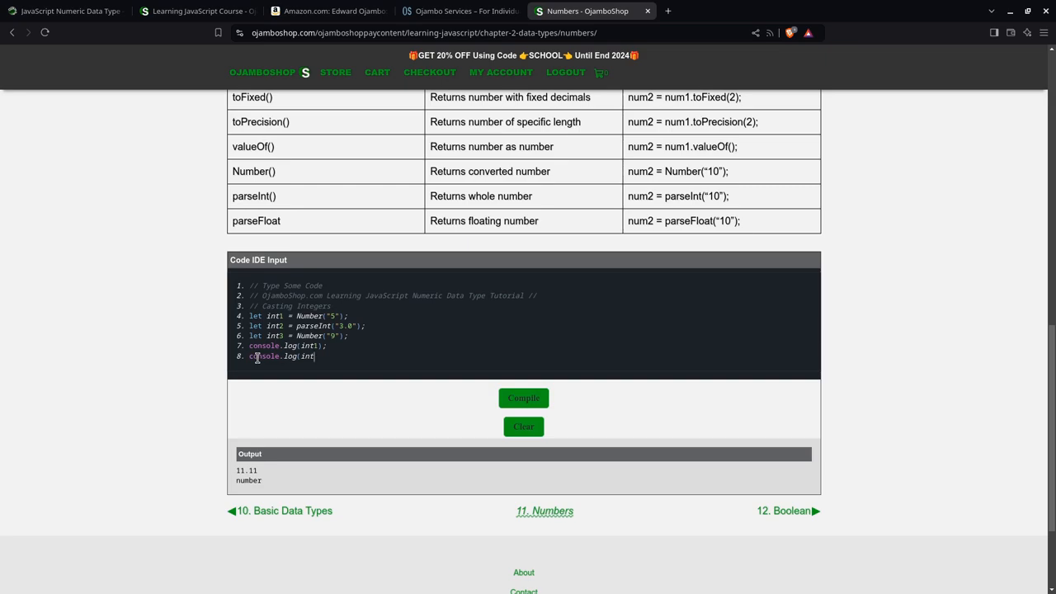
text(2);)
text(console.lo)
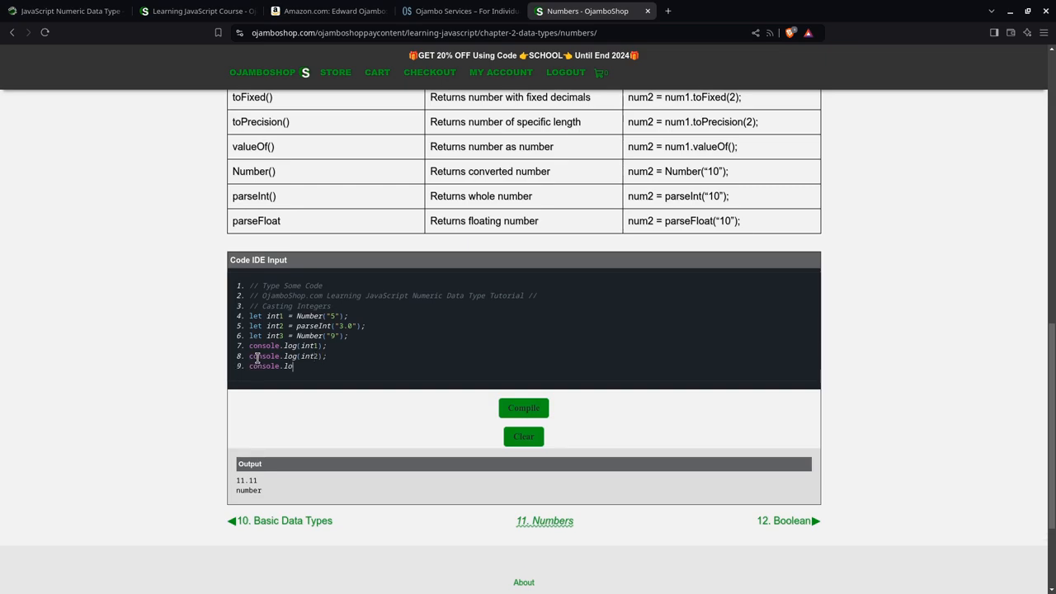
text(g(int3);)
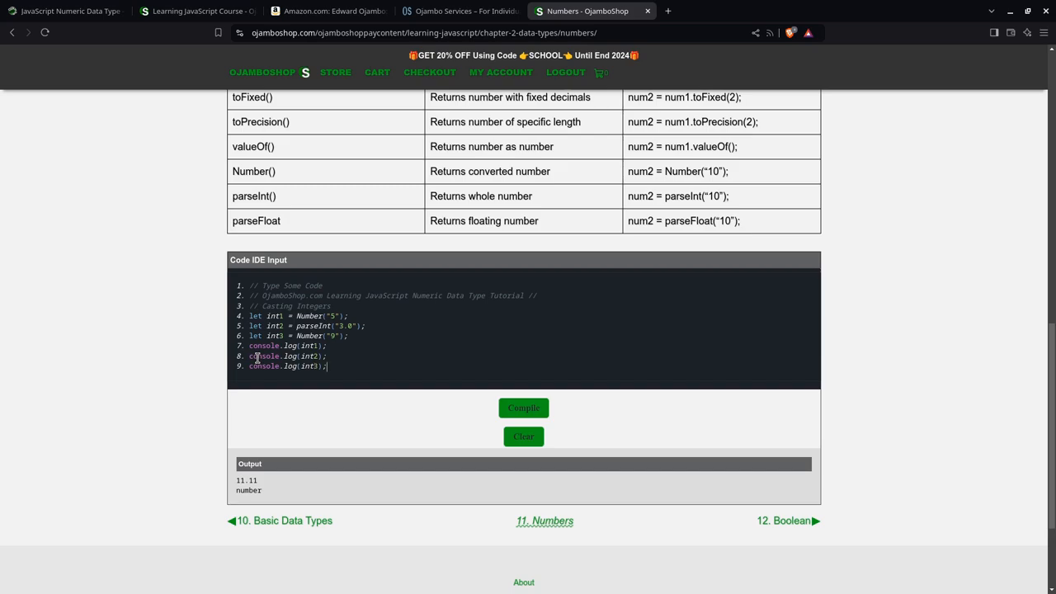
click(523, 409)
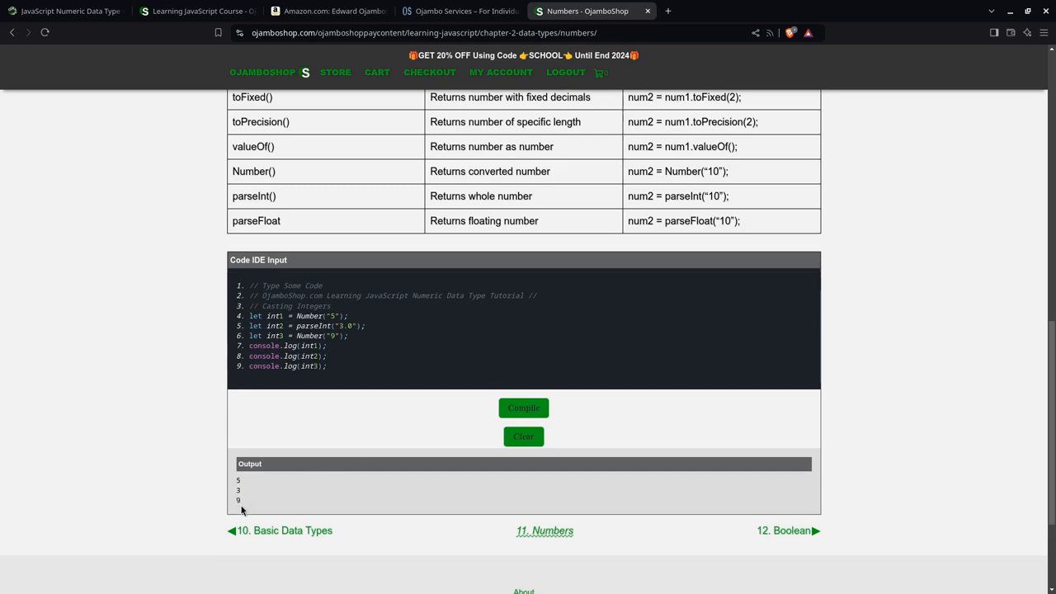
Step: Replace the integer code with float1 = Number("5.0") and float2 = parseFloat("3.0")
drag(264, 336, 327, 365)
text(Floa)
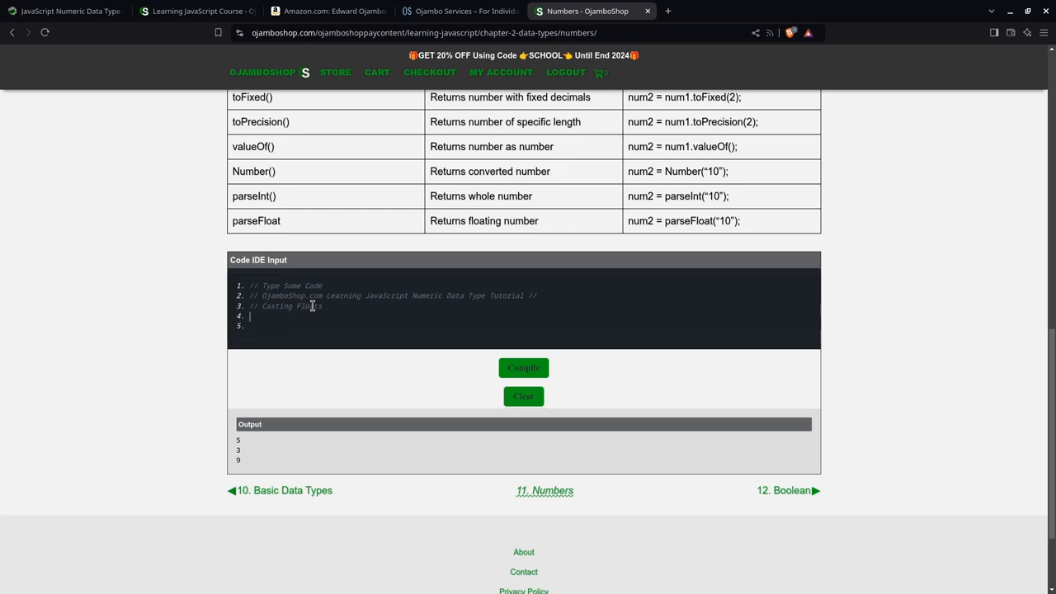
text(let)
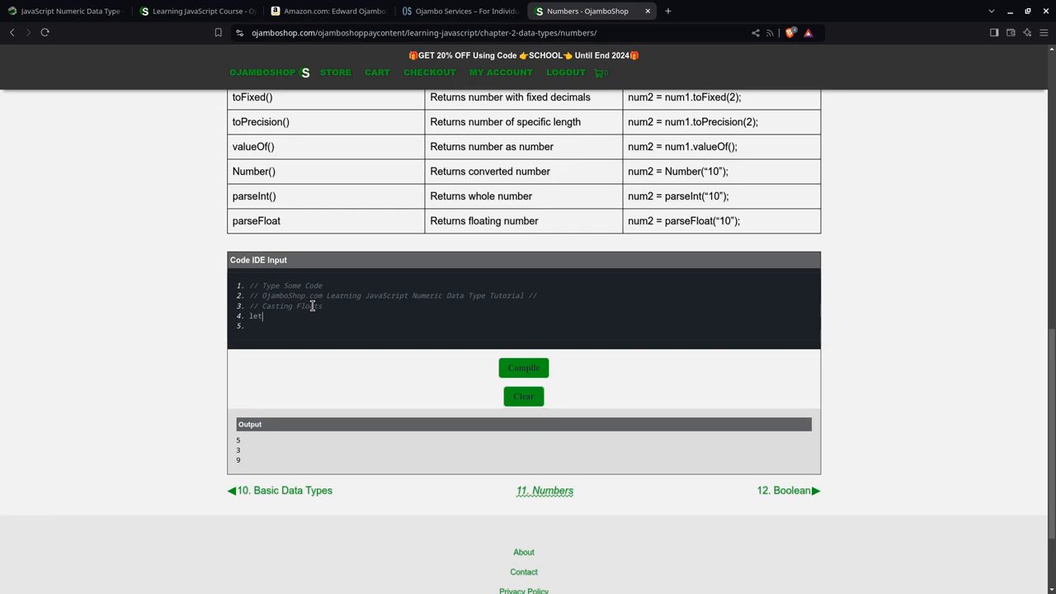
text(float1)
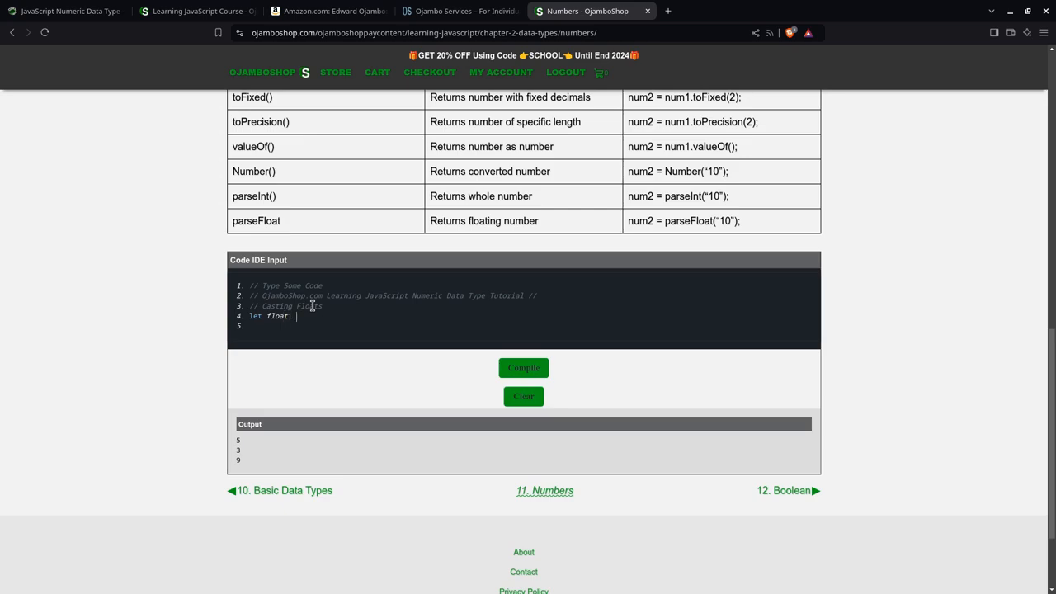
text(= Number(")
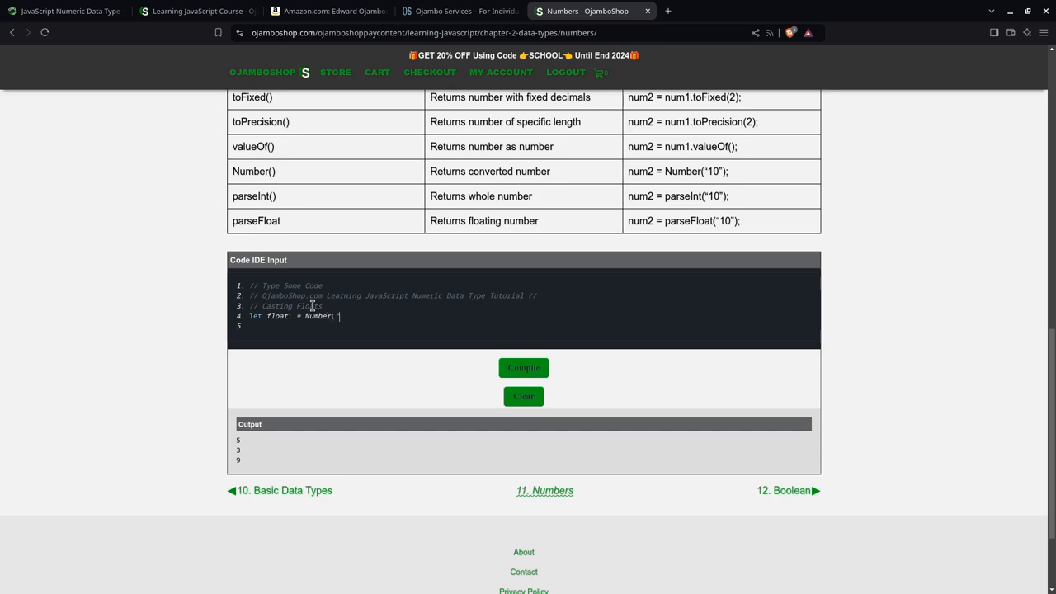
text(5.0");)
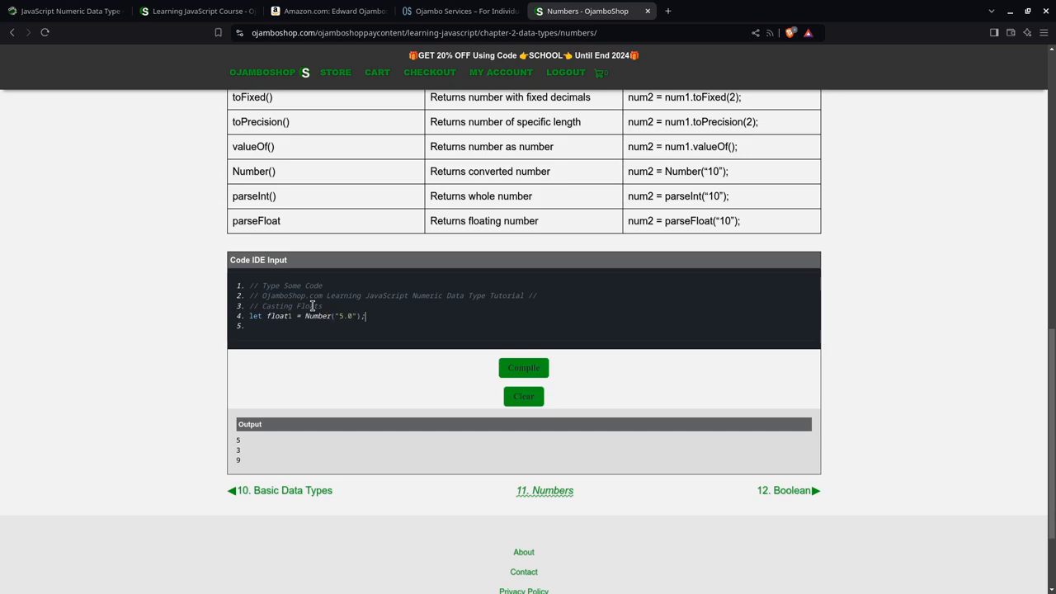
text(let float2 =)
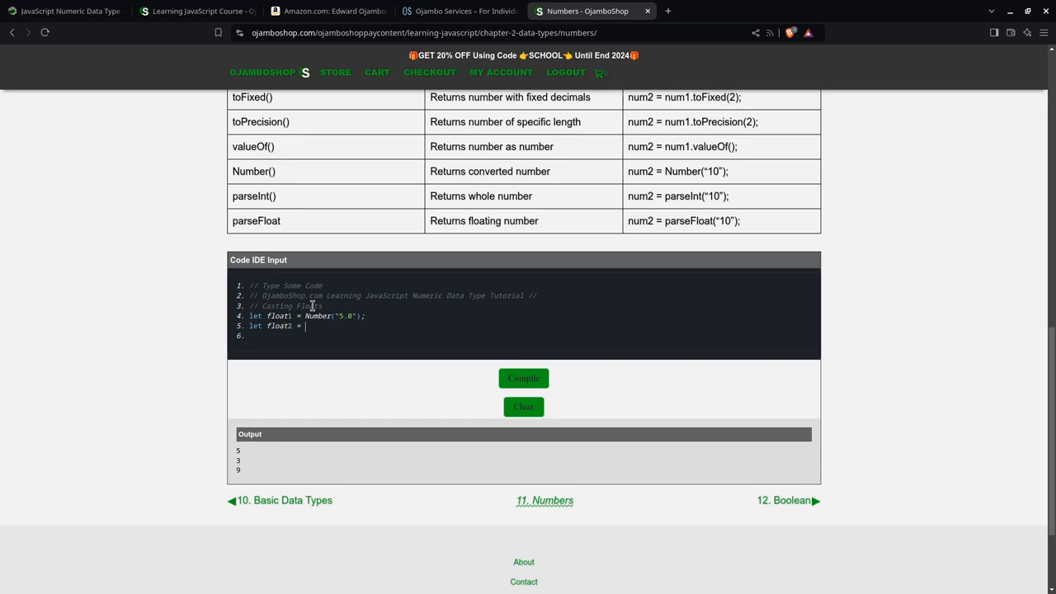
text(parseFloa)
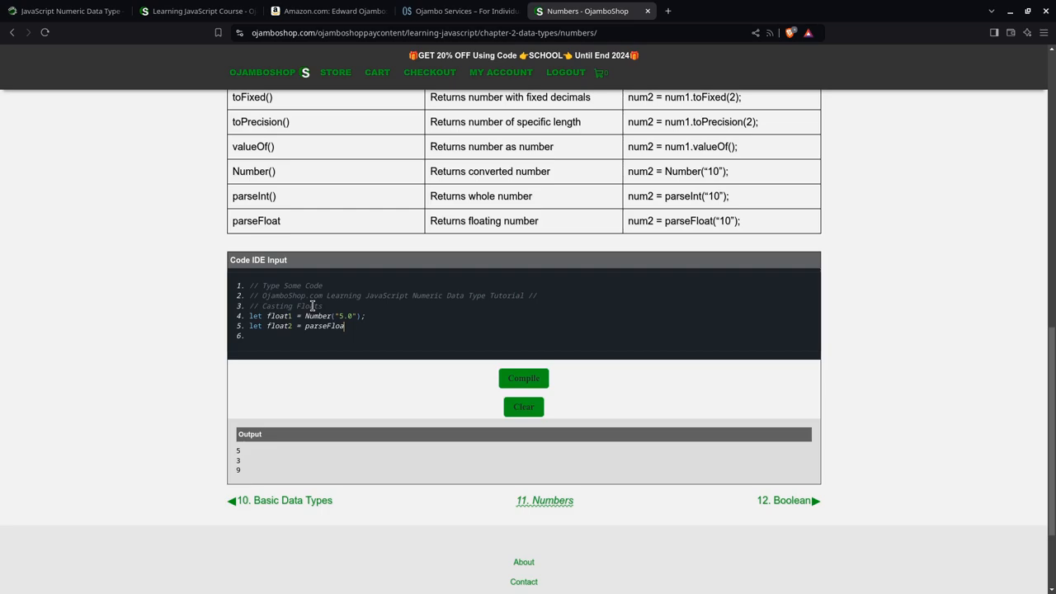
text(("3)
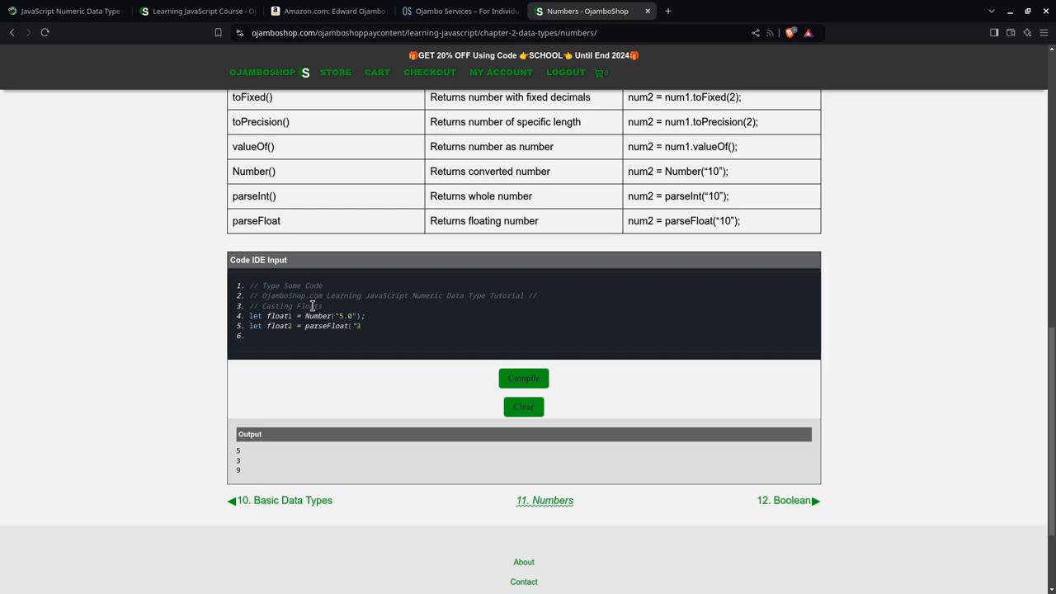
text(.0");)
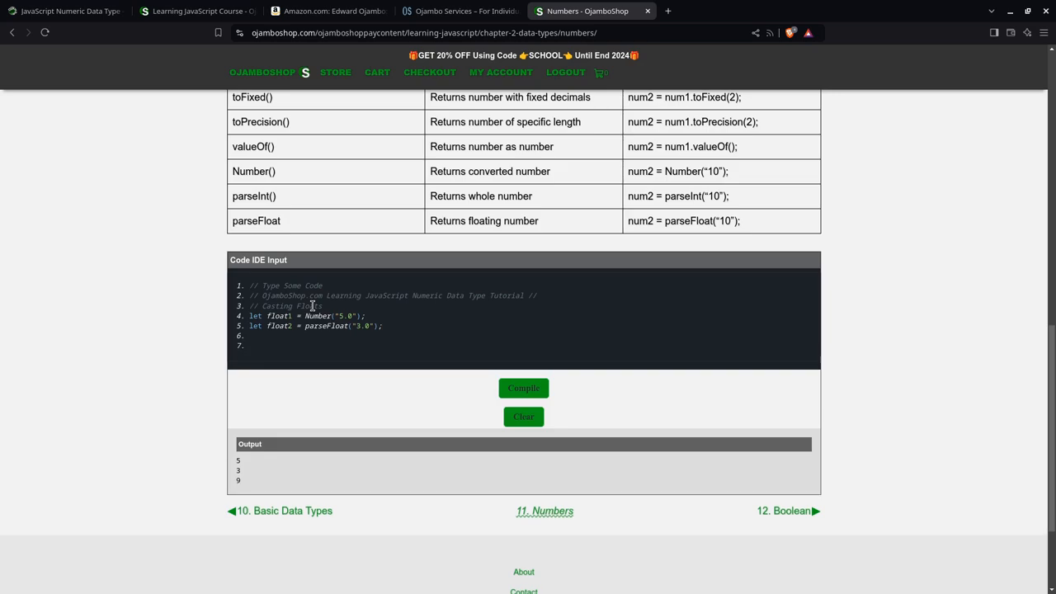
Step: Add float3 = Number("9.0") and console.log lines for the three floats
text(let float3)
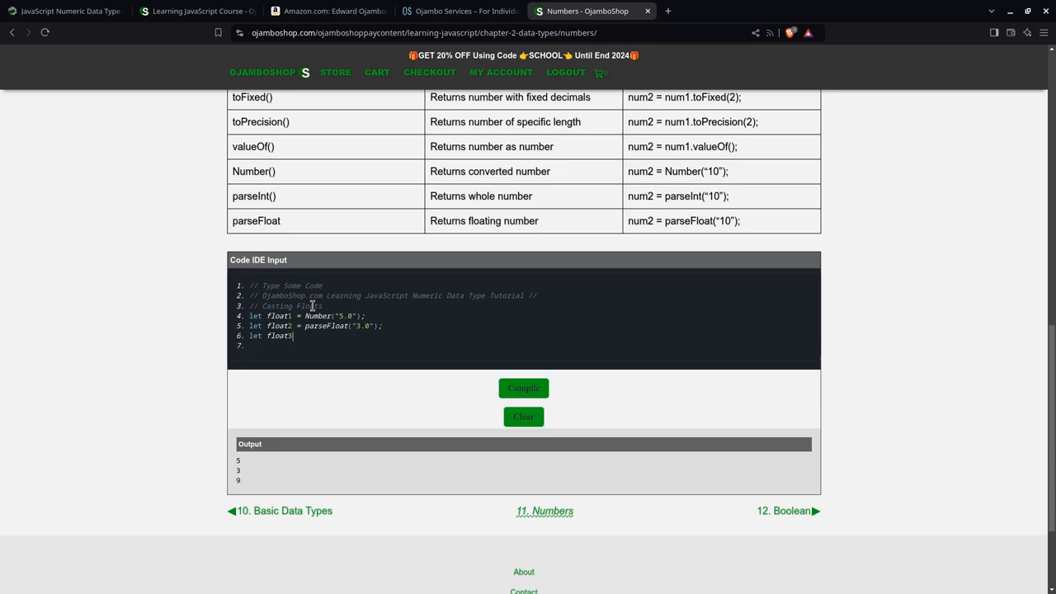
text(=)
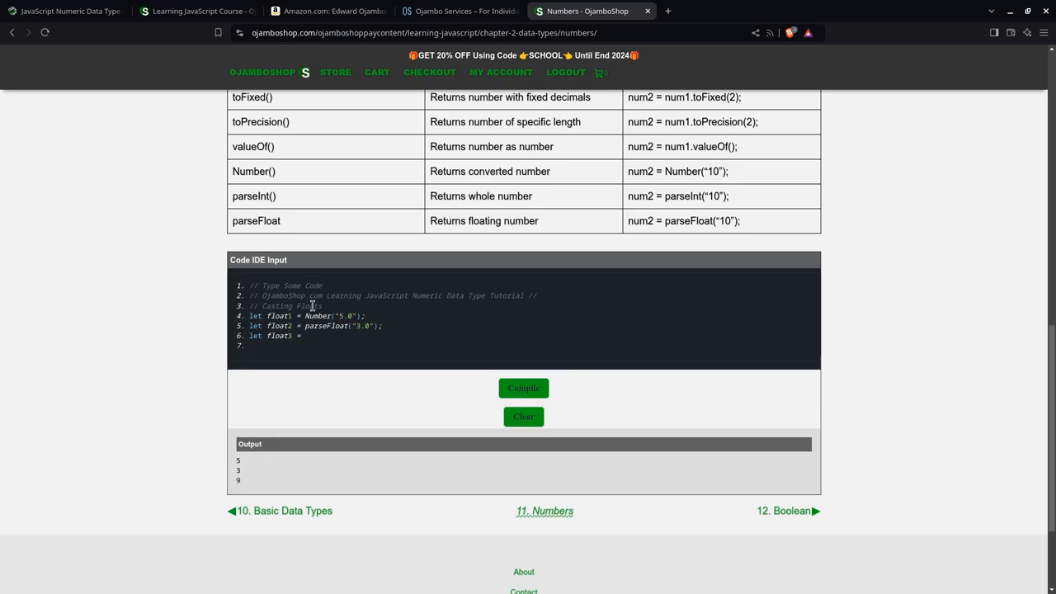
text(Numb)
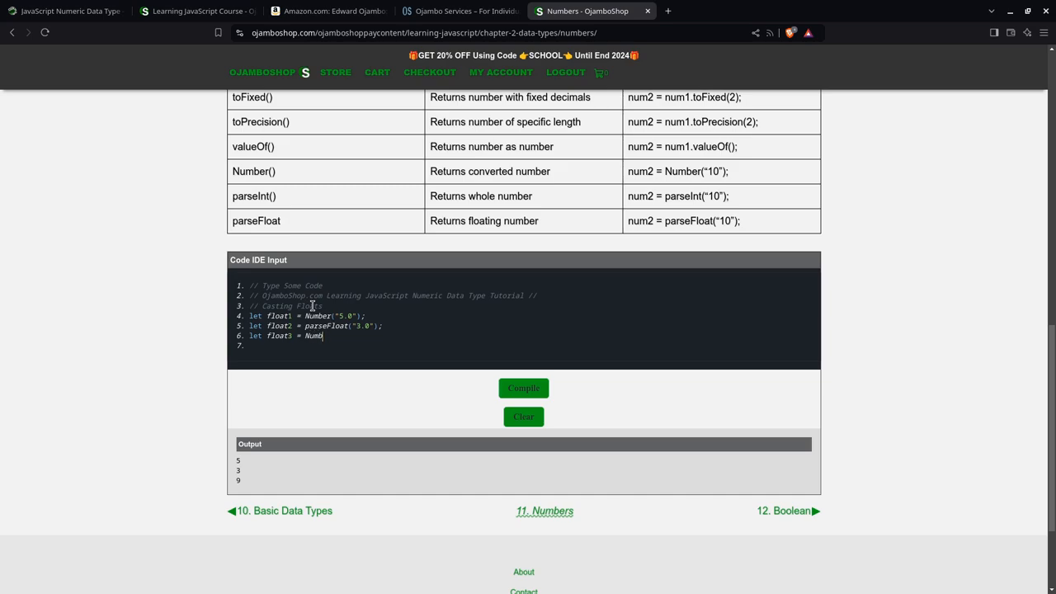
text(er("9.0");)
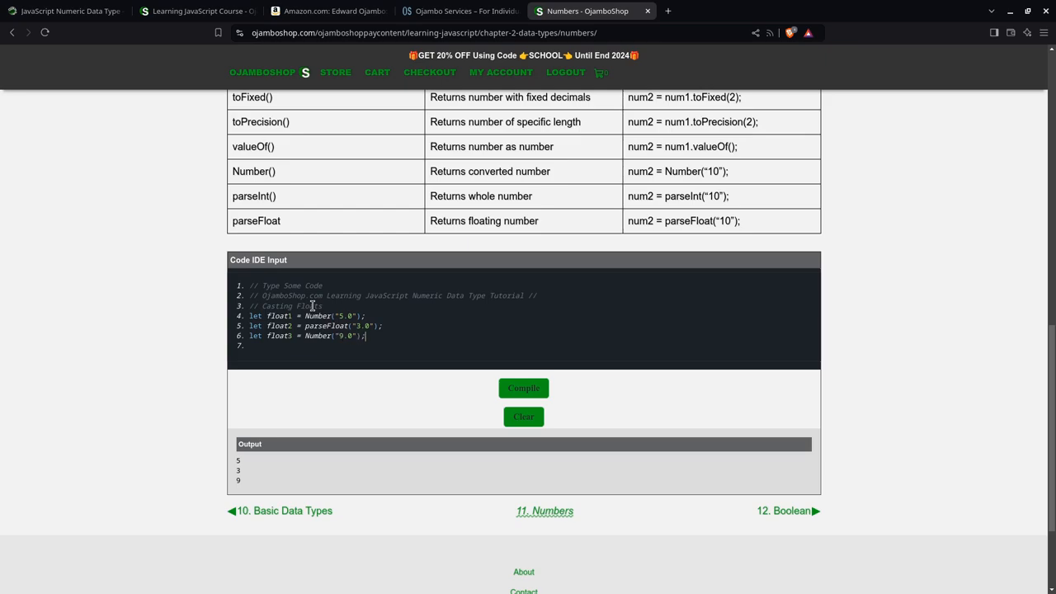
text(console.log)
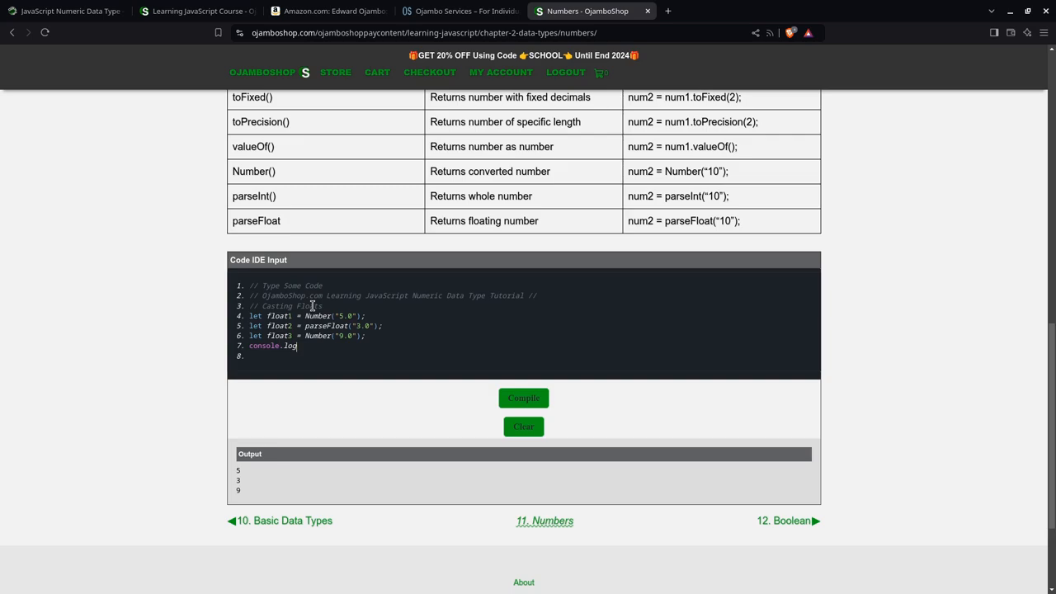
text((float1);)
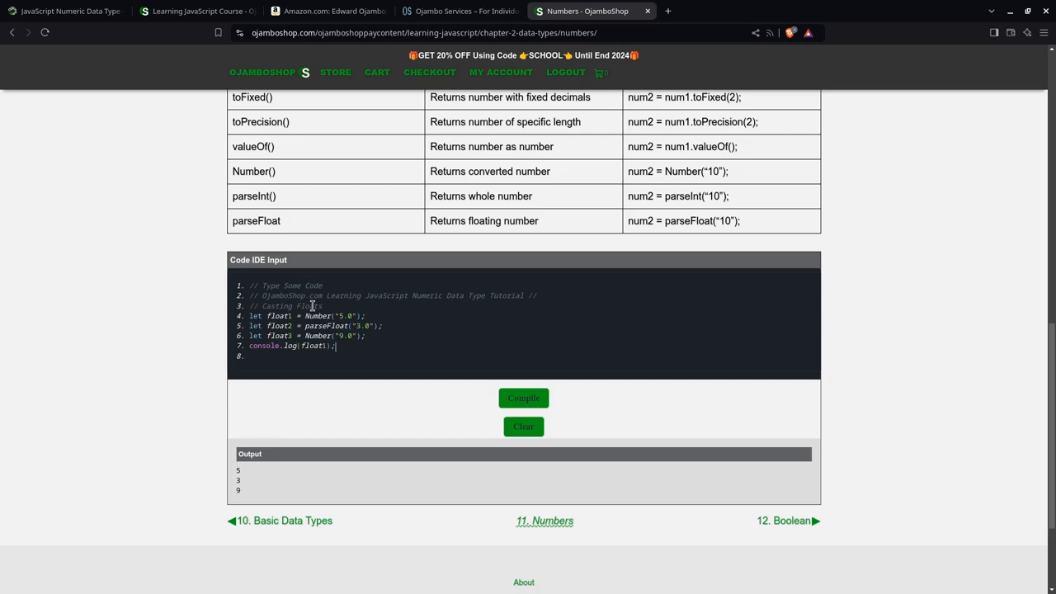
text(console.log)
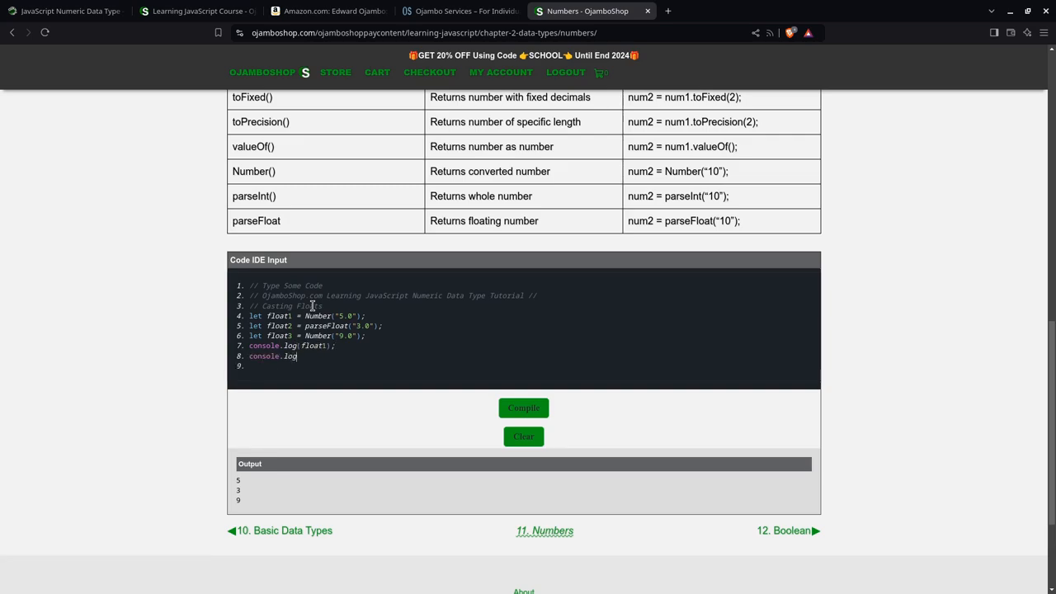
text((float2);)
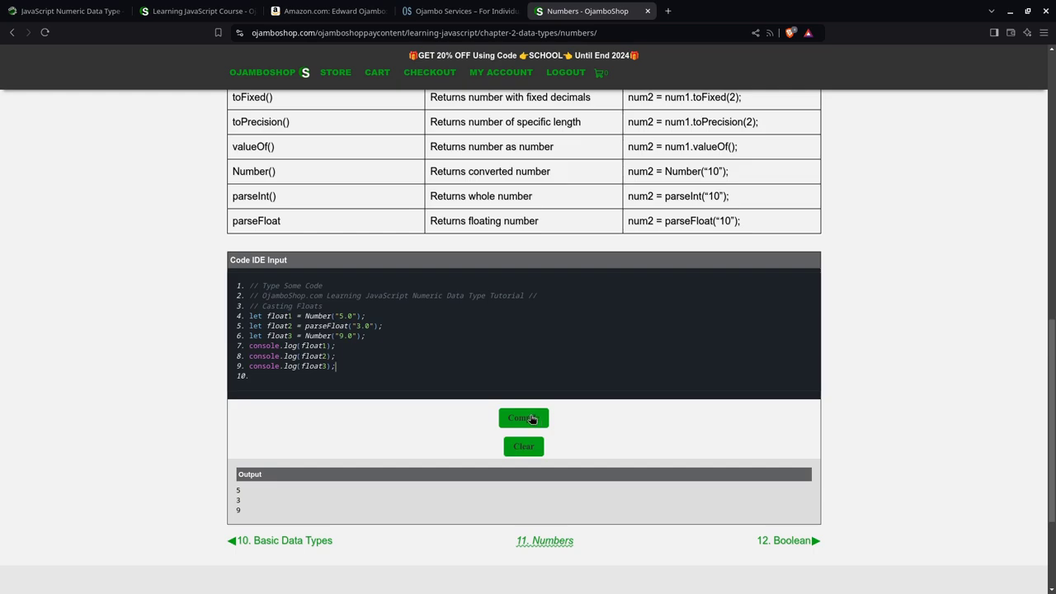
mouse_move(395, 417)
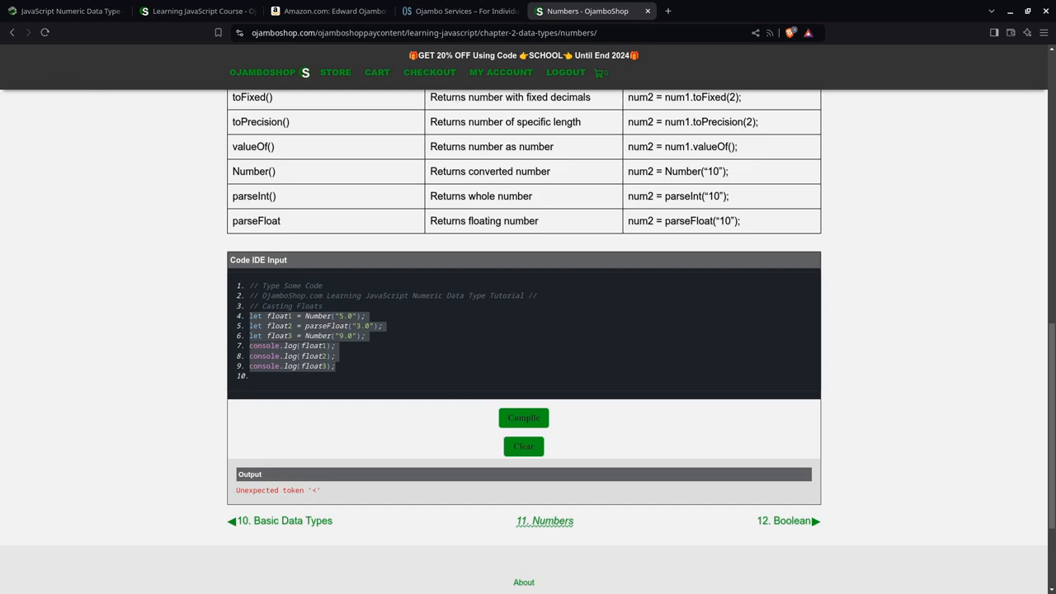
Step: Clear the editor back to its starter comments with an empty output
click(523, 447)
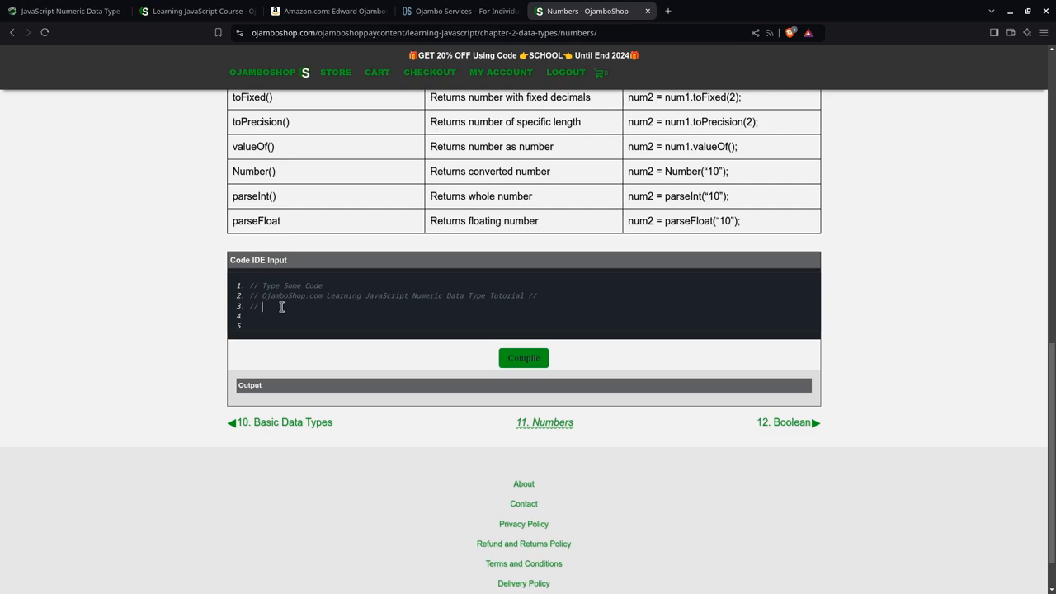
Step: Write an Integer Numbers example assigning int1 = 5, int2 = 3 and int3 = -9
text(Integer)
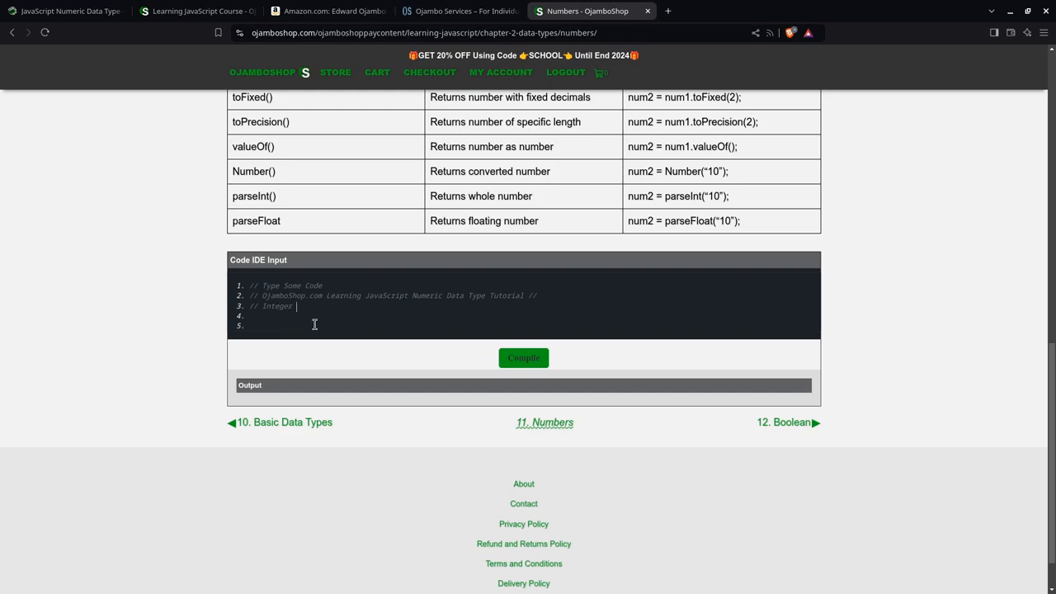
text(Numbers)
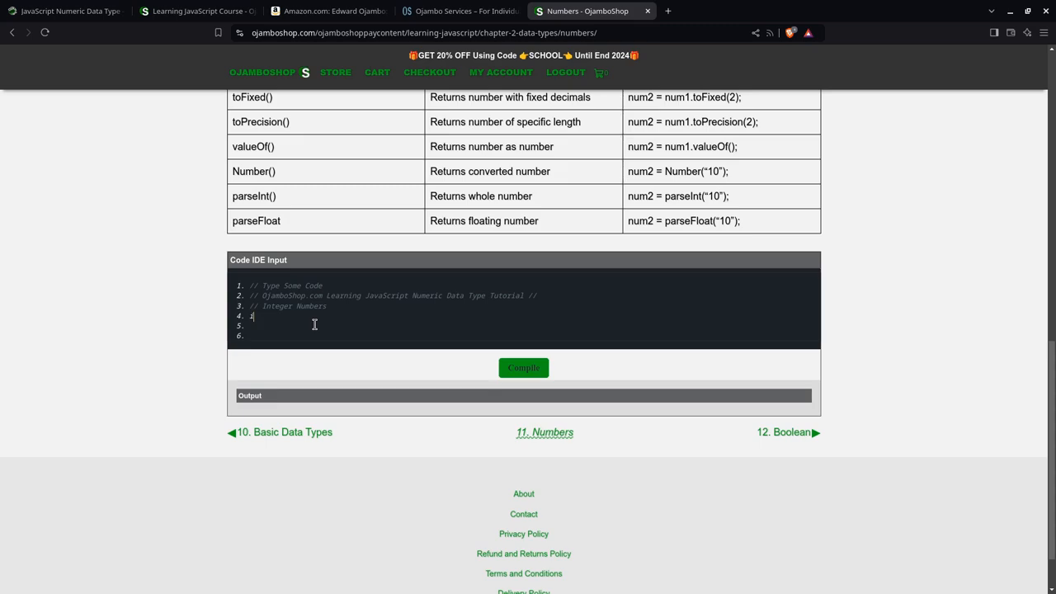
text(nt1)
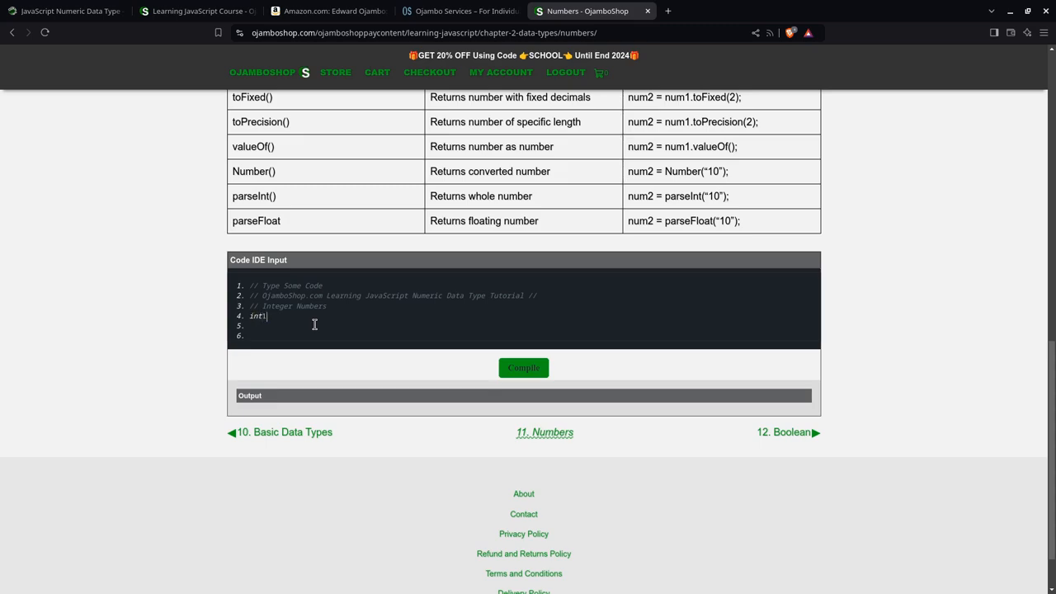
text(= 5;)
click(533, 326)
text(init)
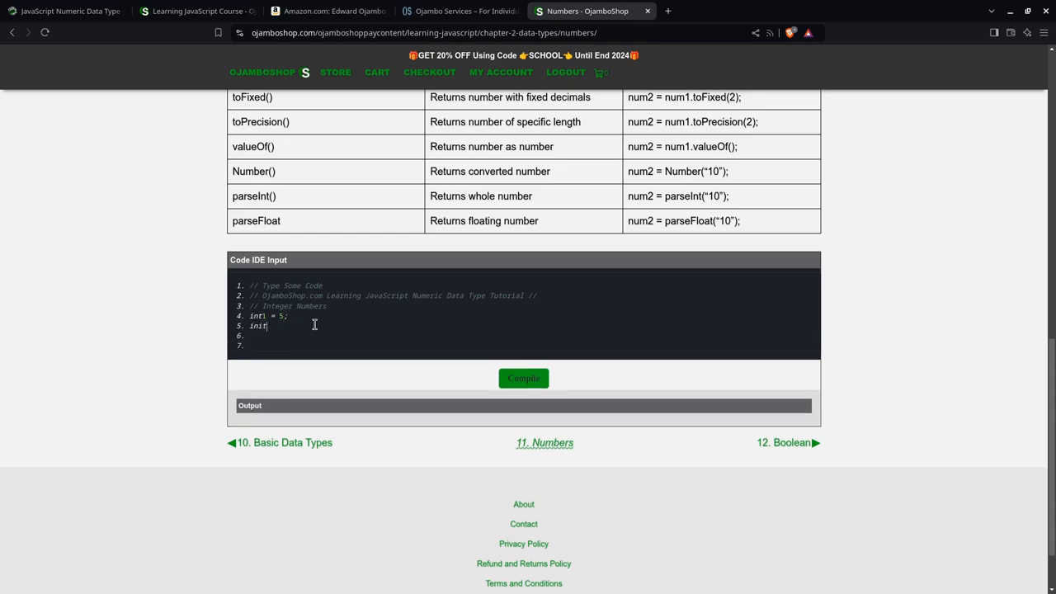
text(int2)
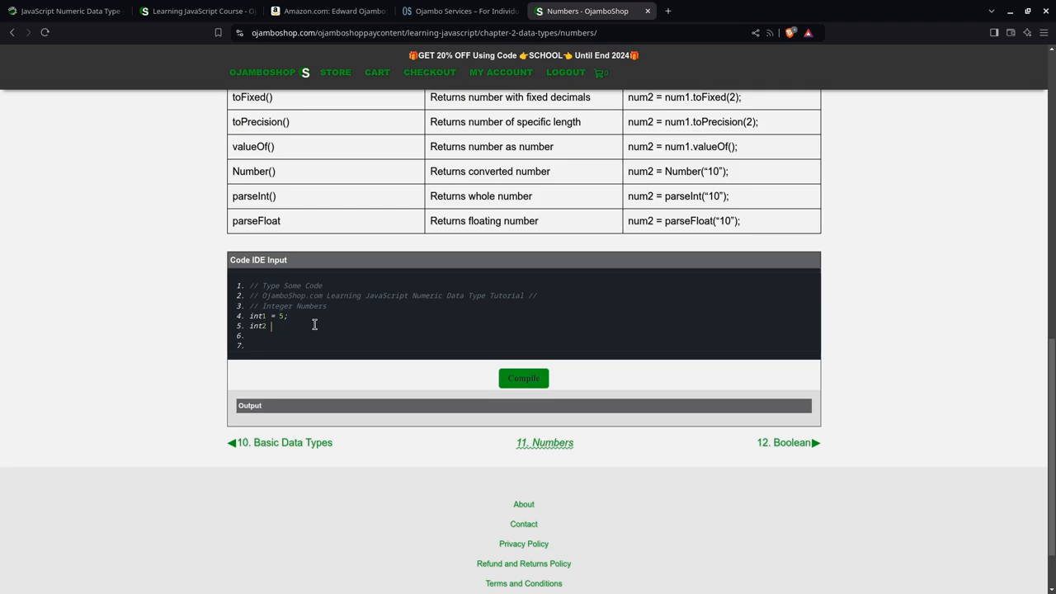
text(= 3;)
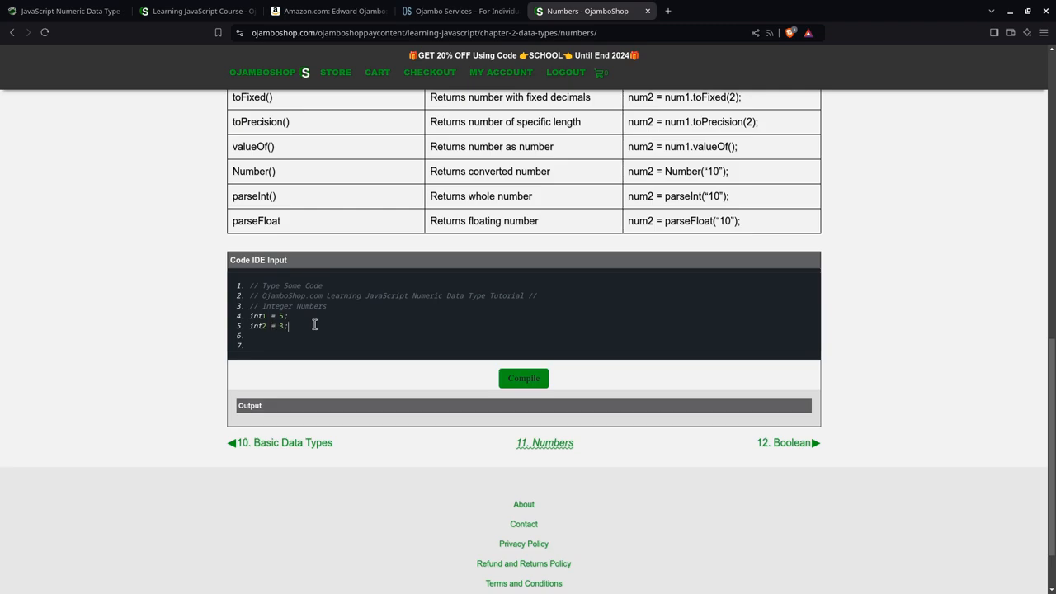
text(int)
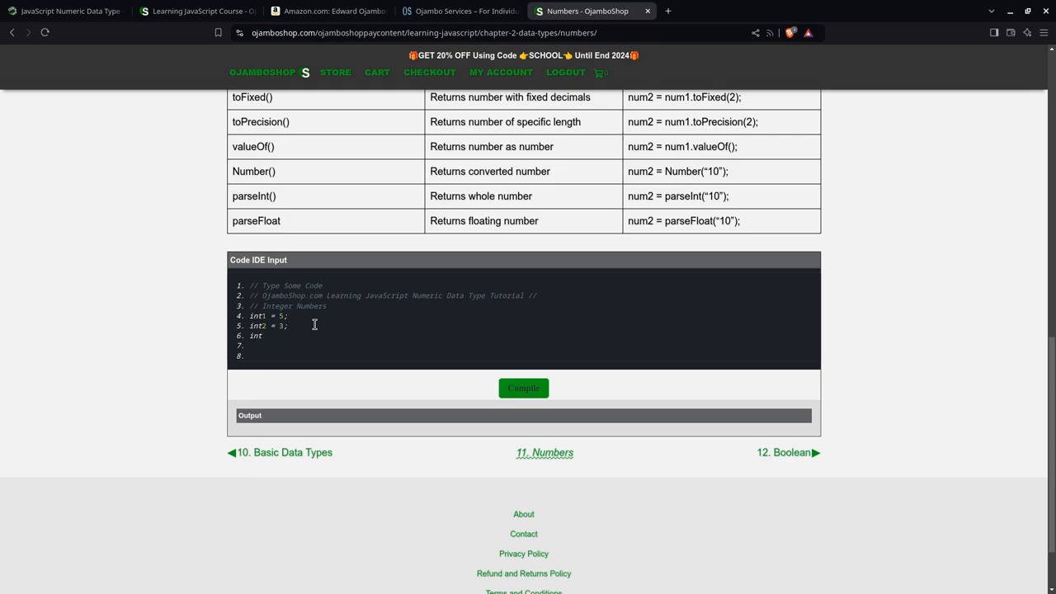
text(3)
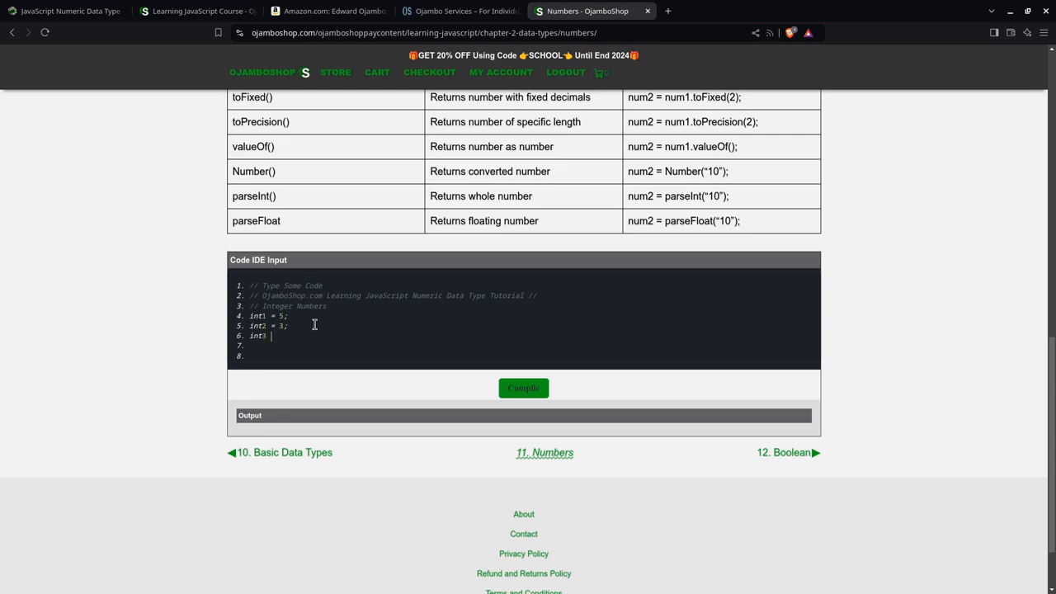
text(= -9;)
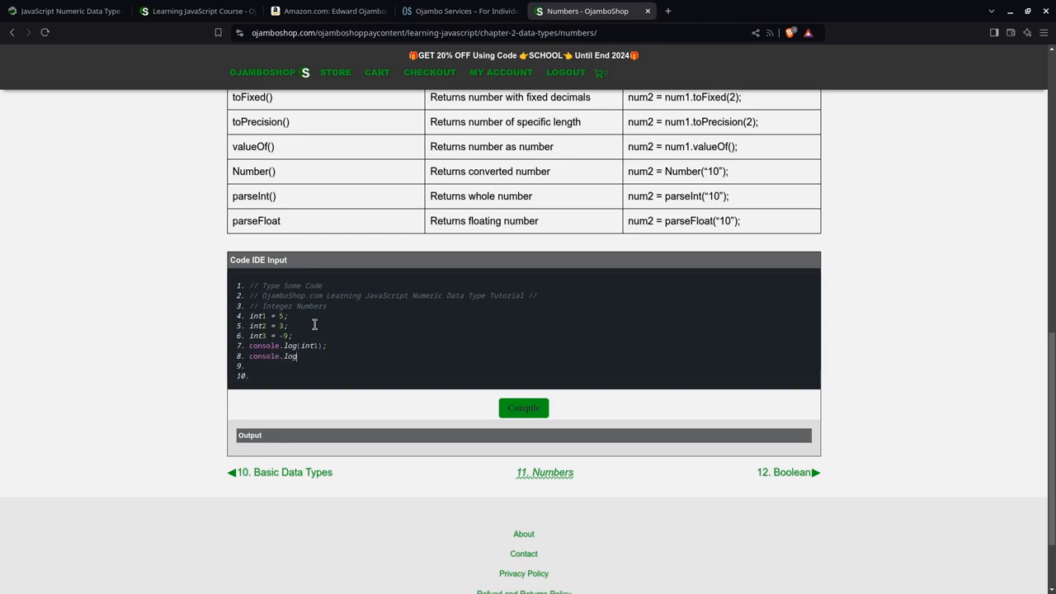
Step: Log int2 and int3 and compile to output 5, 3, -9
text((int2);)
click(533, 365)
text(console.lo)
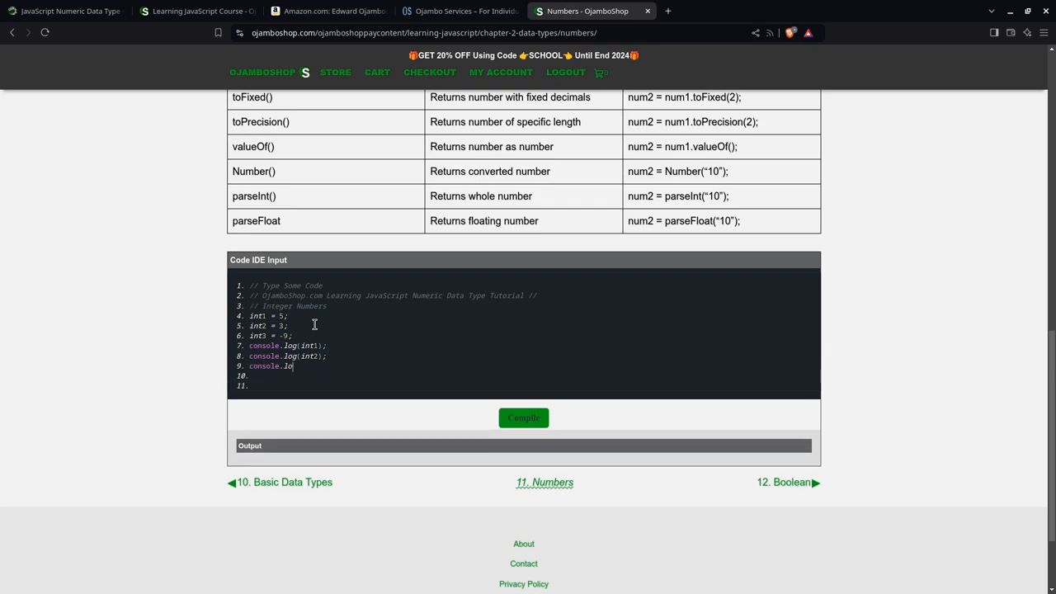
text(g(int3);)
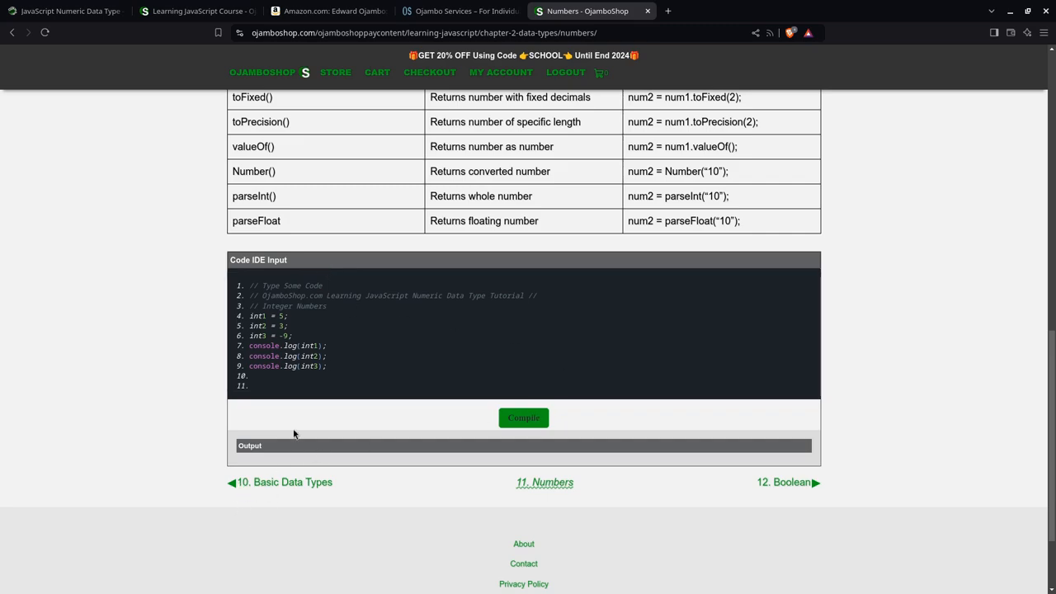
click(523, 418)
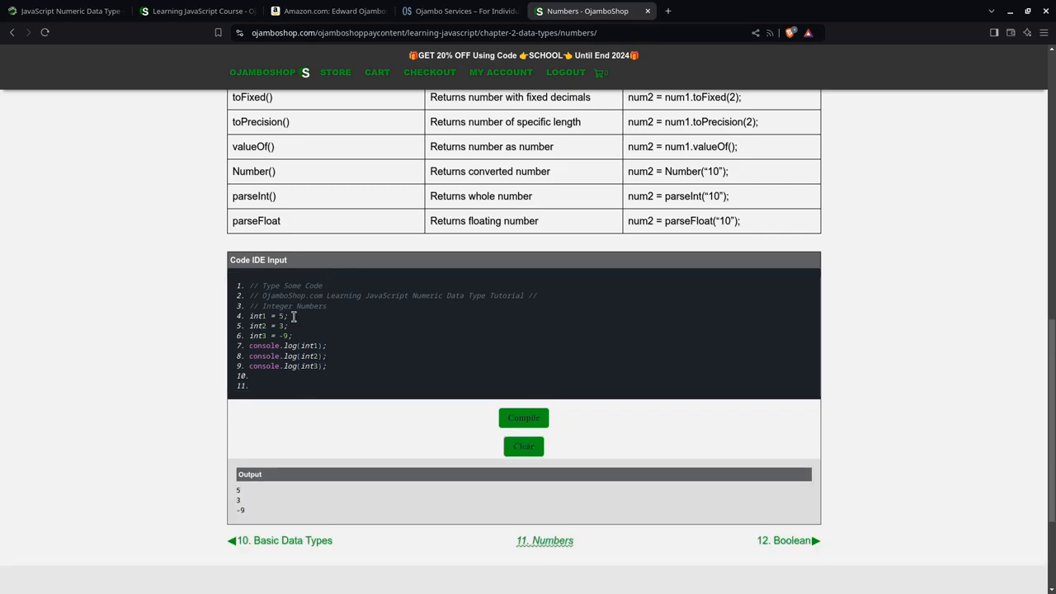
Step: Rename the integers to floats 5.0, 3.0, -9.0 and add a console.log for float4
click(307, 305)
text(Floaat)
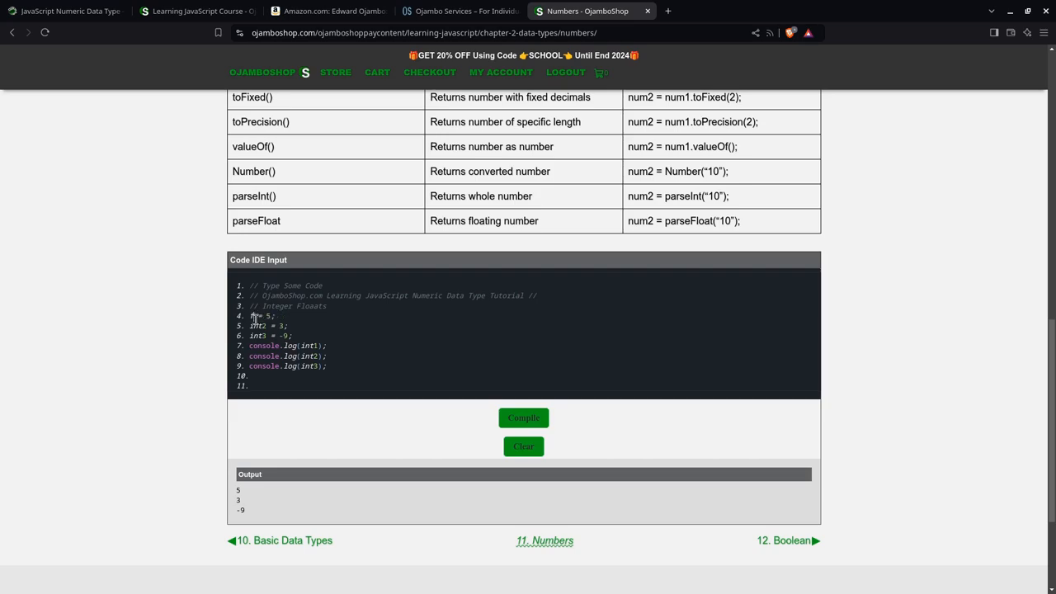
text(float1)
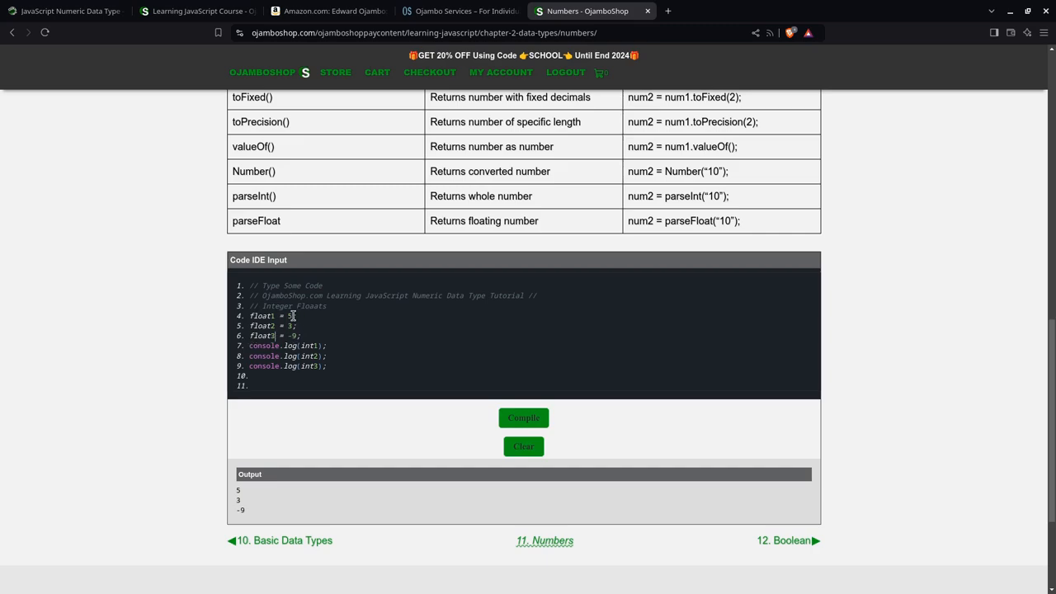
text(.0)
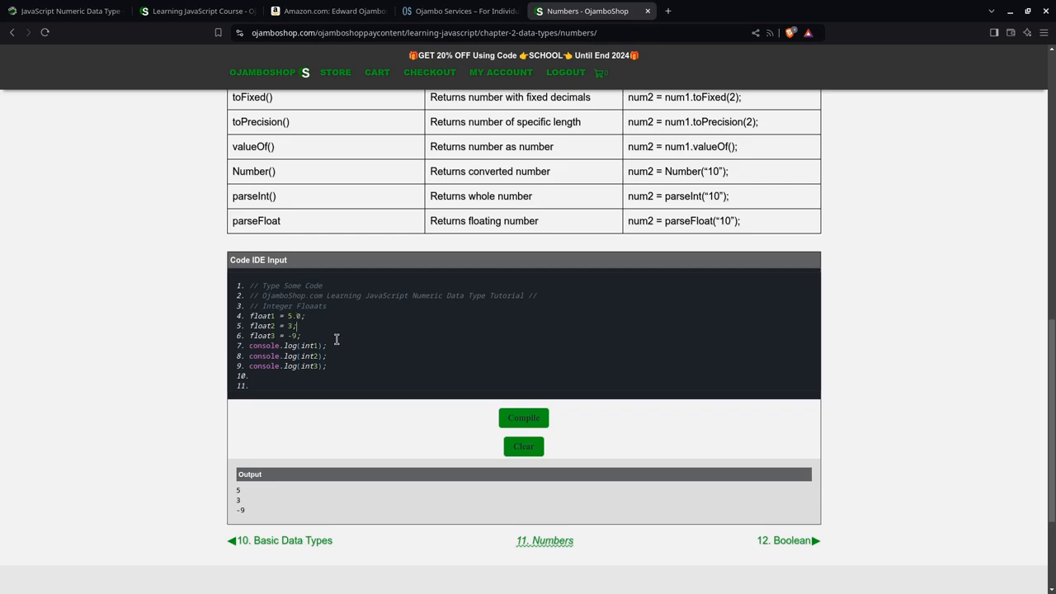
text(.0)
click(528, 375)
text(console.log)
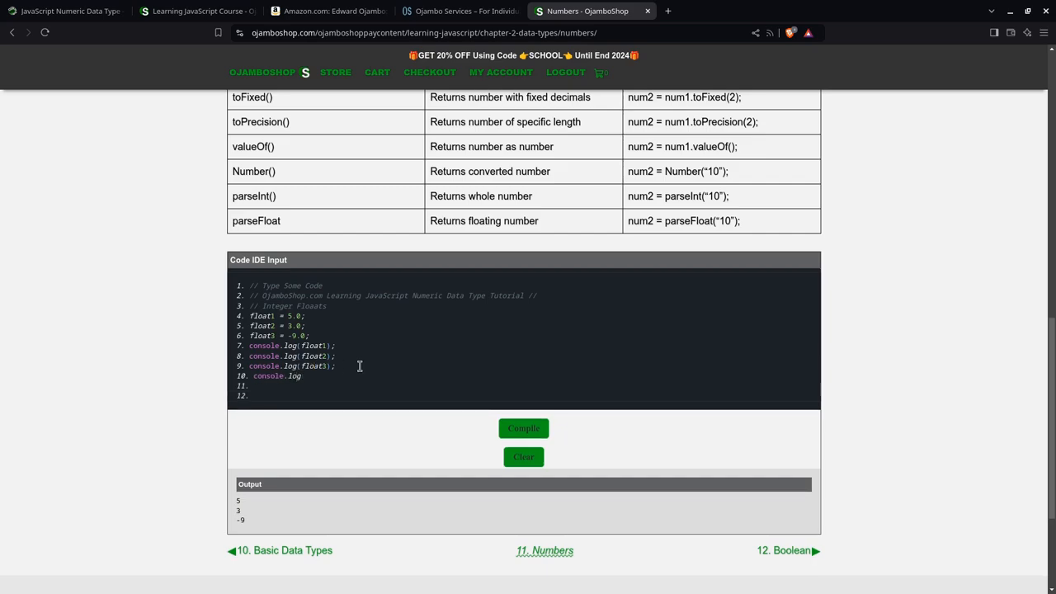
text((float)
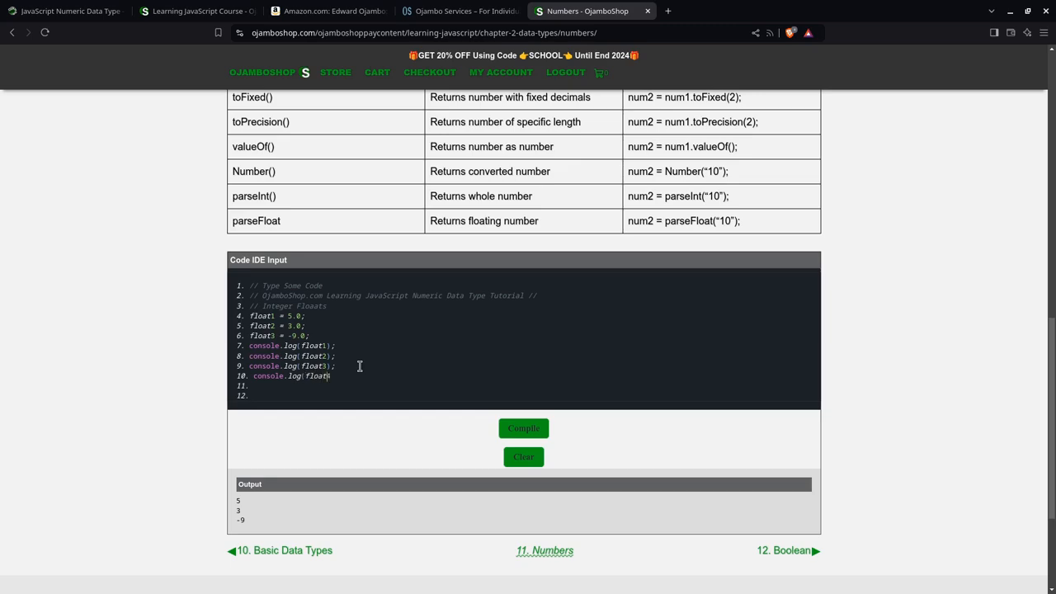
text(4);)
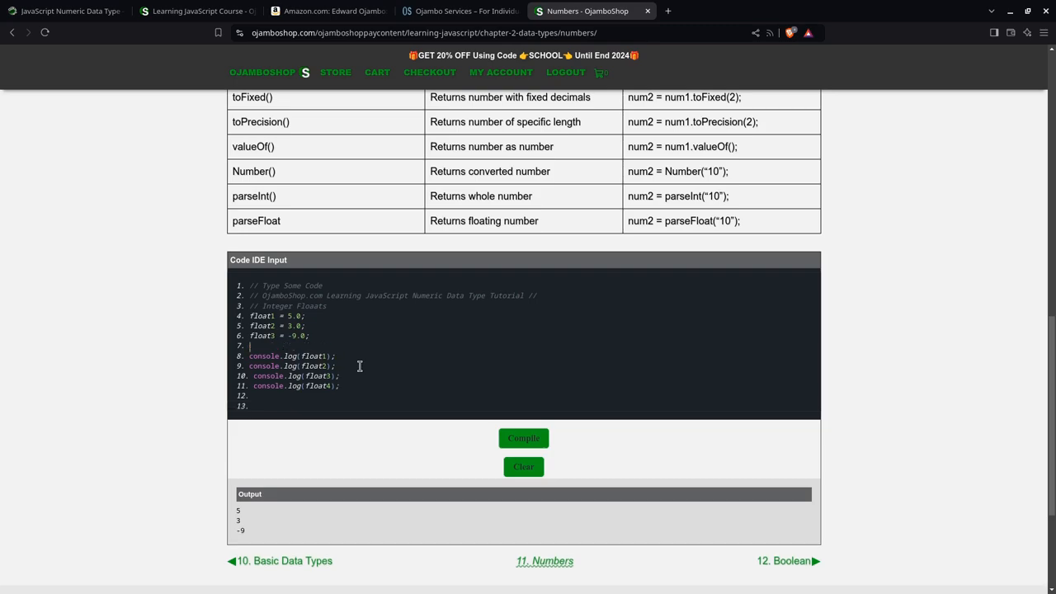
text(float4 =)
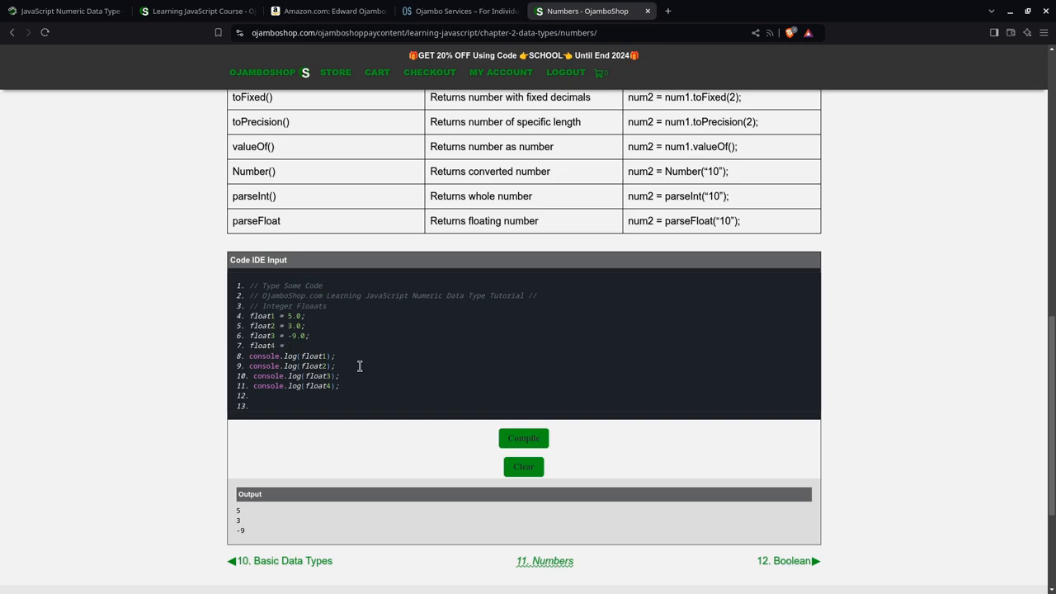
text(-2)
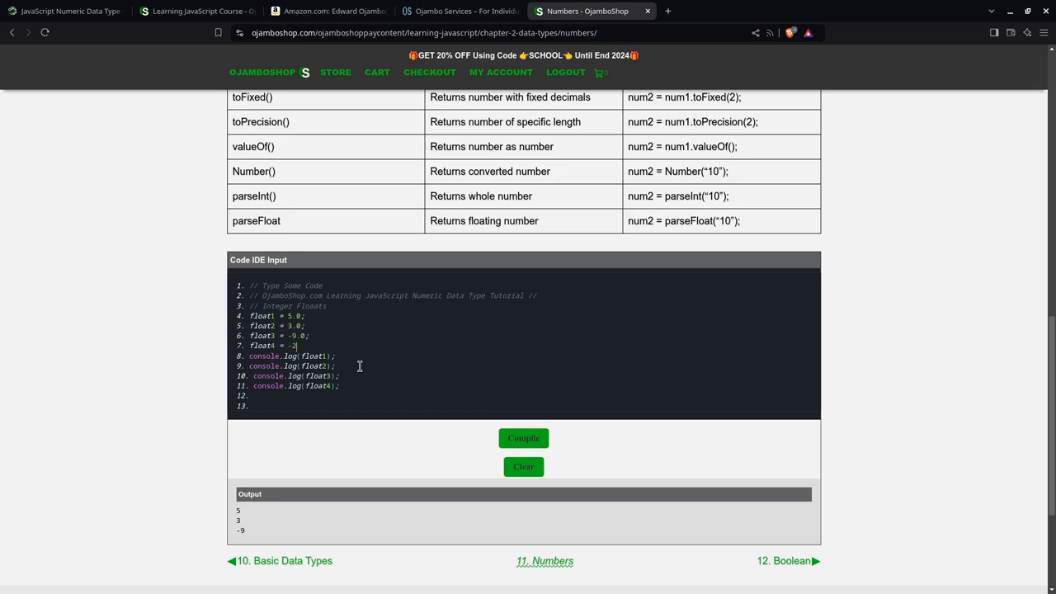
text(7.1e10;)
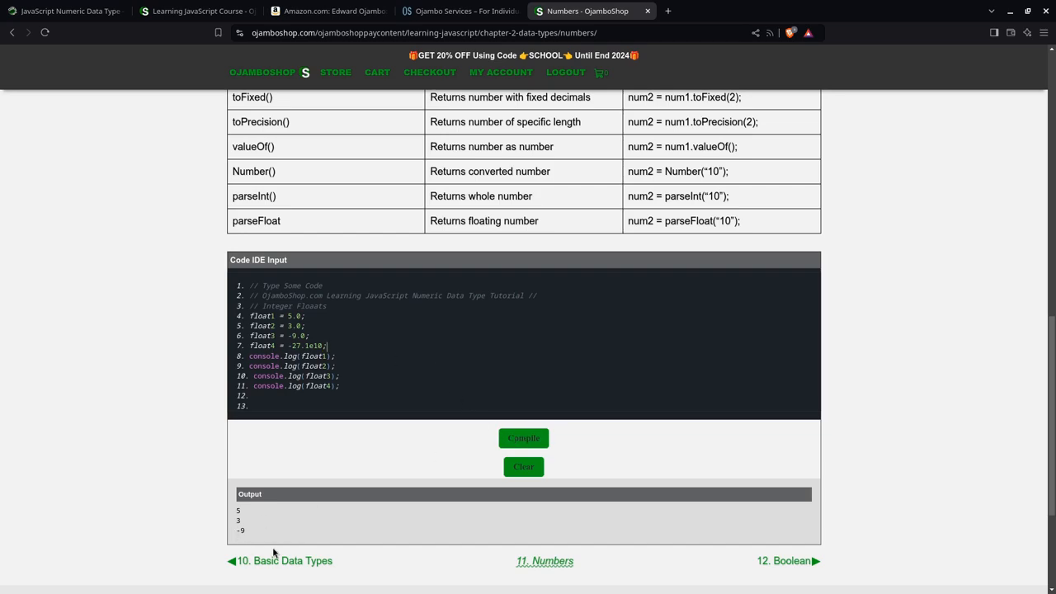
mouse_move(370, 359)
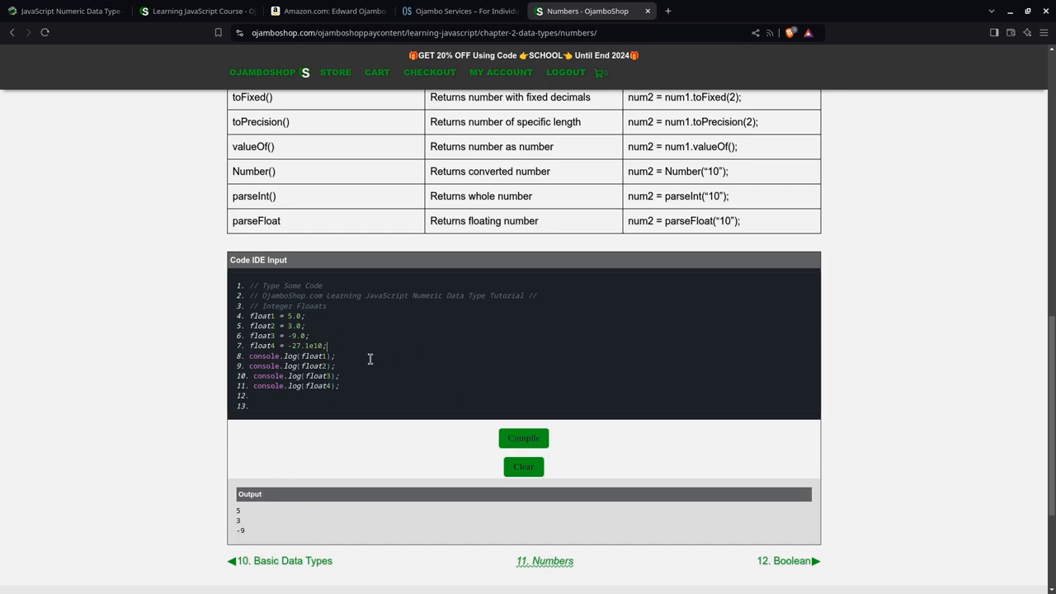
click(523, 439)
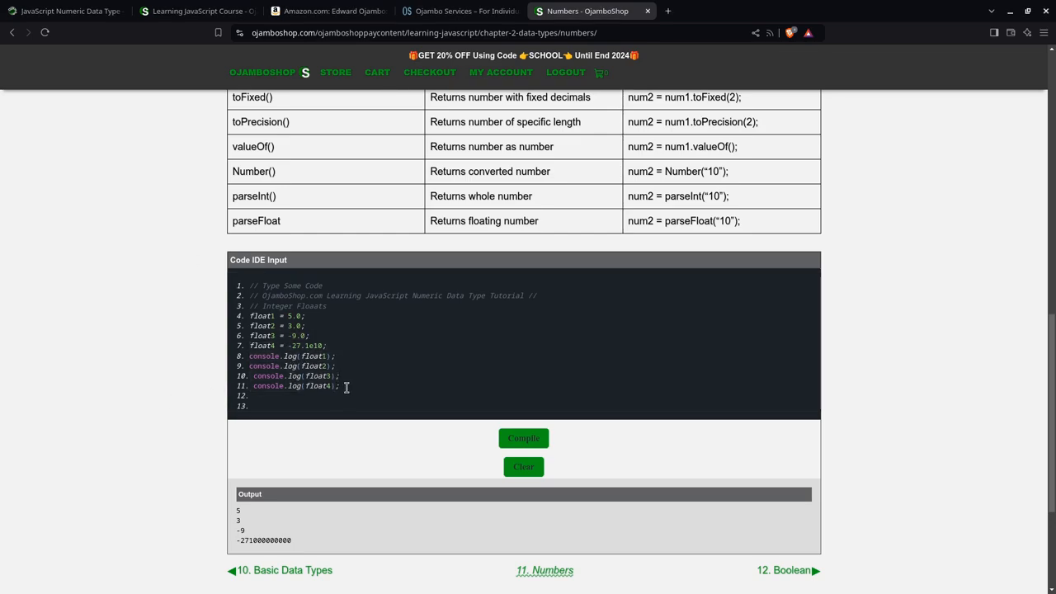
drag(249, 315, 339, 386)
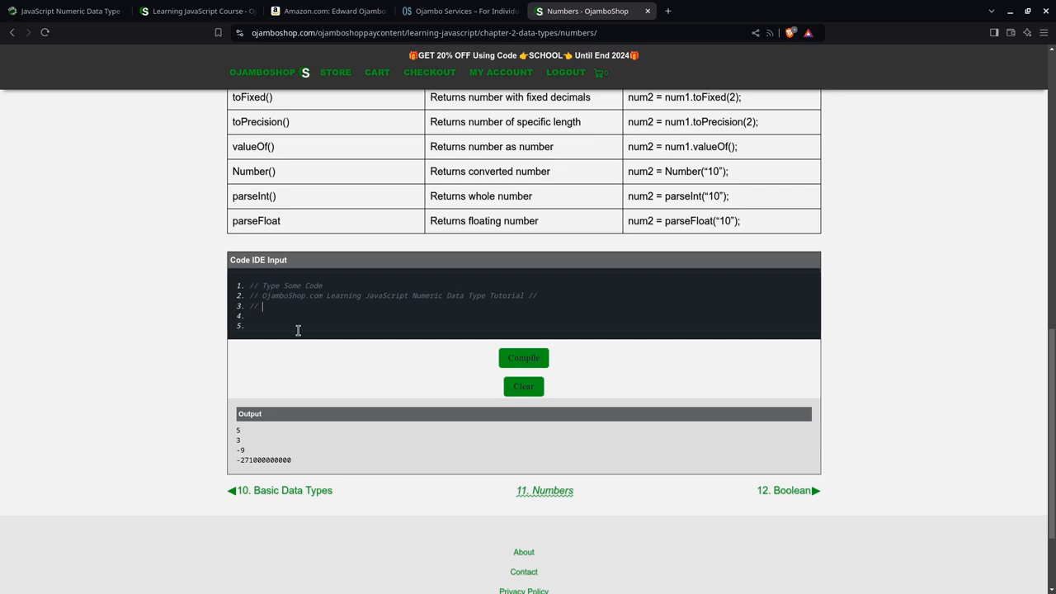
Step: Write a Manipulating Numbers comment logging parseInt("10") and parseFloat("10")
text(Manipula)
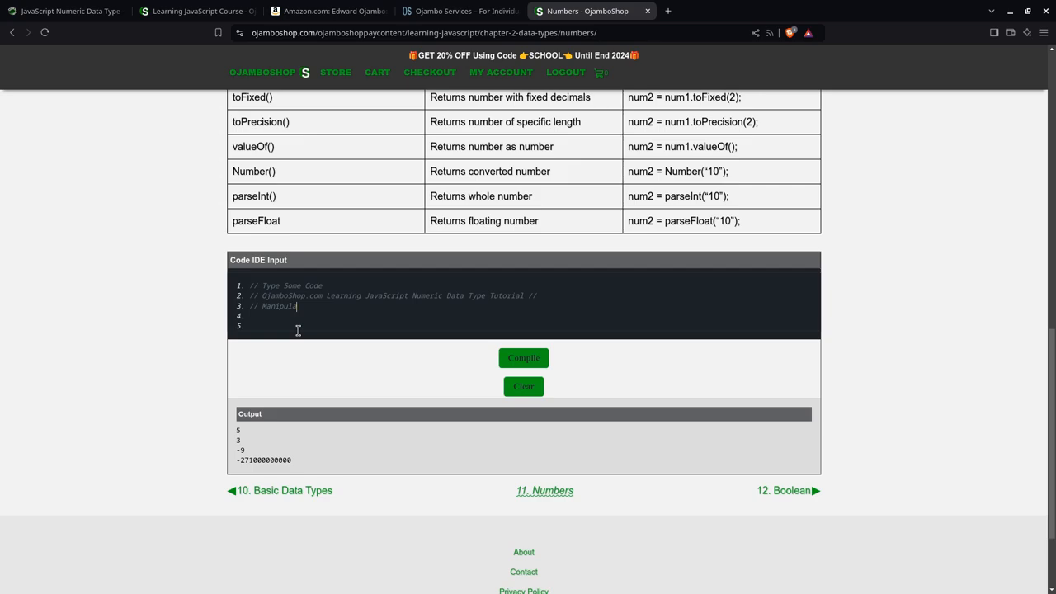
text(ting Numbers)
click(528, 316)
text(c)
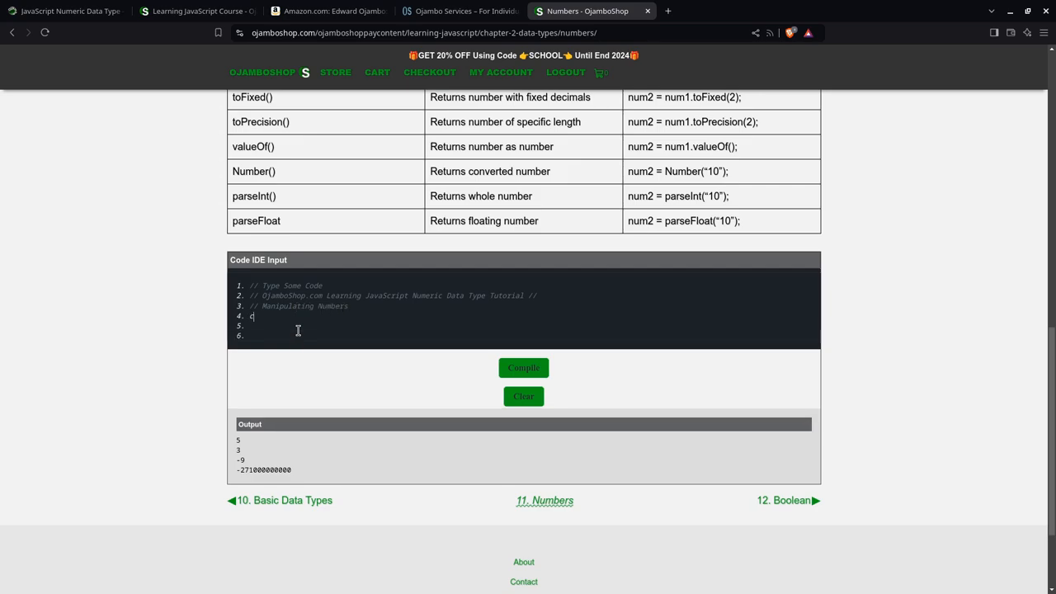
text(onsole.lg)
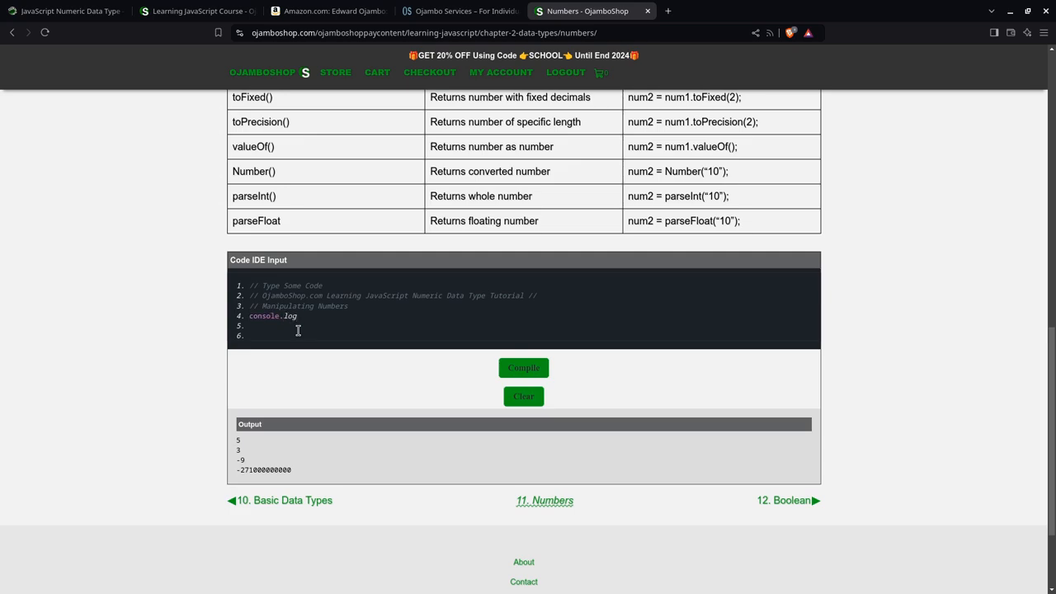
text((parseInt)
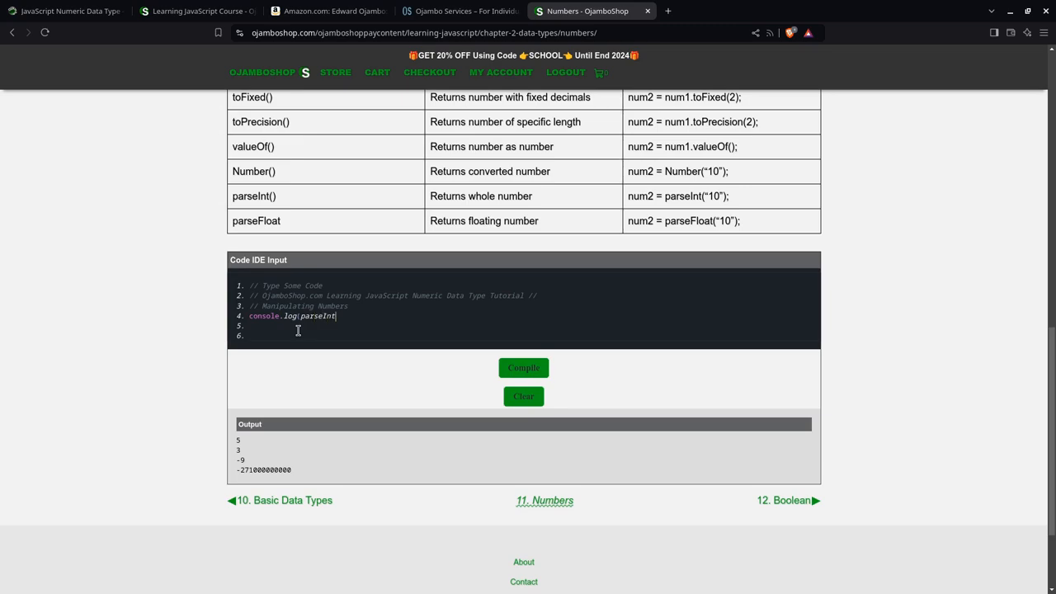
text(("10")
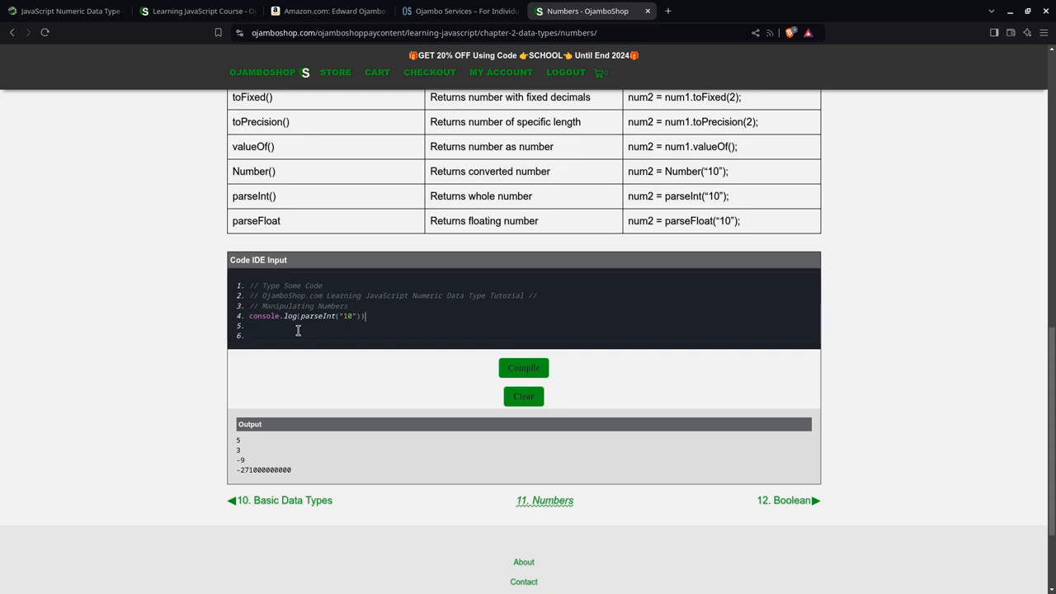
text(console.)
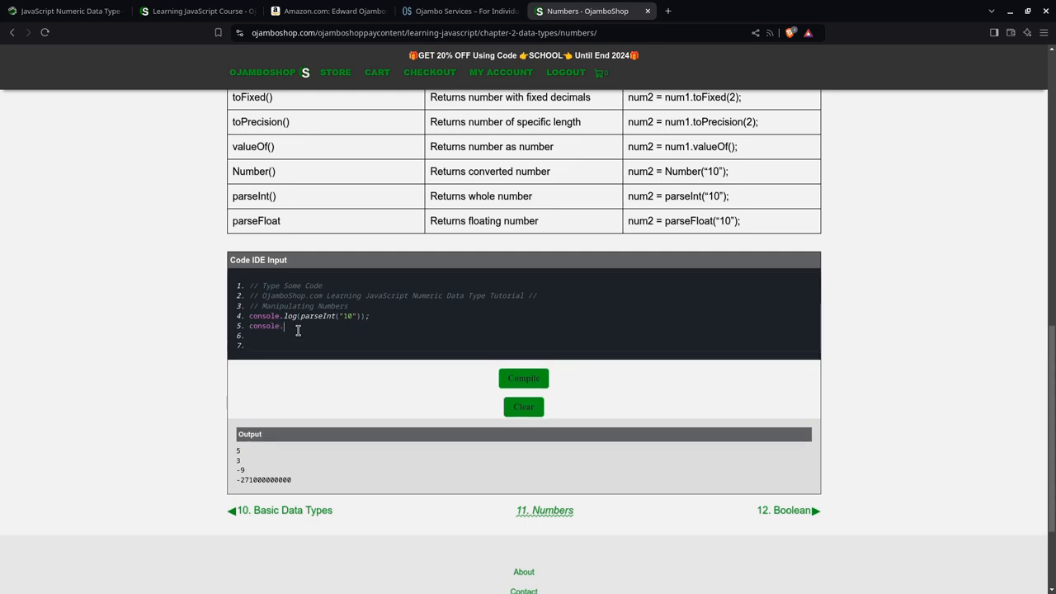
text(log()
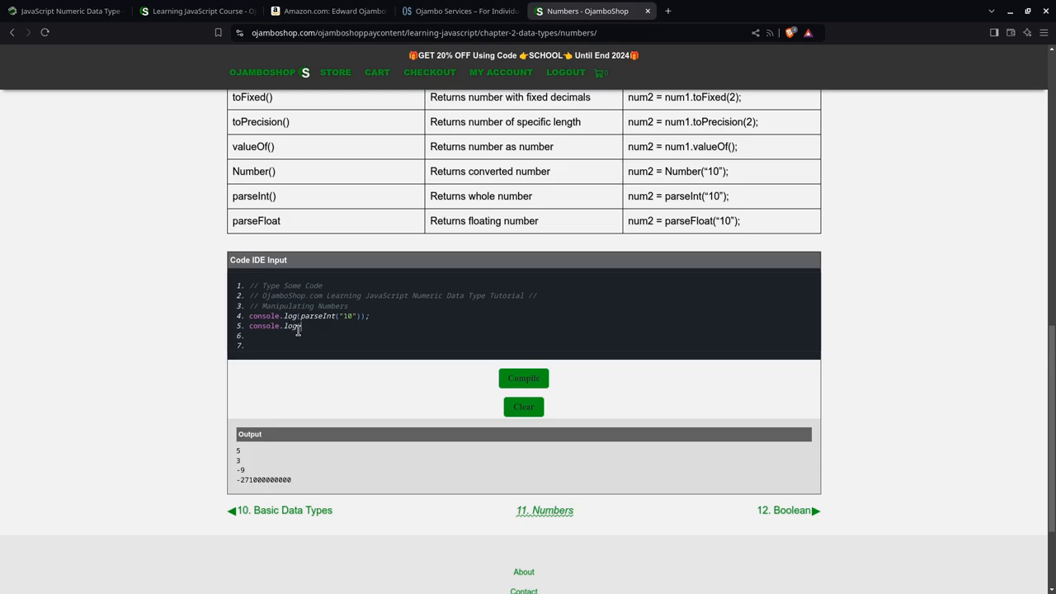
text(parseFloa)
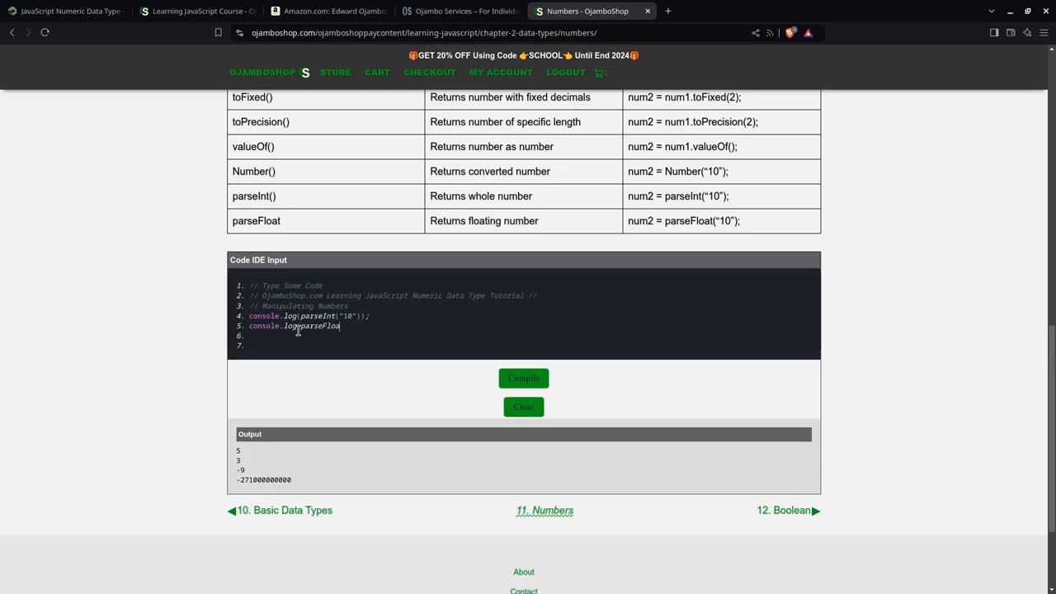
text(("1)
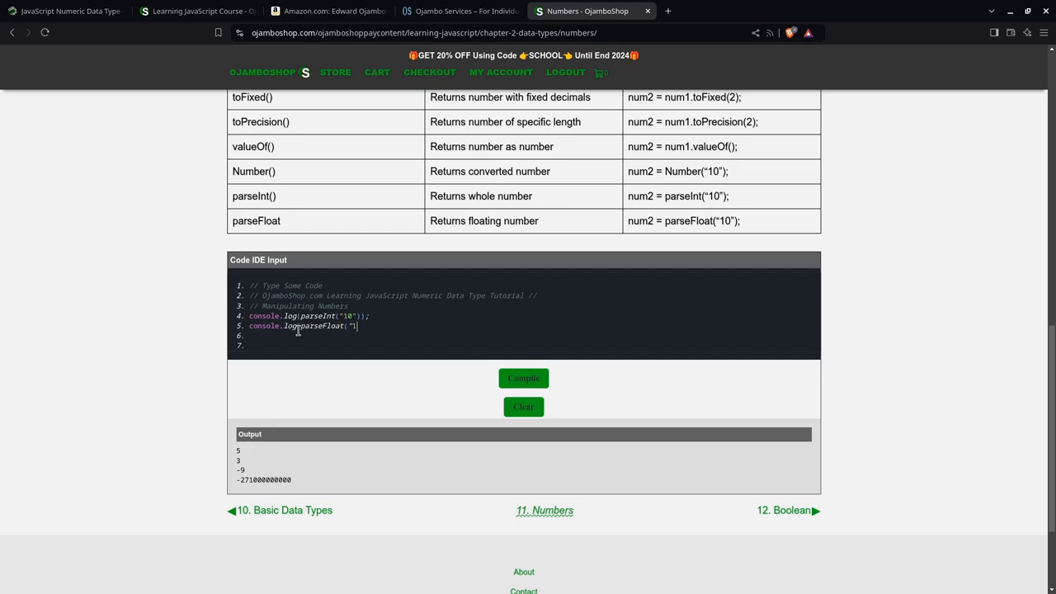
text(0"))
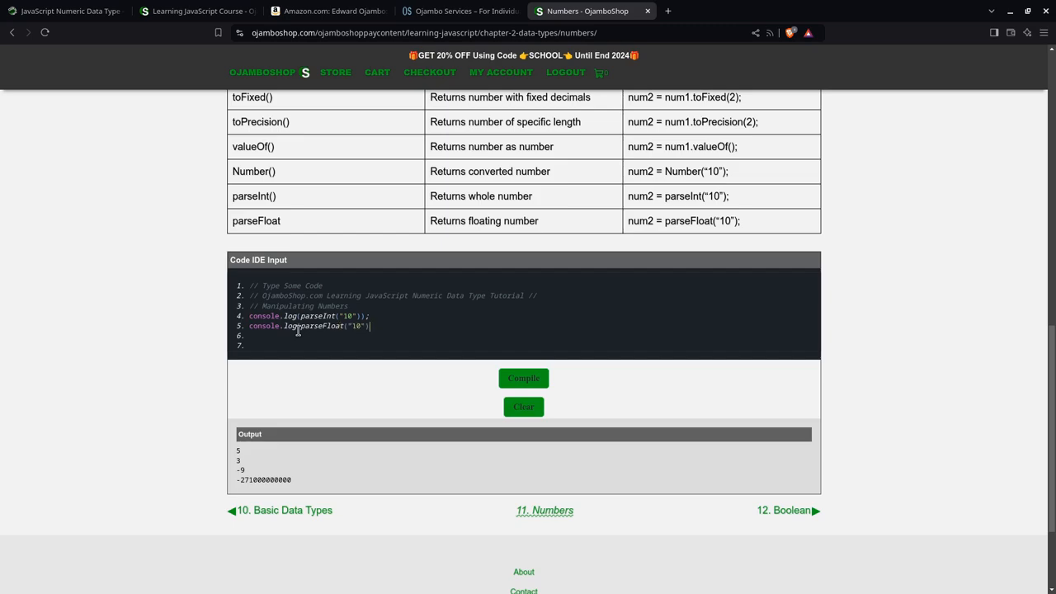
text(;)
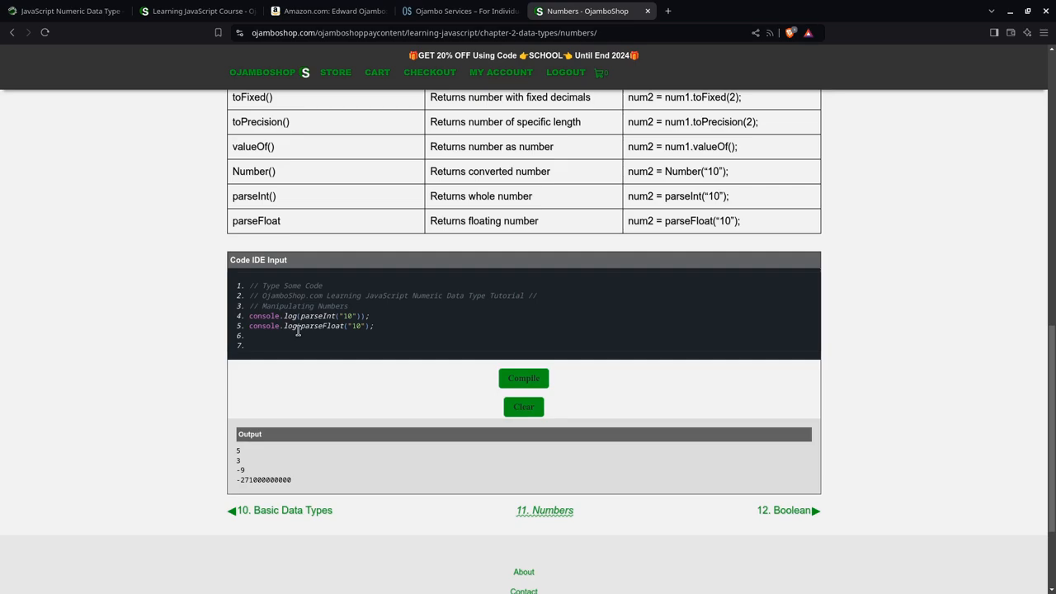
Step: Log parseFloat("10").toFixed(2) and compile the manipulation examples
text(consol)
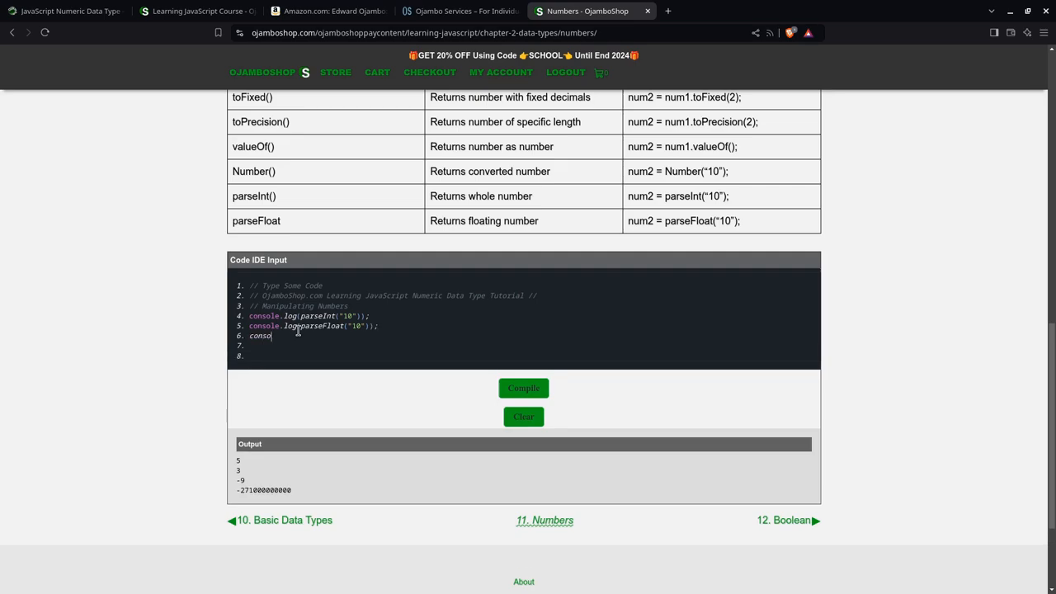
text(.l)
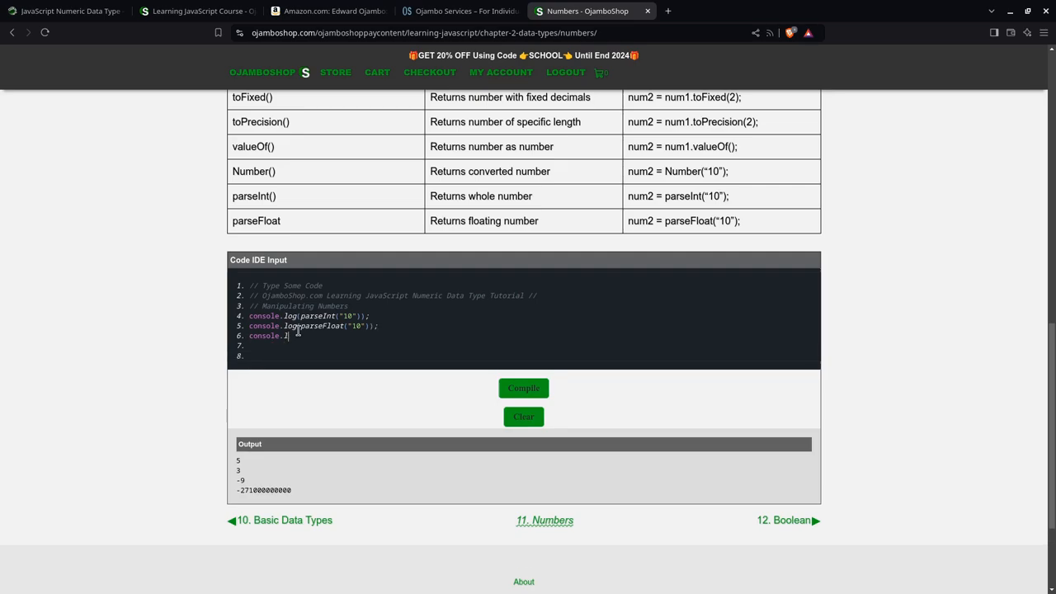
text((parse)
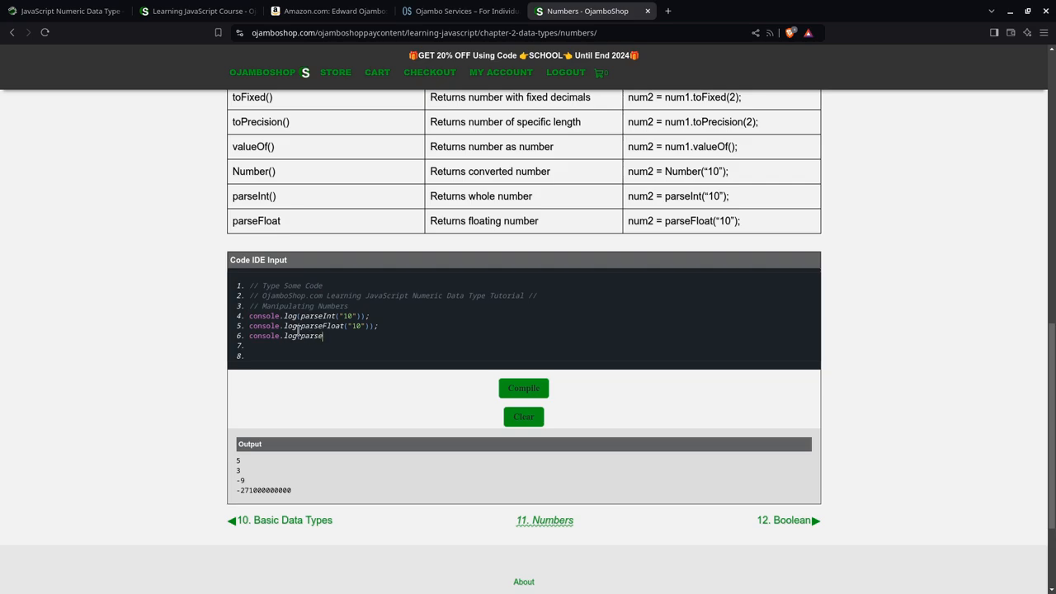
text(Float()
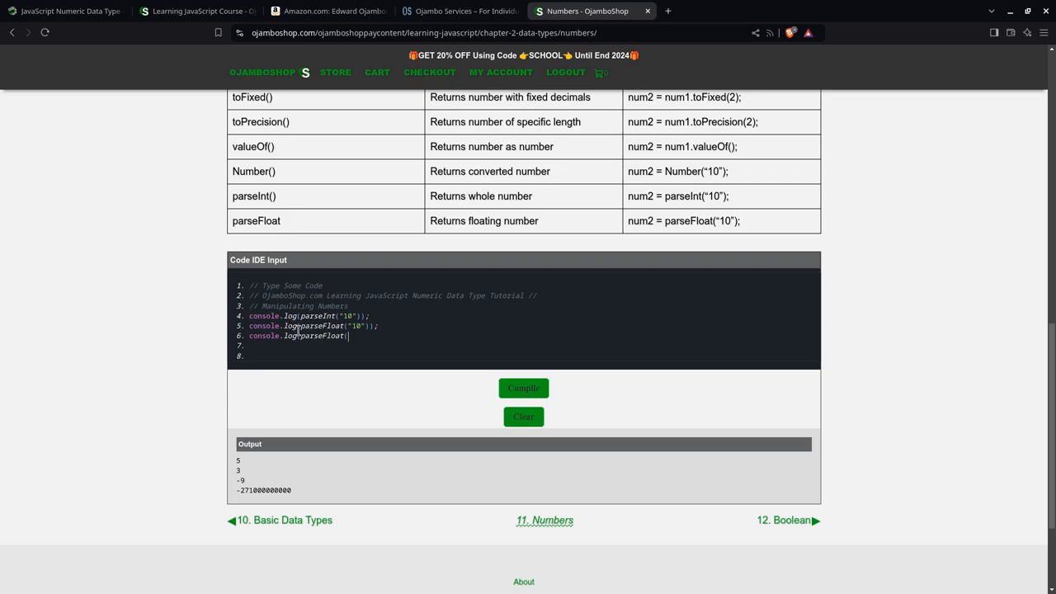
text("10").toFi)
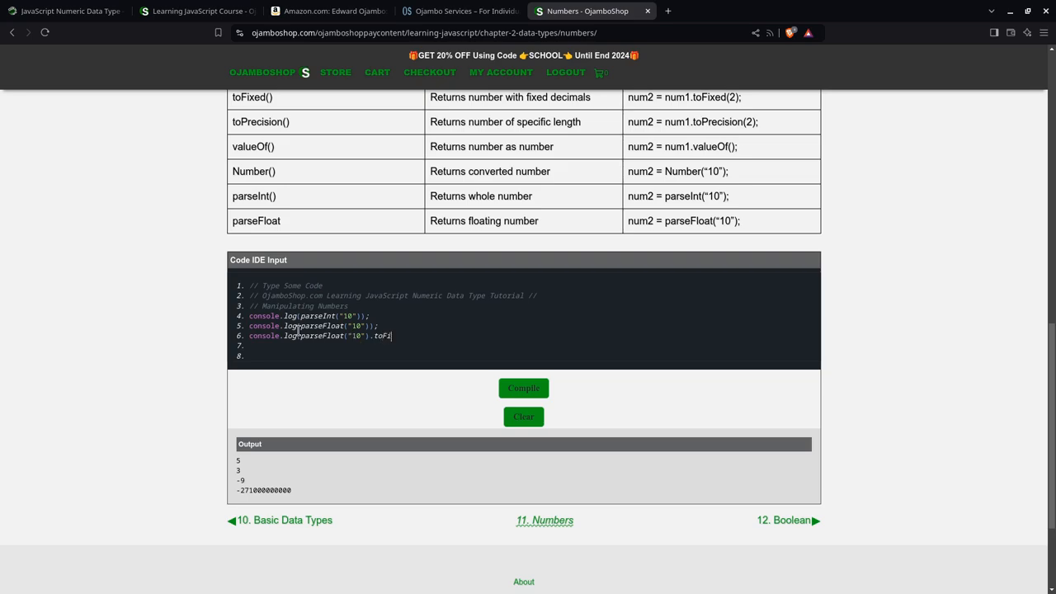
text(xed(2)
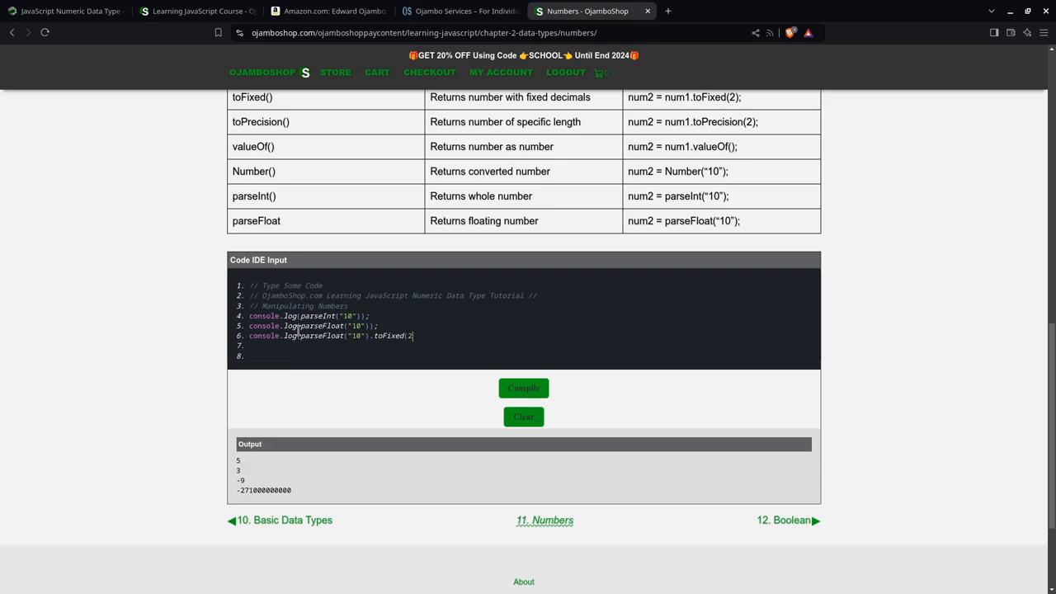
text()))
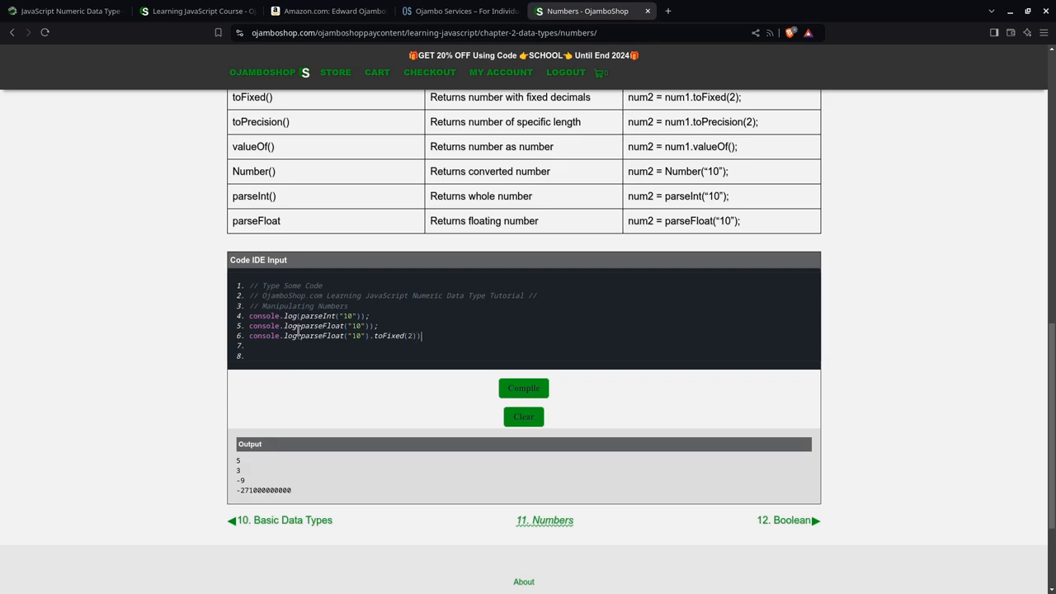
click(523, 389)
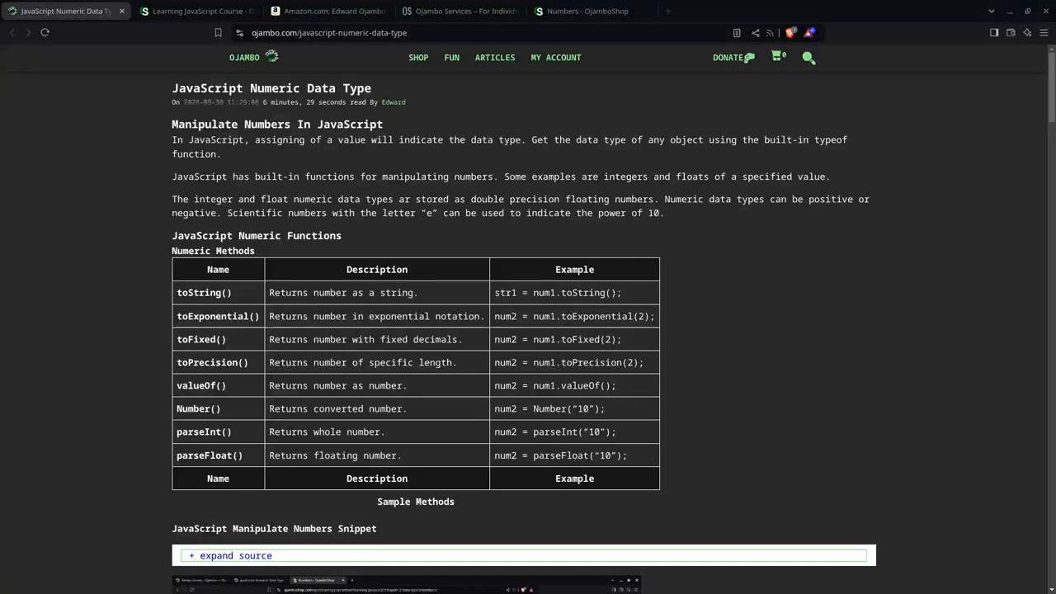
mouse_move(696, 170)
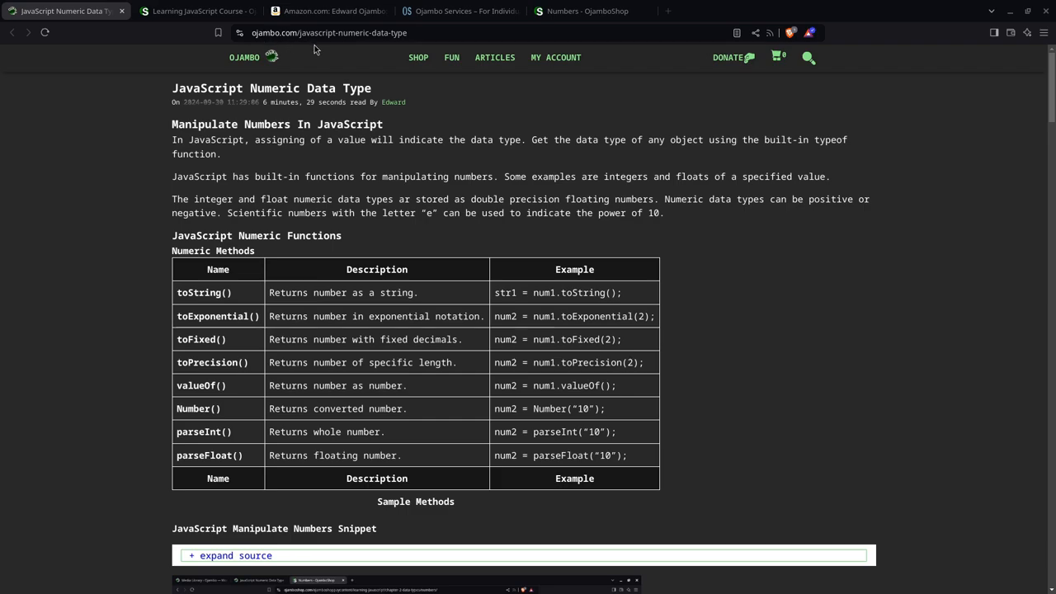
mouse_move(351, 39)
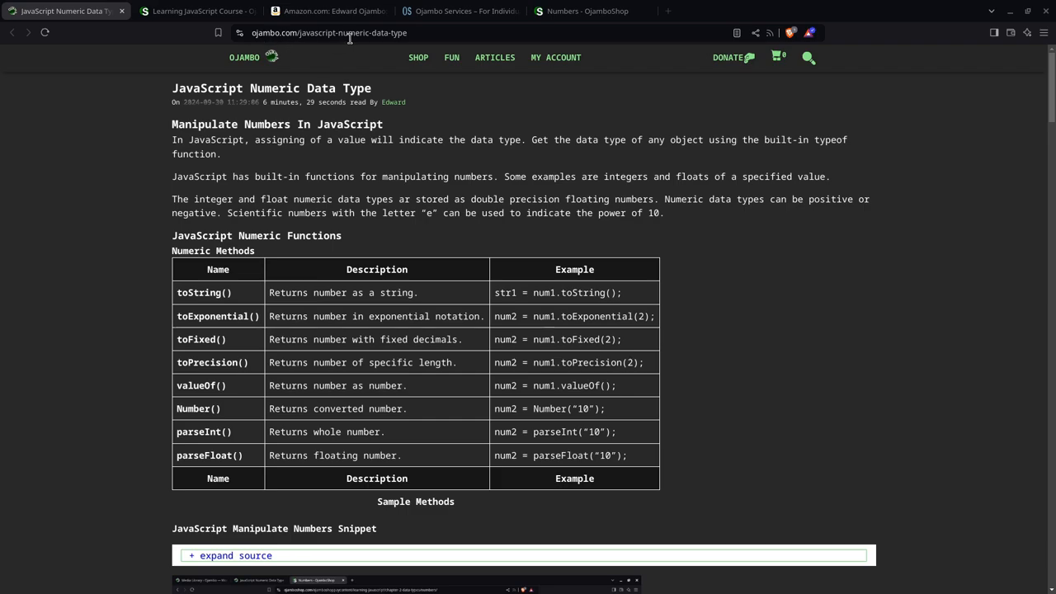
mouse_move(397, 33)
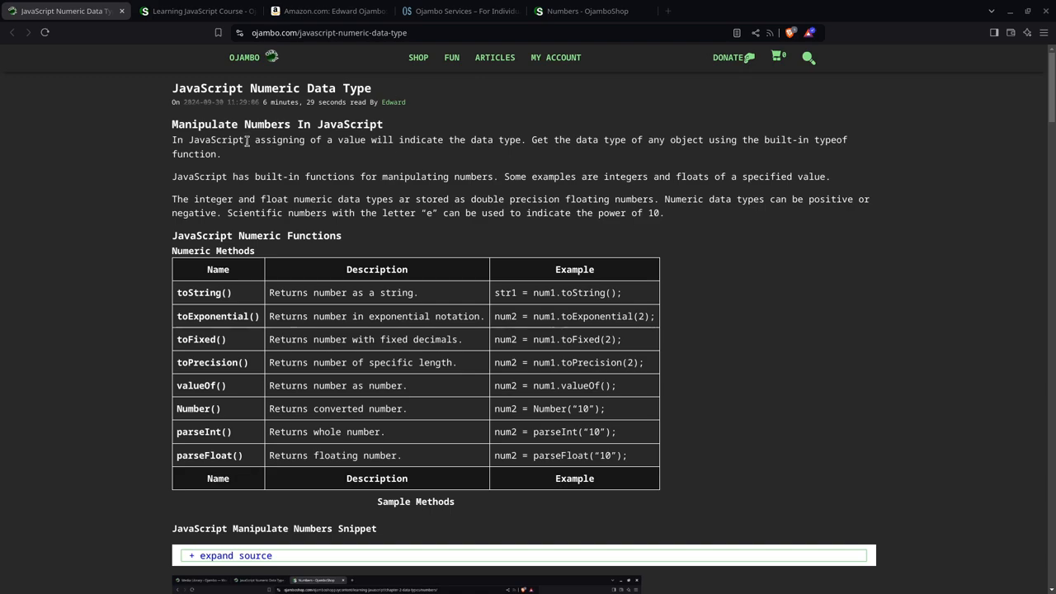
mouse_move(283, 255)
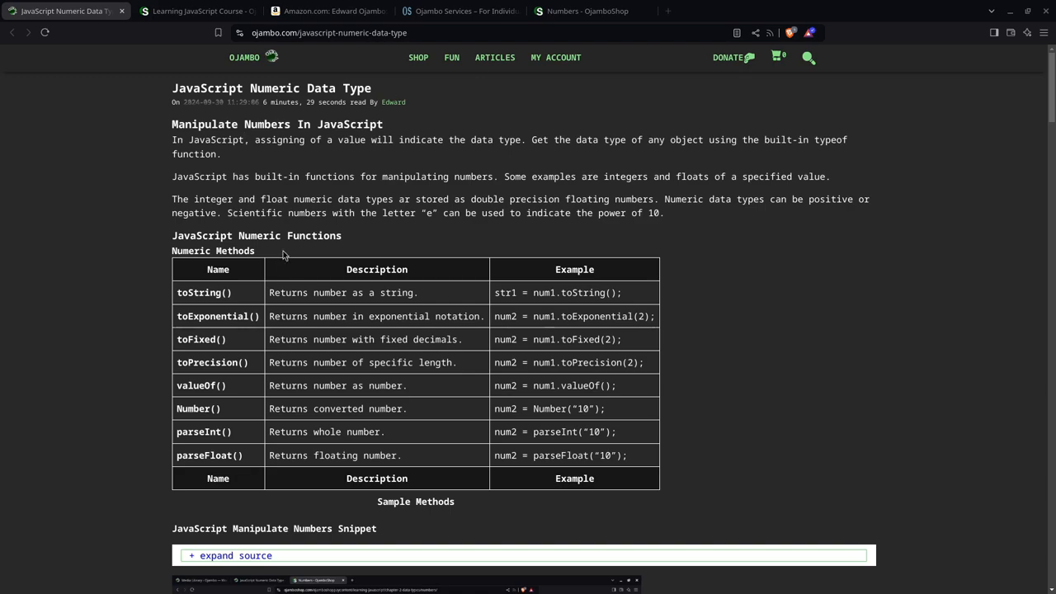
Step: Scroll the ojambo.com article past the ebook images to its Conclusion and References
scroll(down, 3)
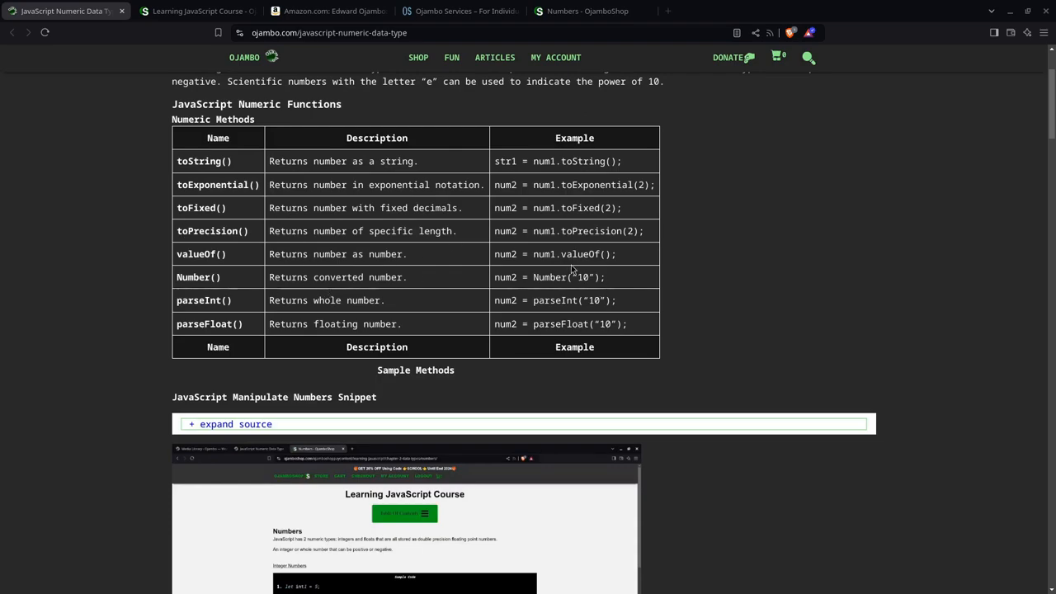
scroll(down, 3)
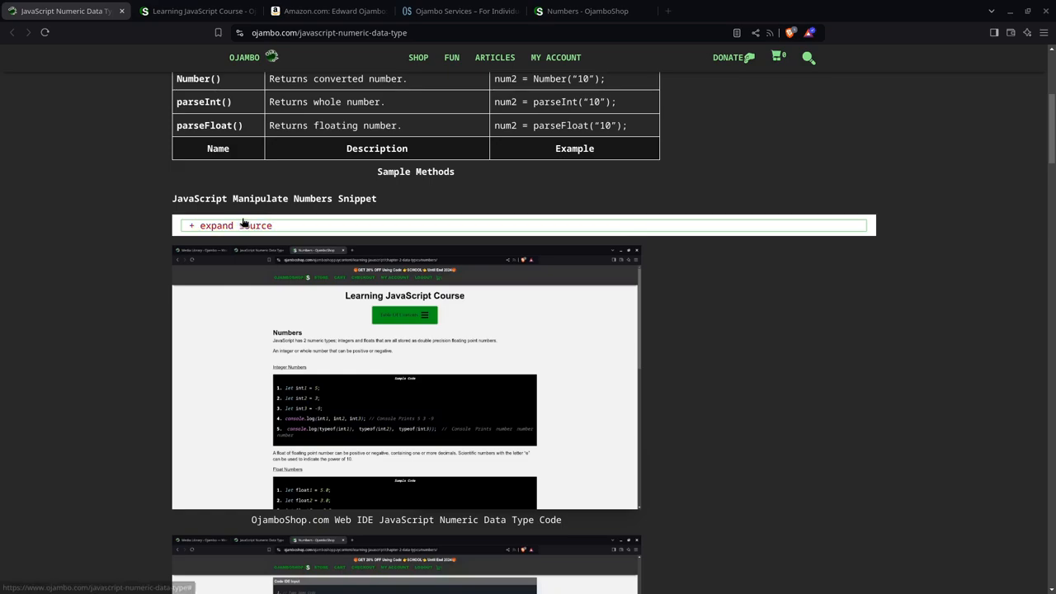
scroll(down, 3)
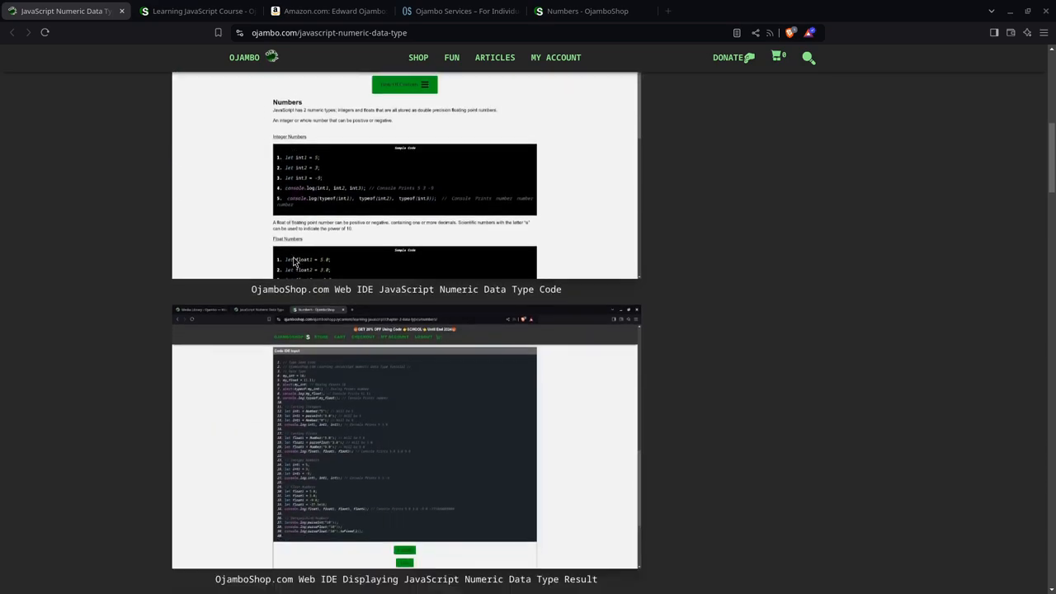
scroll(down, 3)
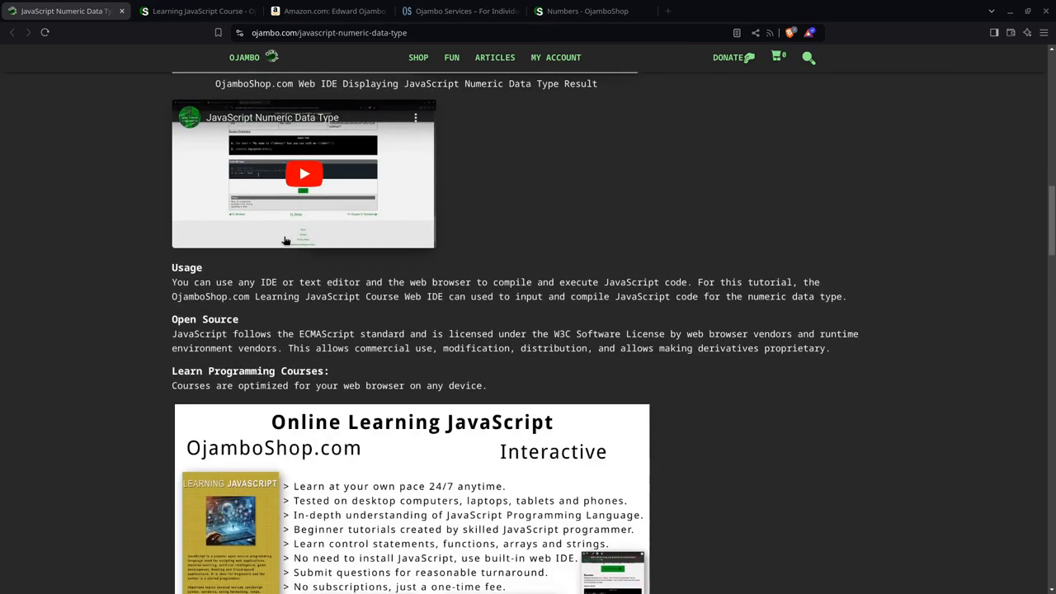
scroll(down, 3)
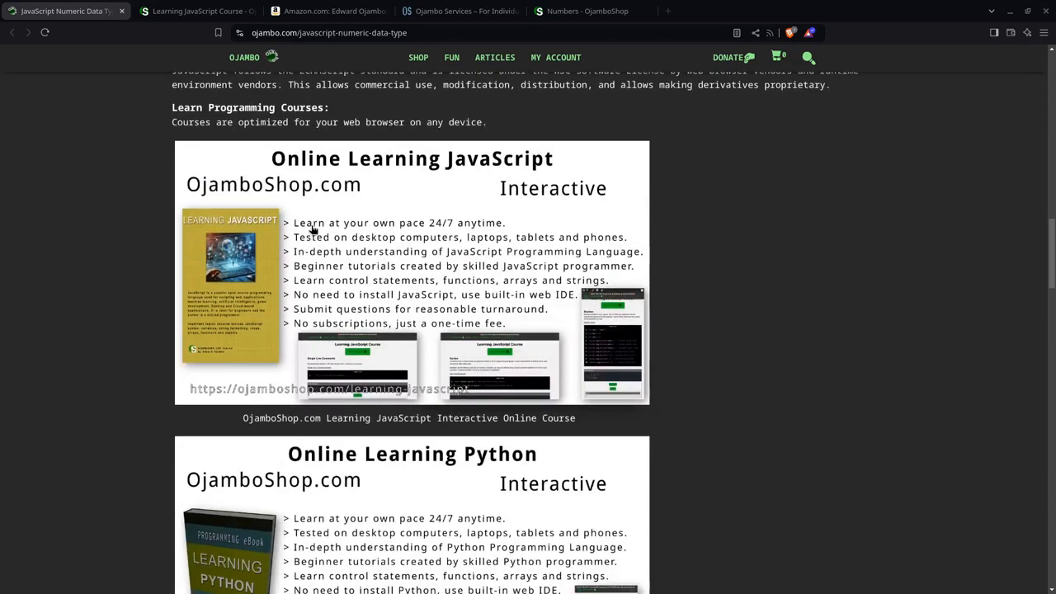
mouse_move(336, 207)
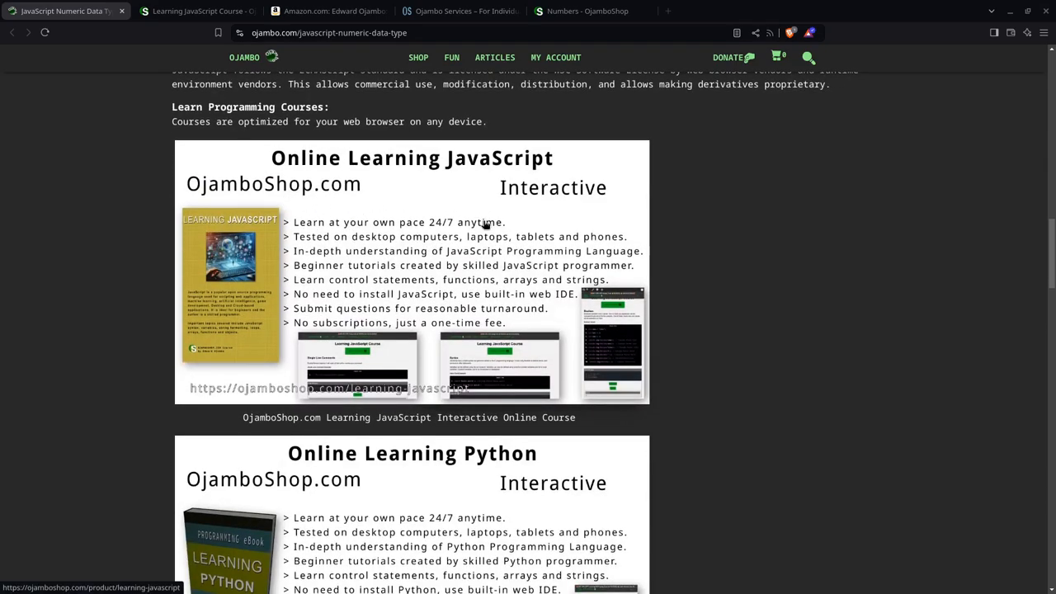
mouse_move(350, 308)
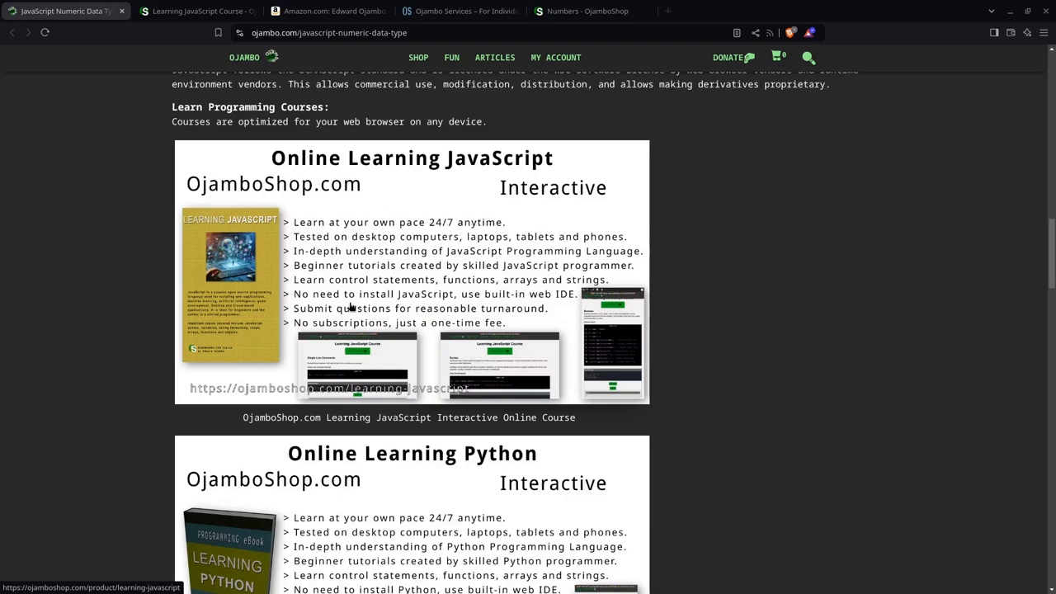
scroll(down, 3)
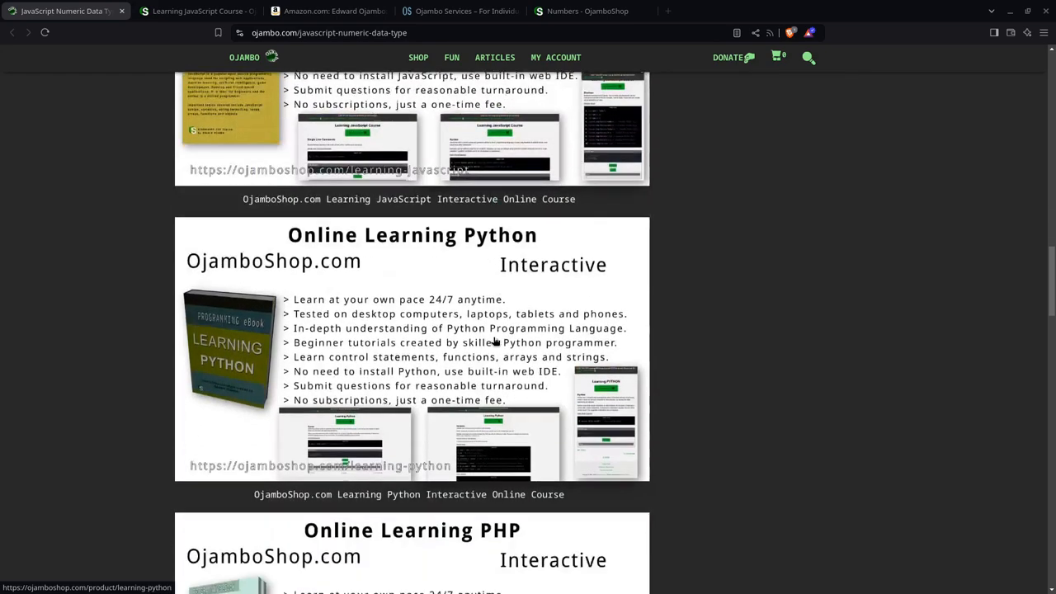
scroll(down, 3)
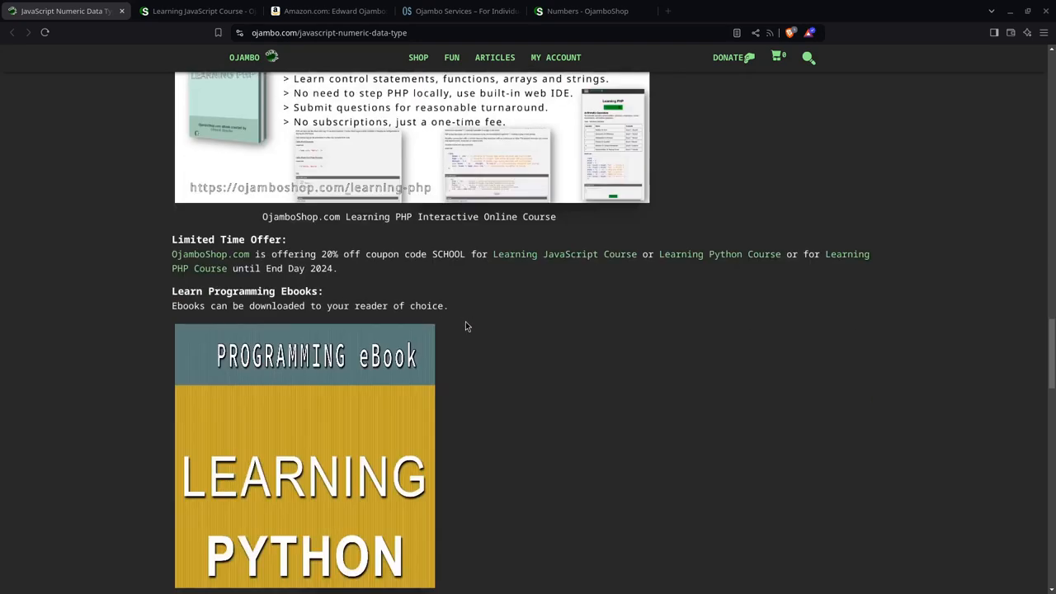
mouse_move(521, 320)
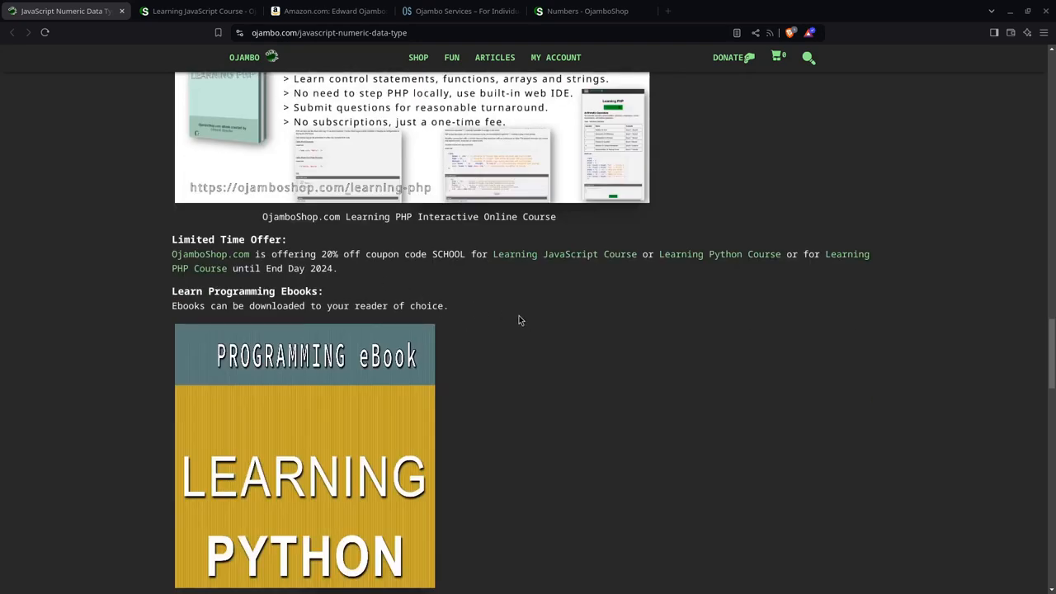
scroll(down, 3)
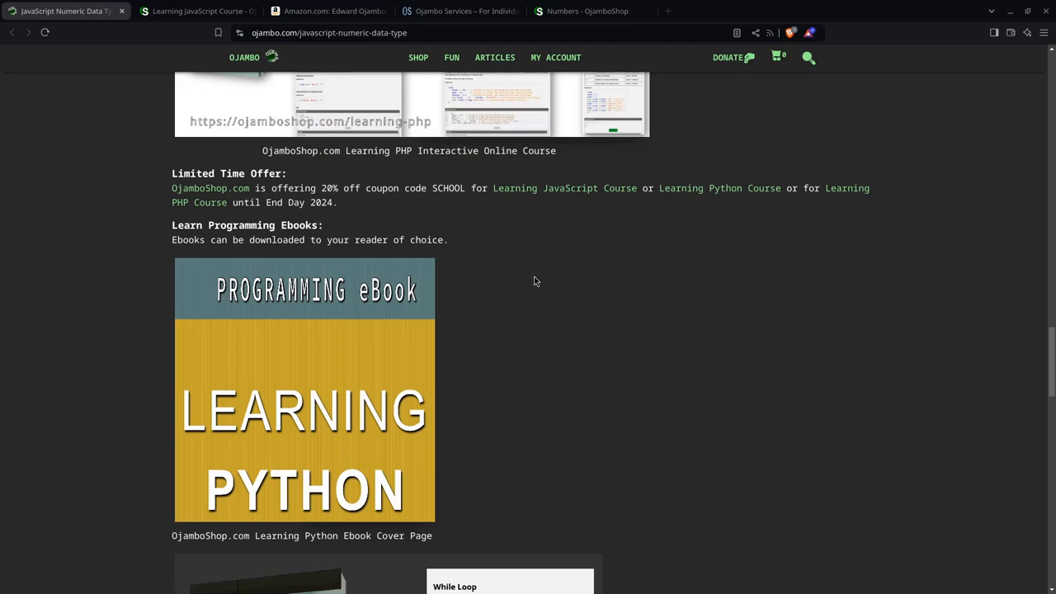
mouse_move(381, 309)
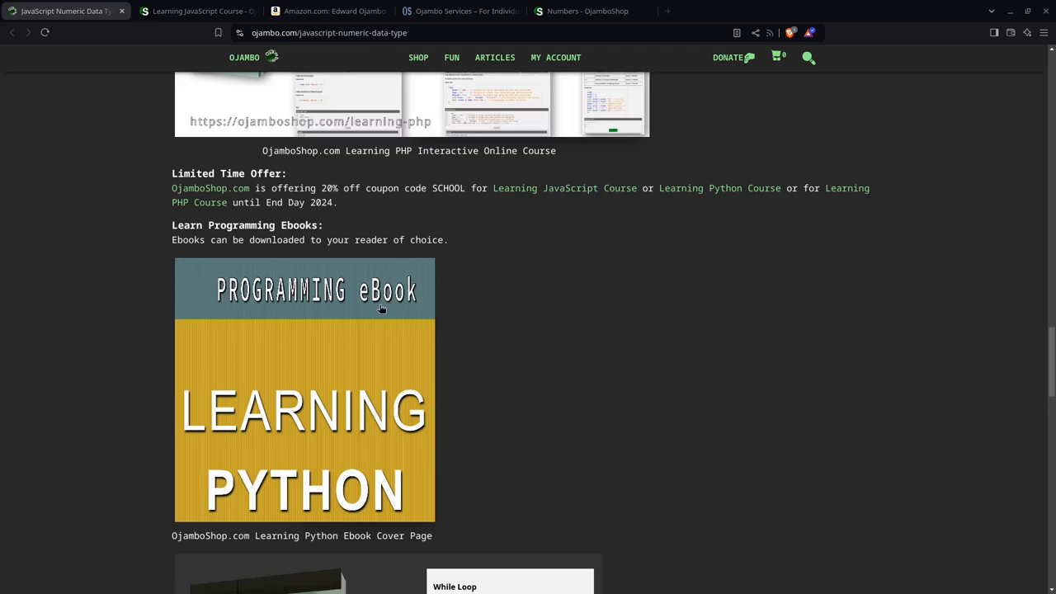
scroll(down, 3)
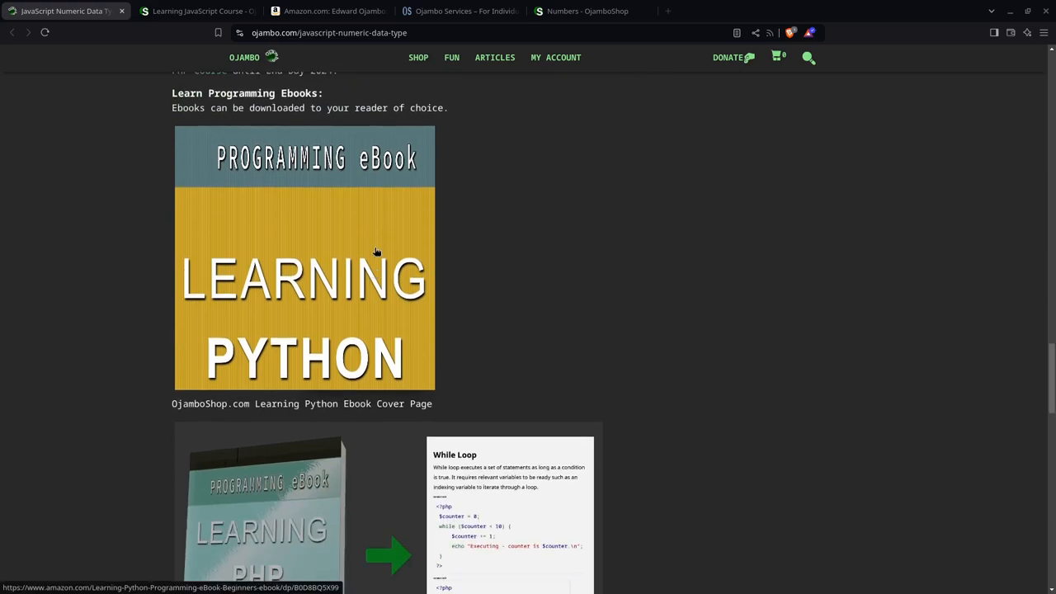
scroll(down, 3)
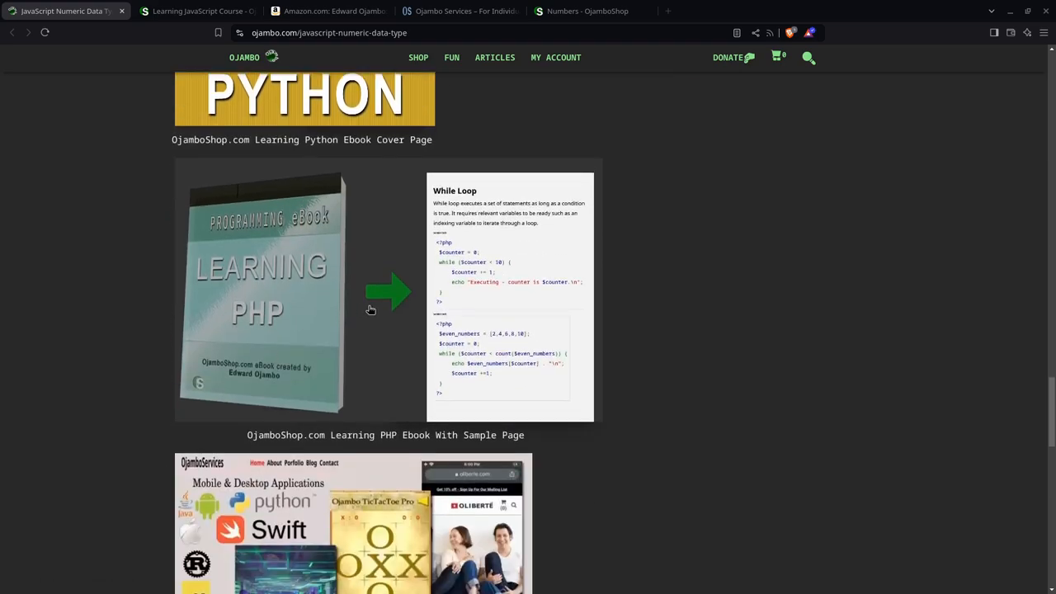
scroll(down, 3)
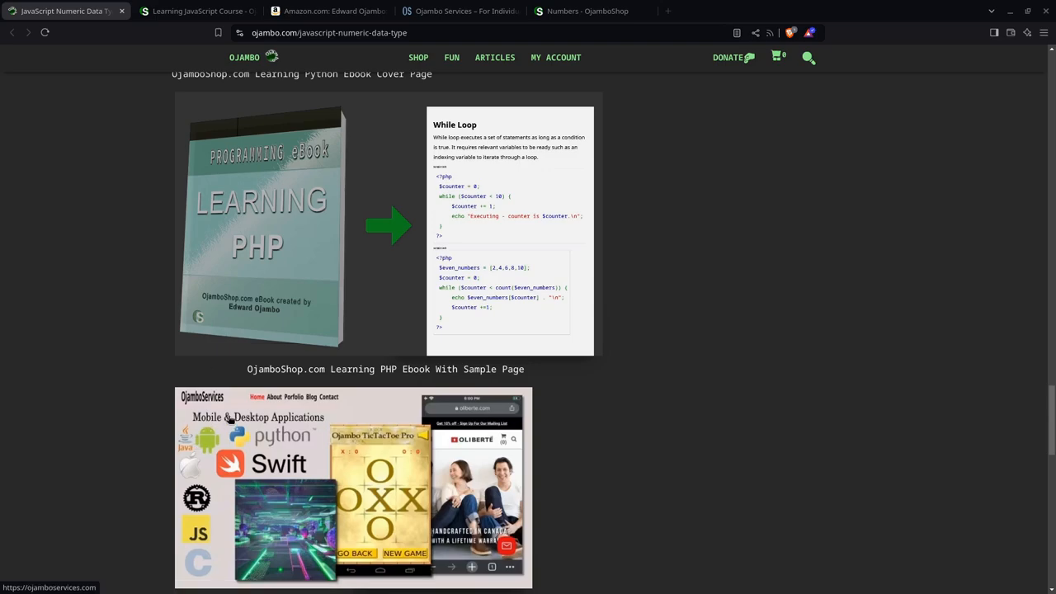
mouse_move(298, 364)
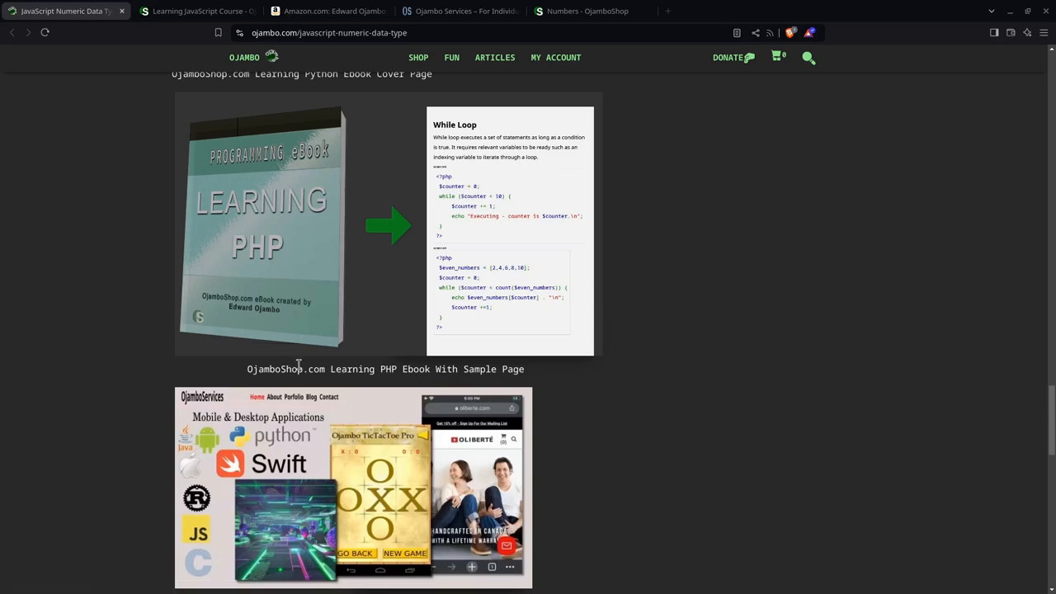
scroll(down, 3)
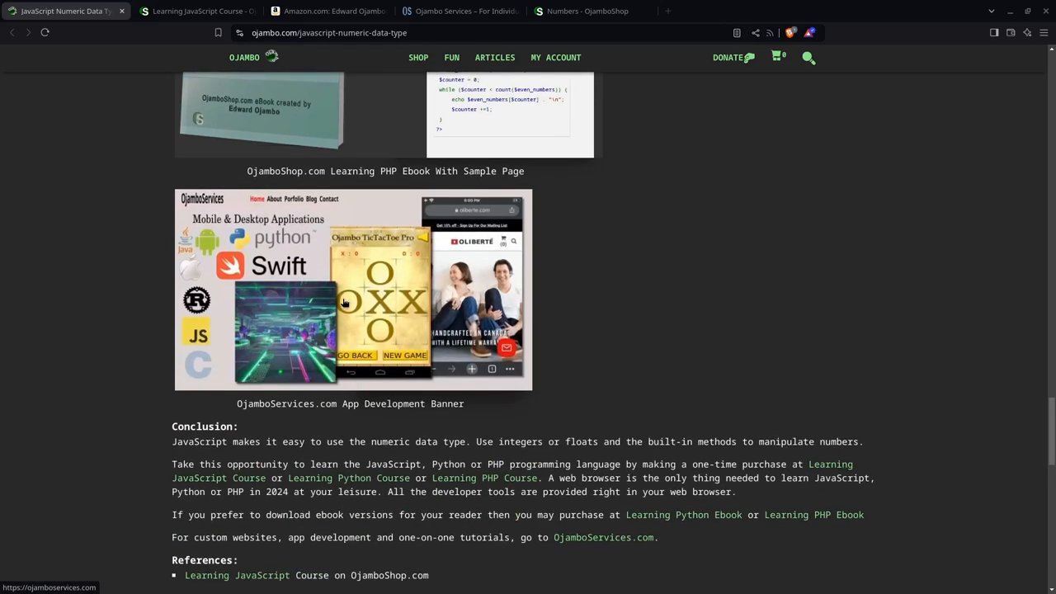
scroll(down, 3)
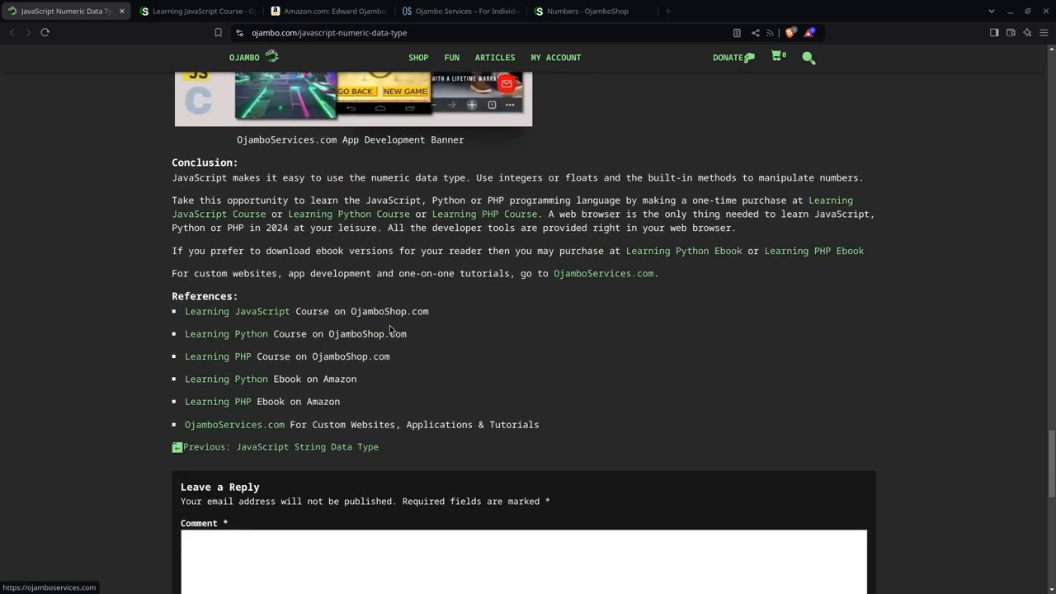
mouse_move(262, 324)
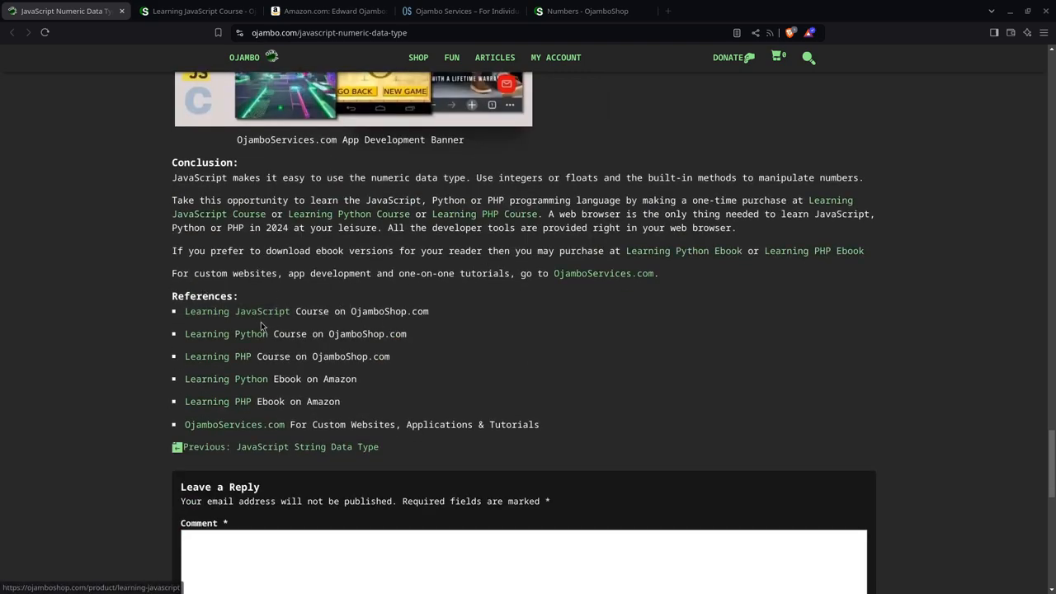
mouse_move(317, 315)
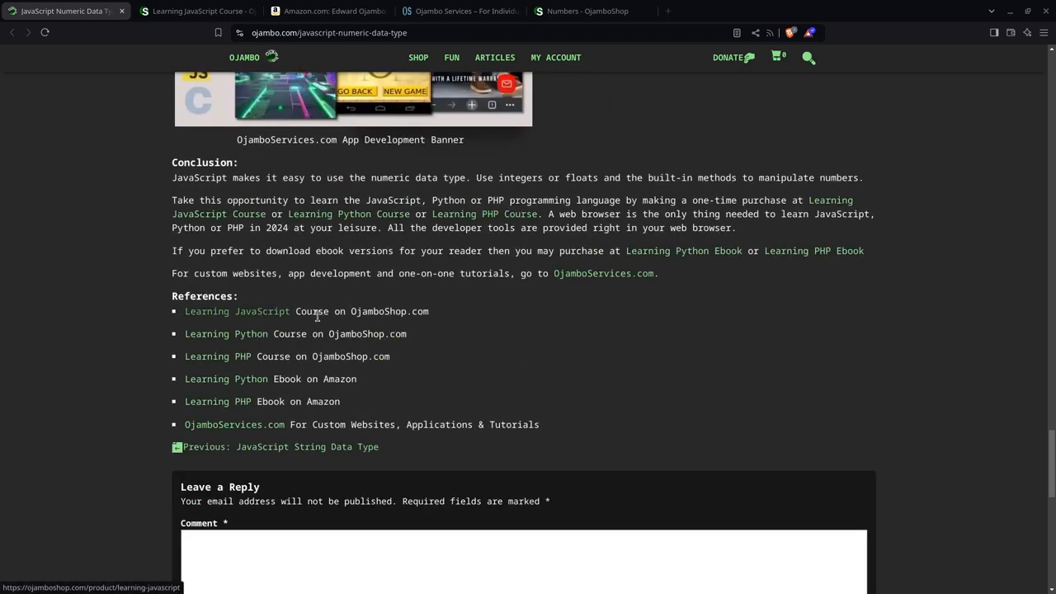
mouse_move(380, 424)
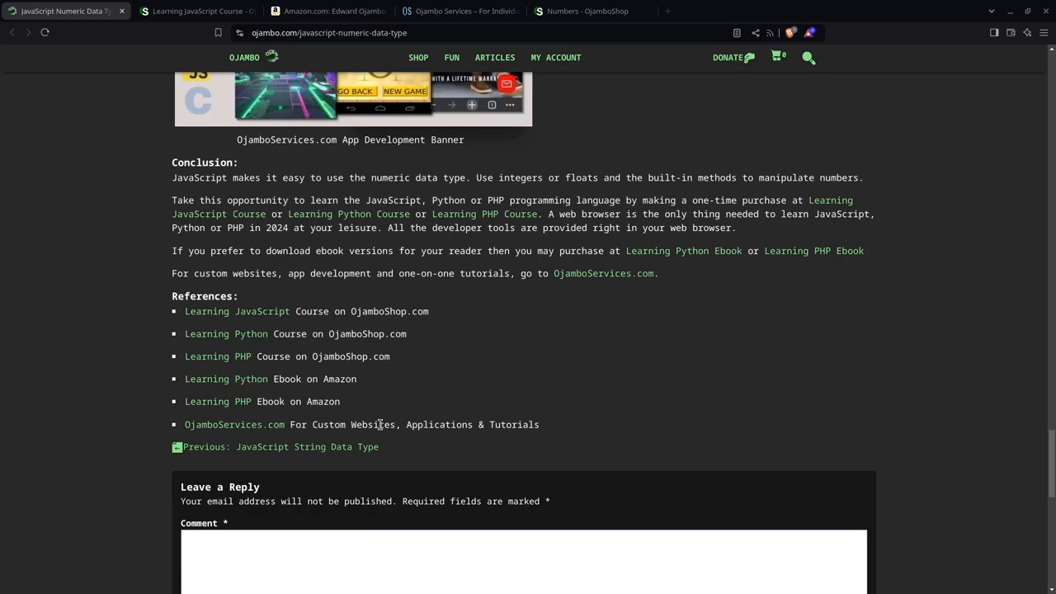
mouse_move(361, 409)
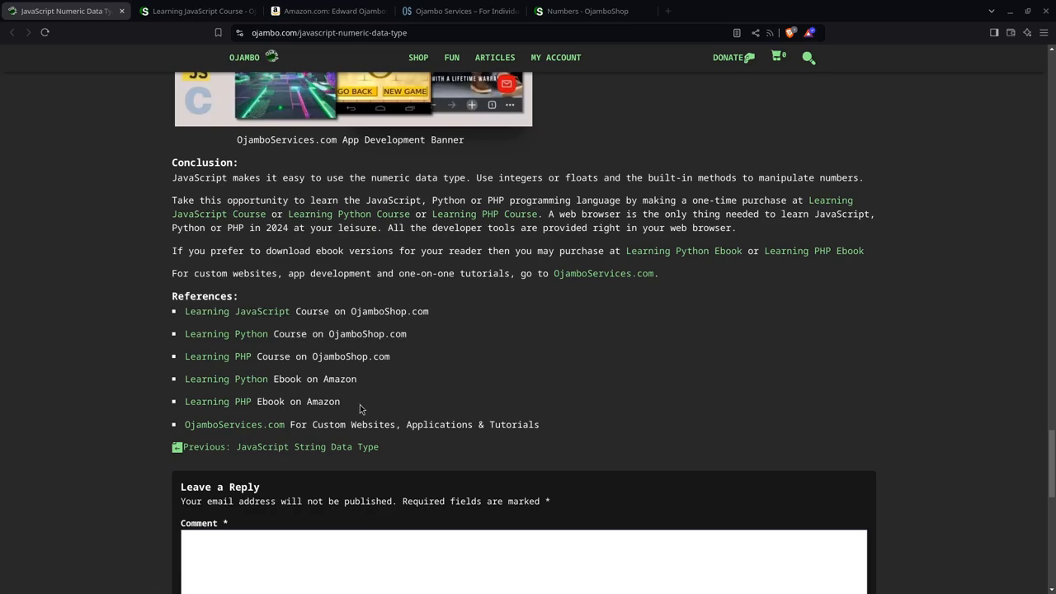
scroll(up, 3)
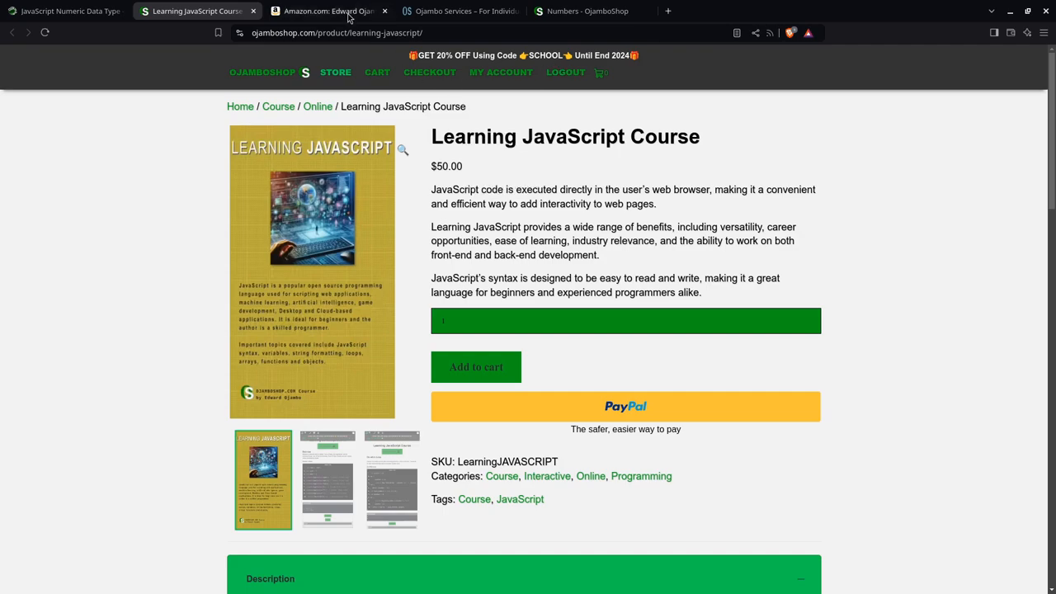
Step: Leave the OjamboShop course page for the Amazon ebook search results tab
click(337, 13)
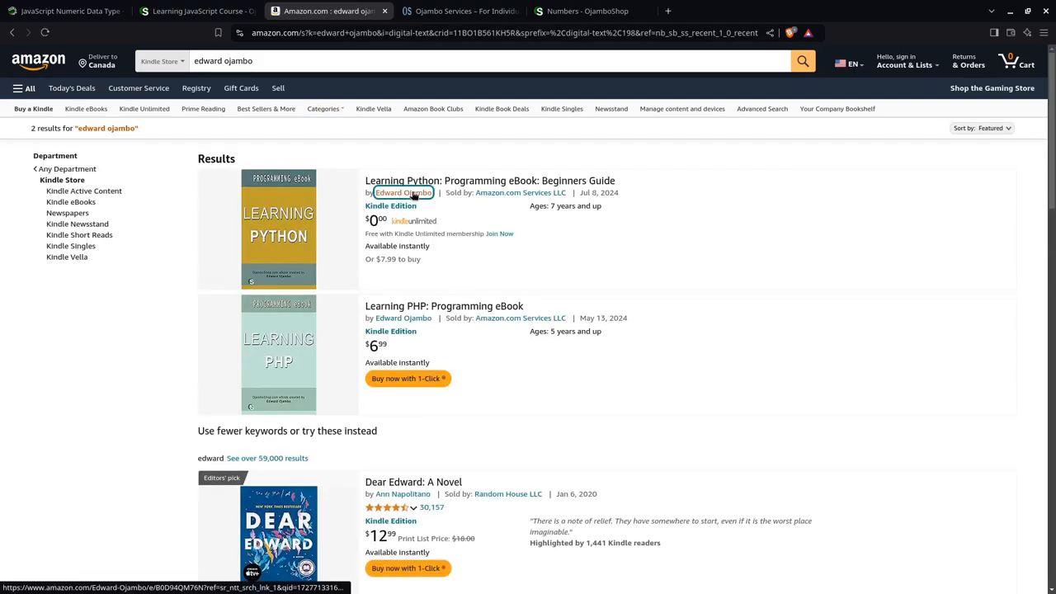
Step: View Edward Ojambo's author store page, then move on to the Ojambo Services site
click(401, 192)
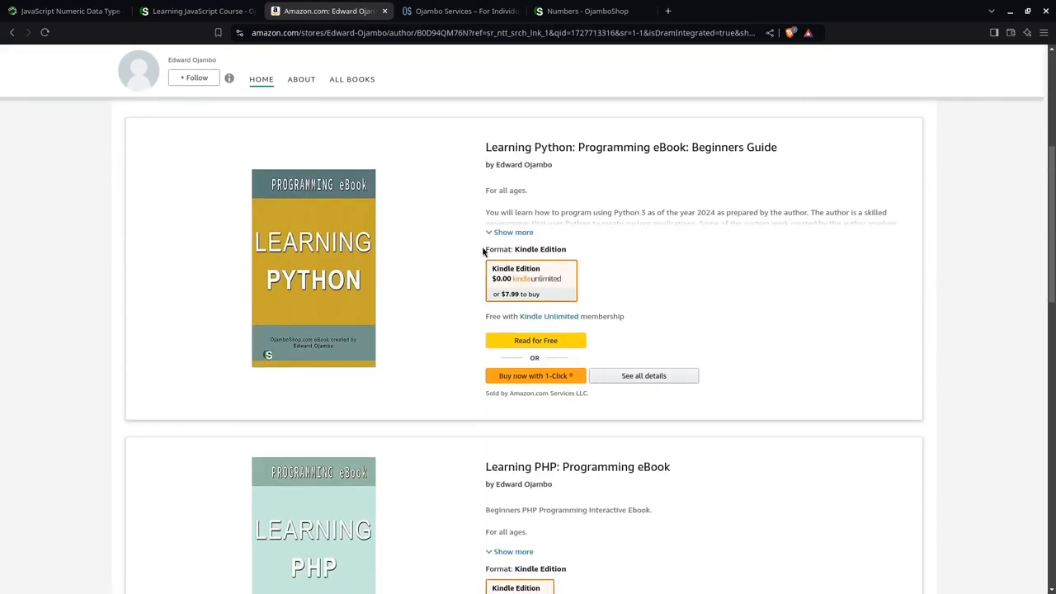
mouse_move(452, 253)
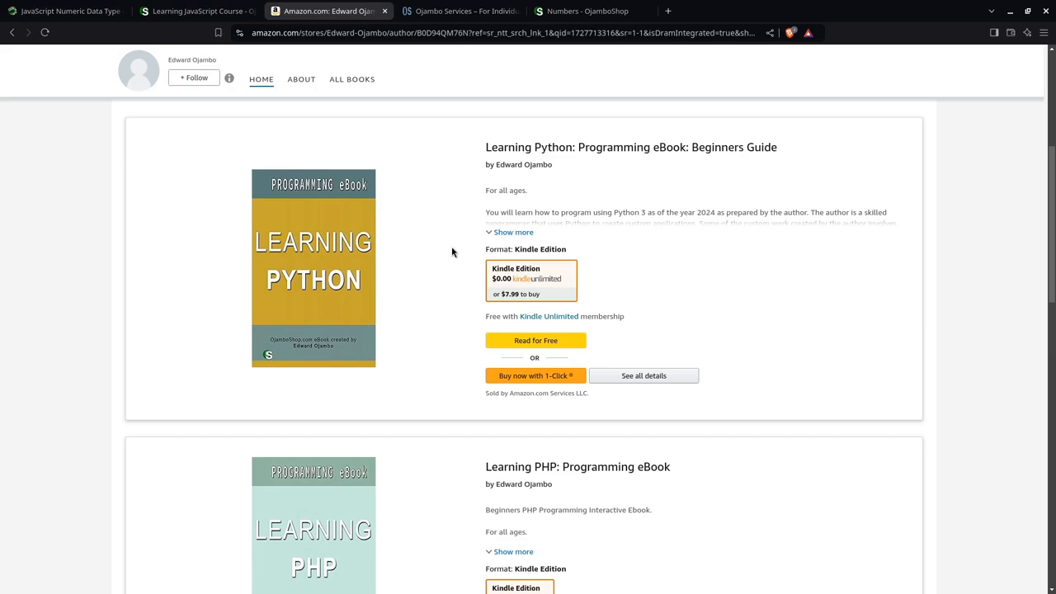
mouse_move(542, 286)
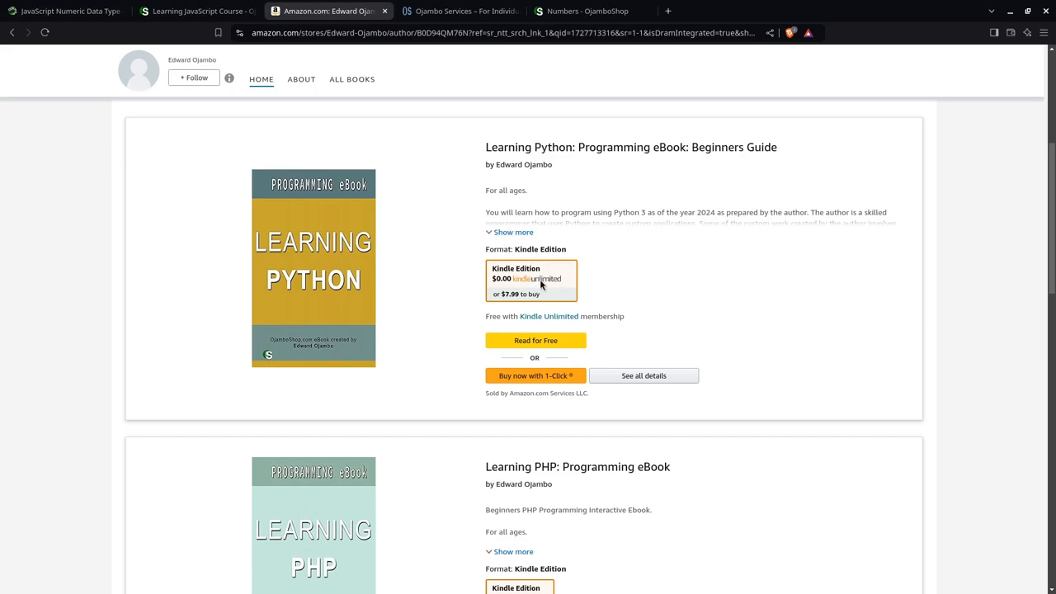
mouse_move(467, 227)
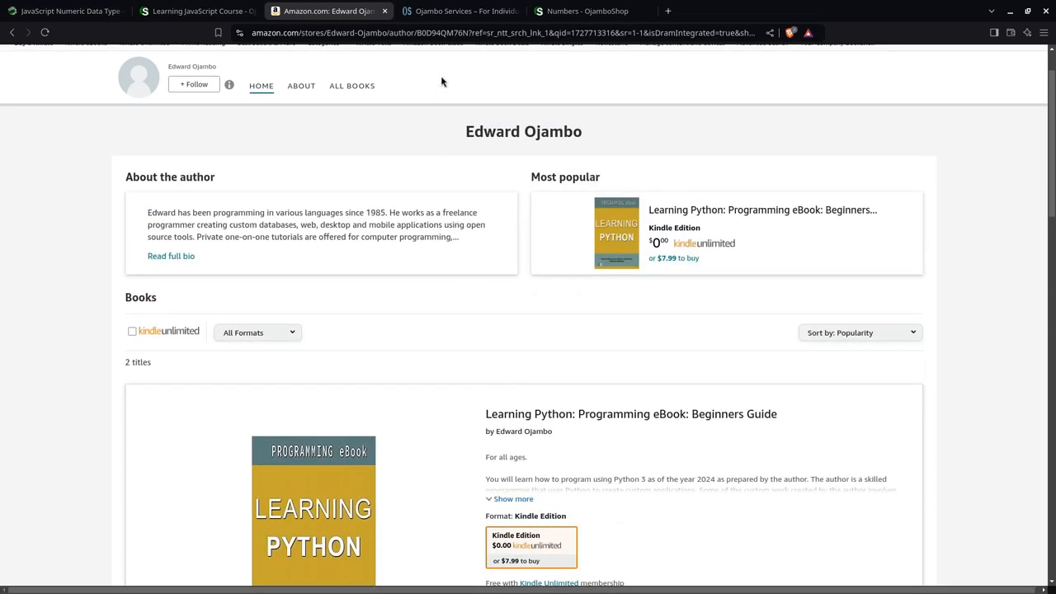
click(468, 12)
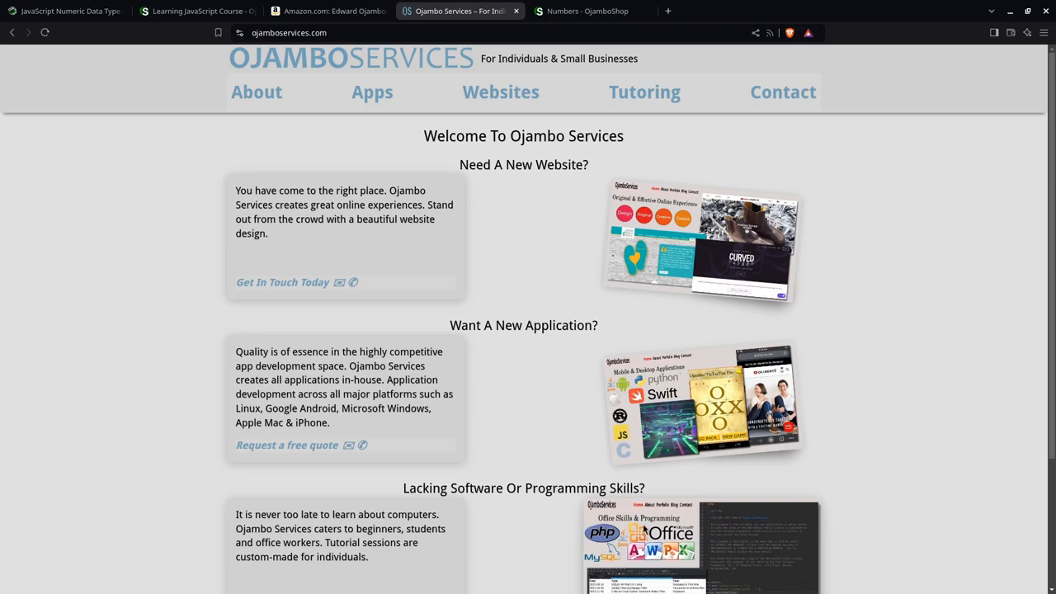
mouse_move(456, 530)
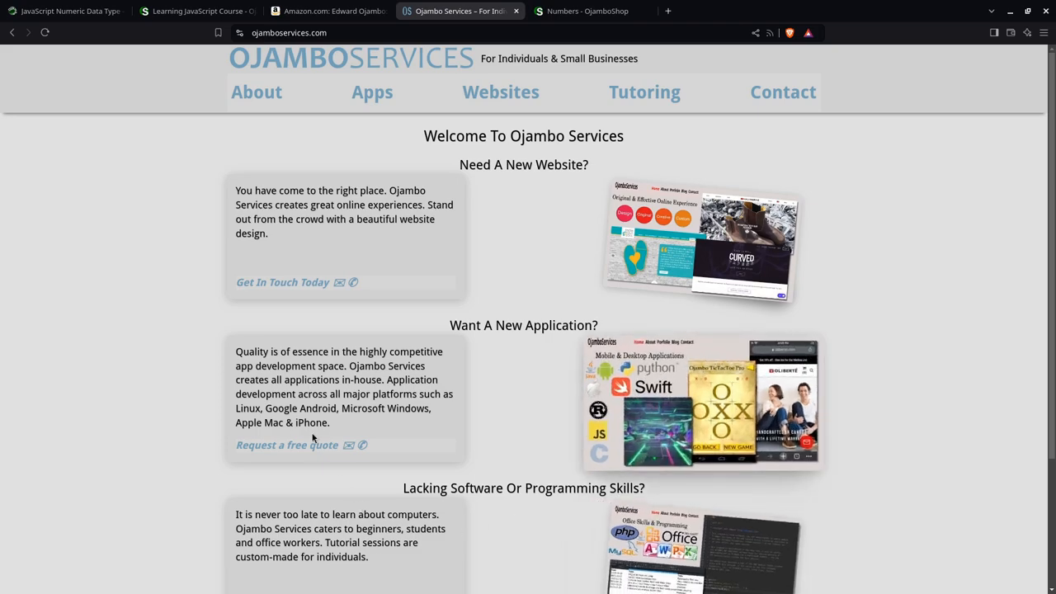
mouse_move(397, 386)
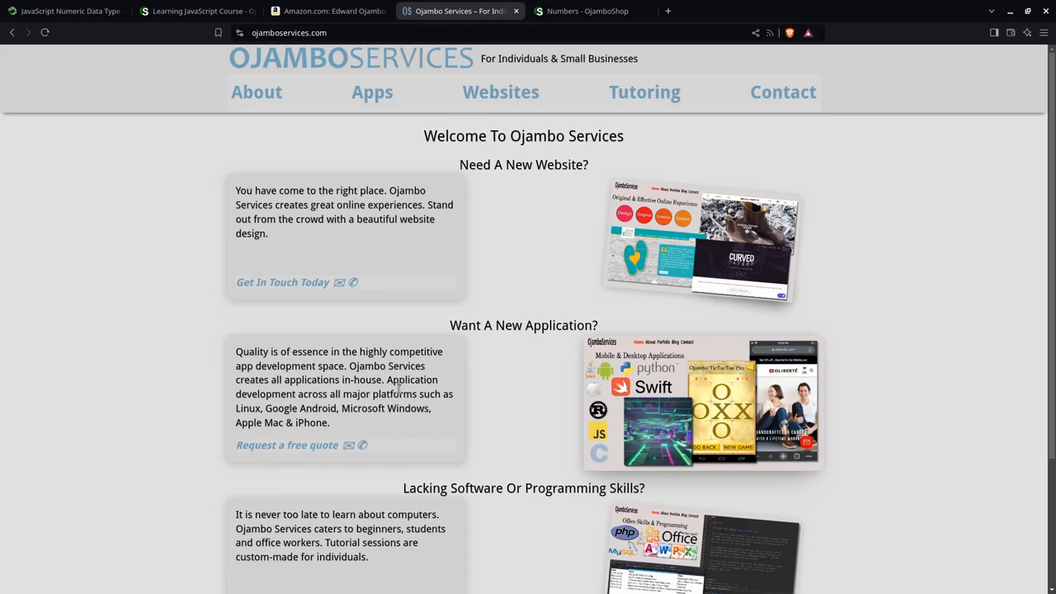
mouse_move(314, 422)
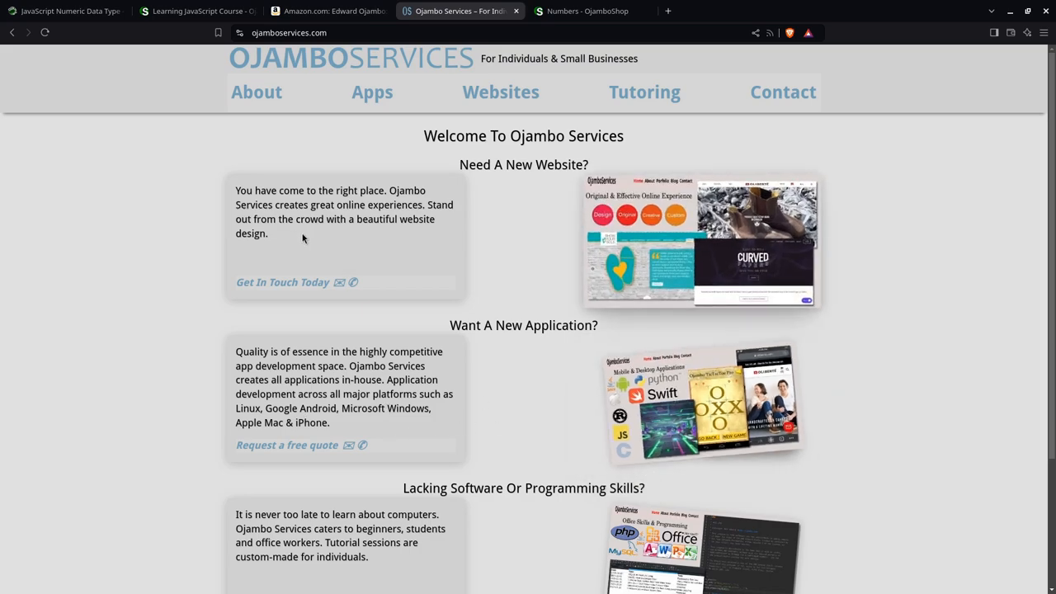
mouse_move(337, 245)
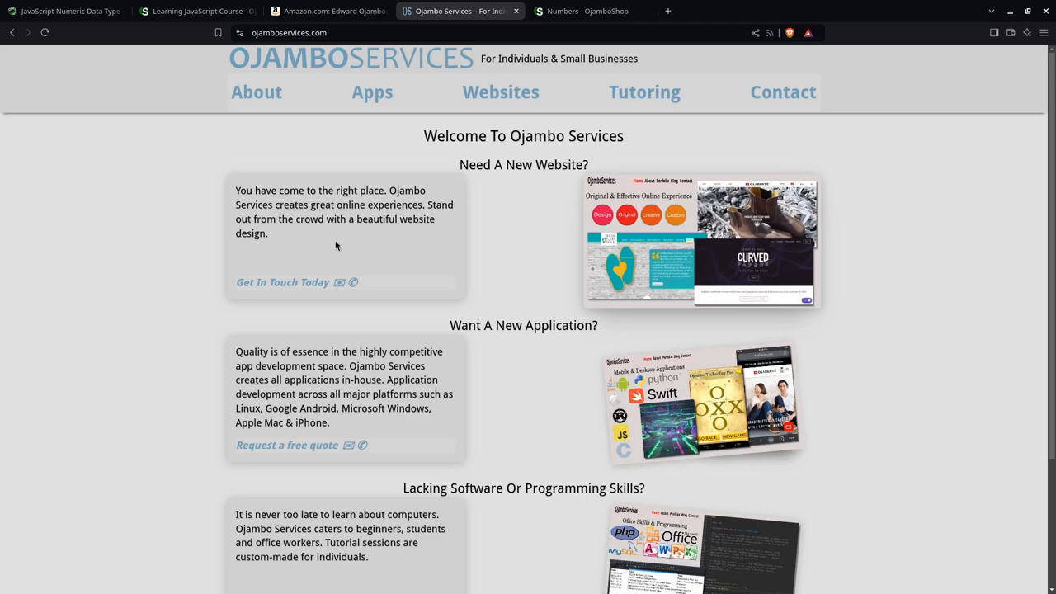
mouse_move(348, 231)
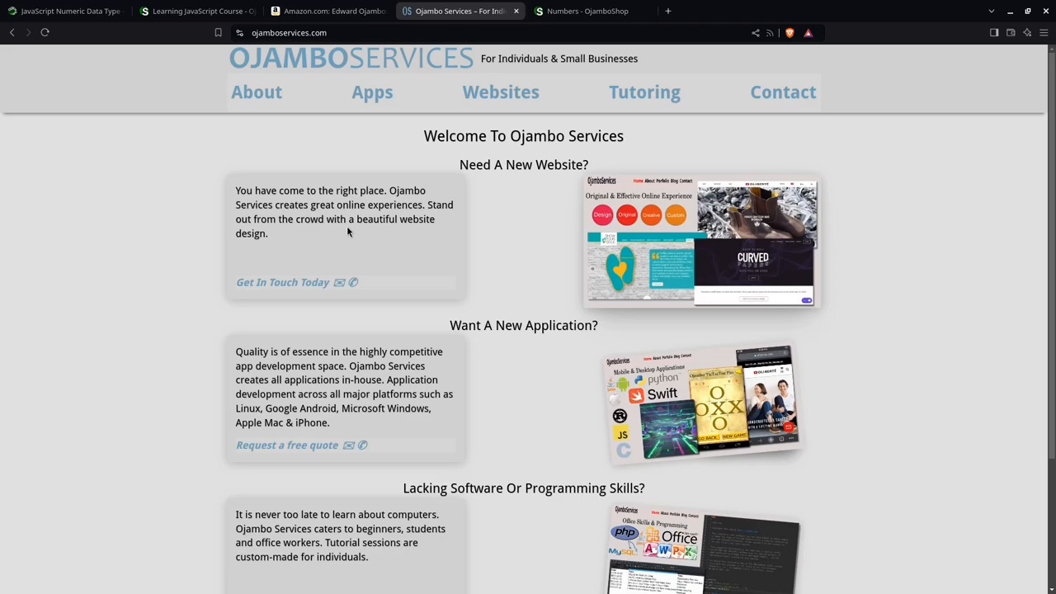
mouse_move(451, 253)
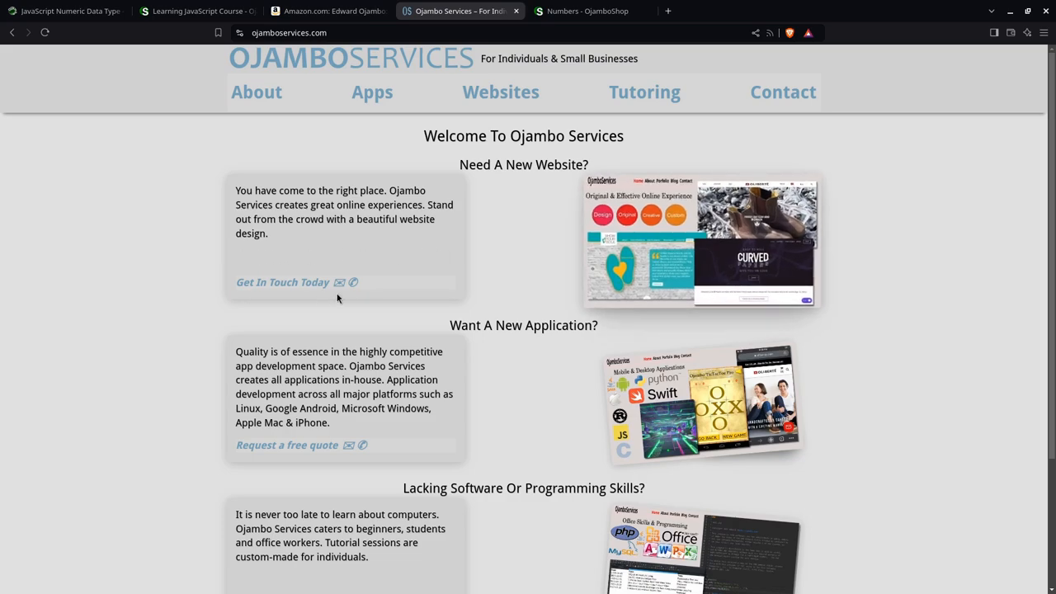
Step: Scroll the Ojambo Services homepage to the footer and reach the Contact inquiry form
scroll(down, 3)
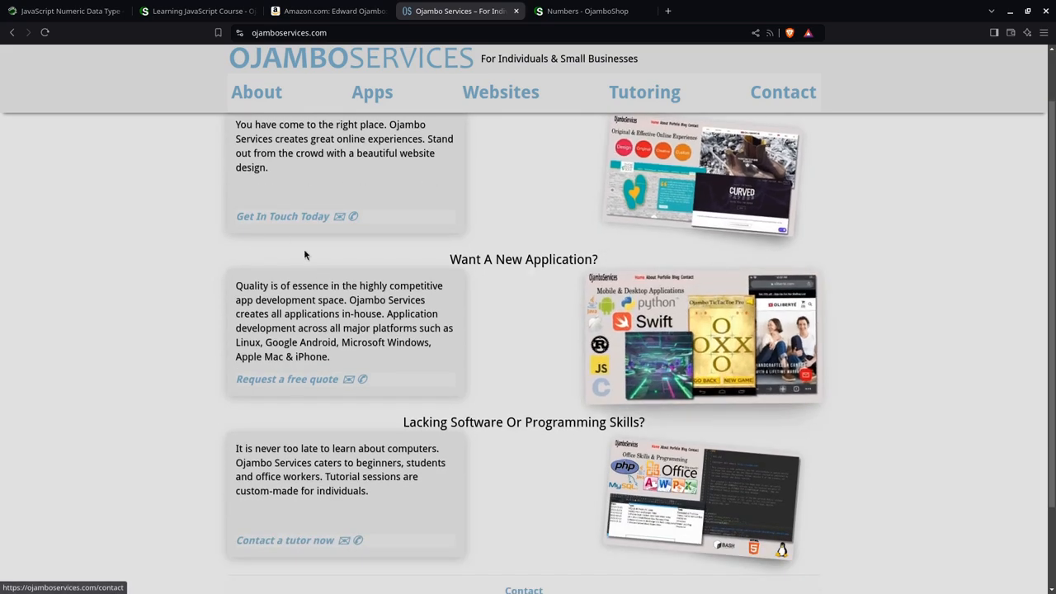
scroll(down, 3)
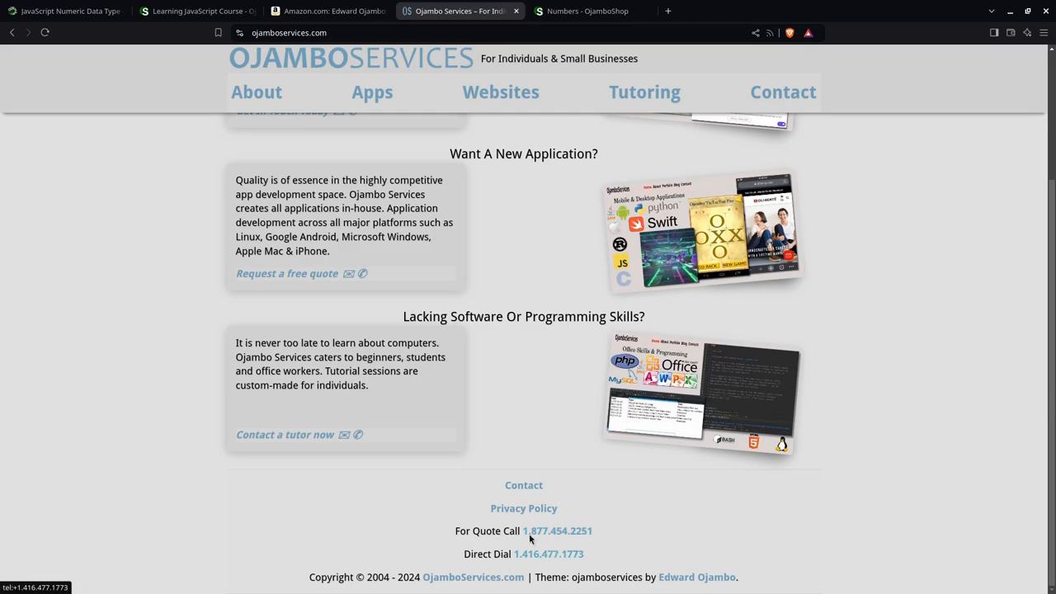
mouse_move(524, 488)
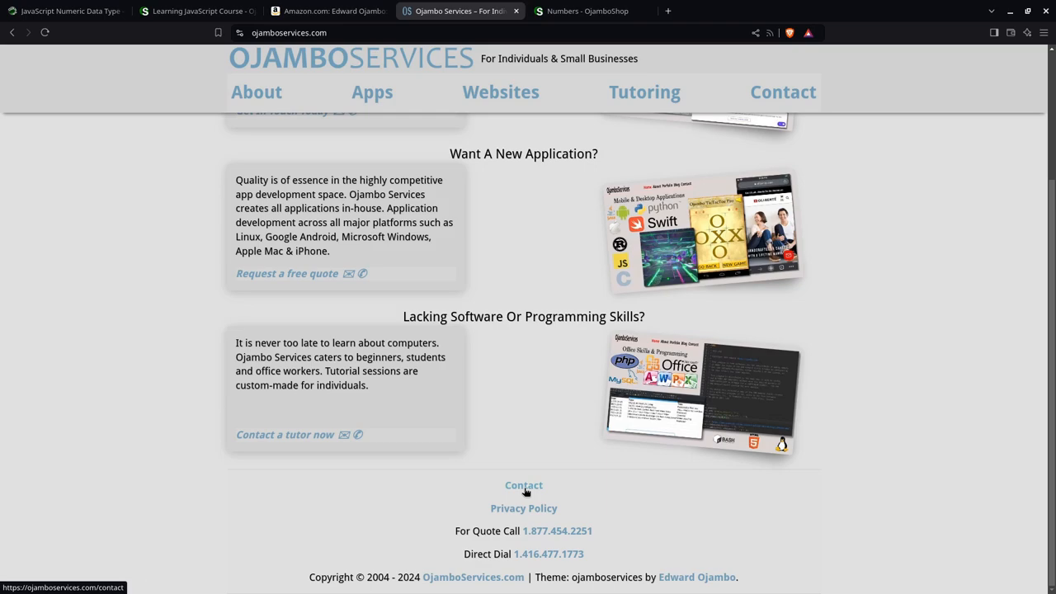
click(523, 486)
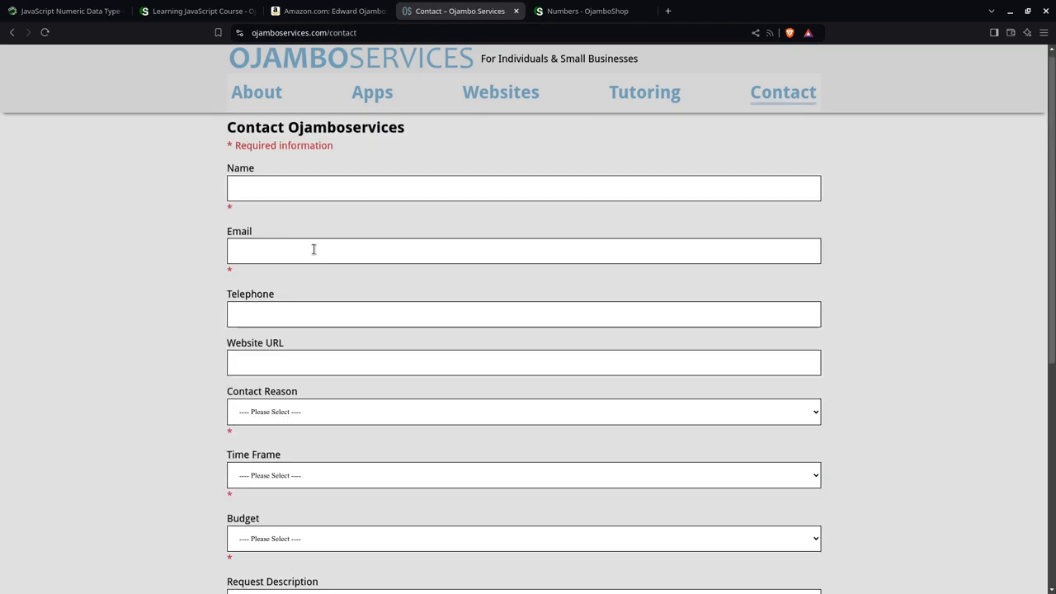